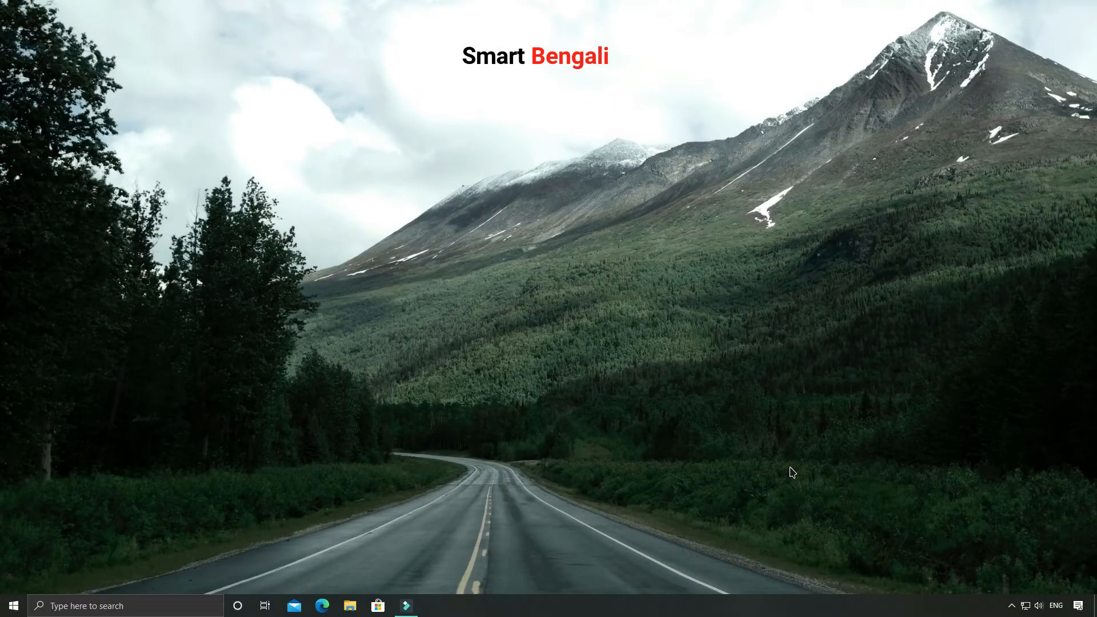
mouse_move(784, 457)
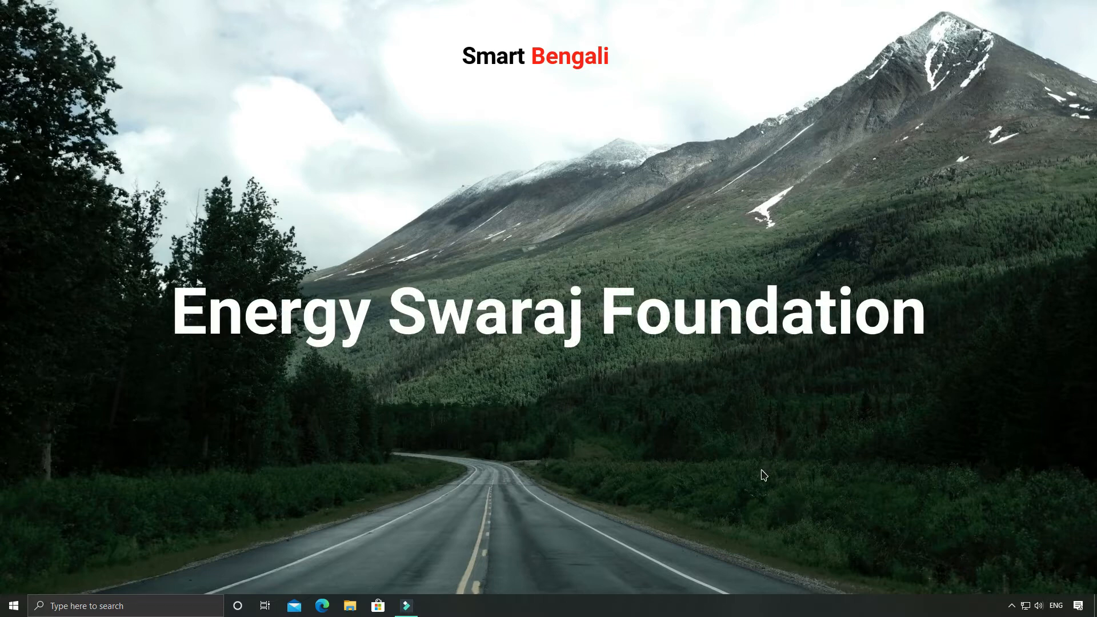
mouse_move(743, 476)
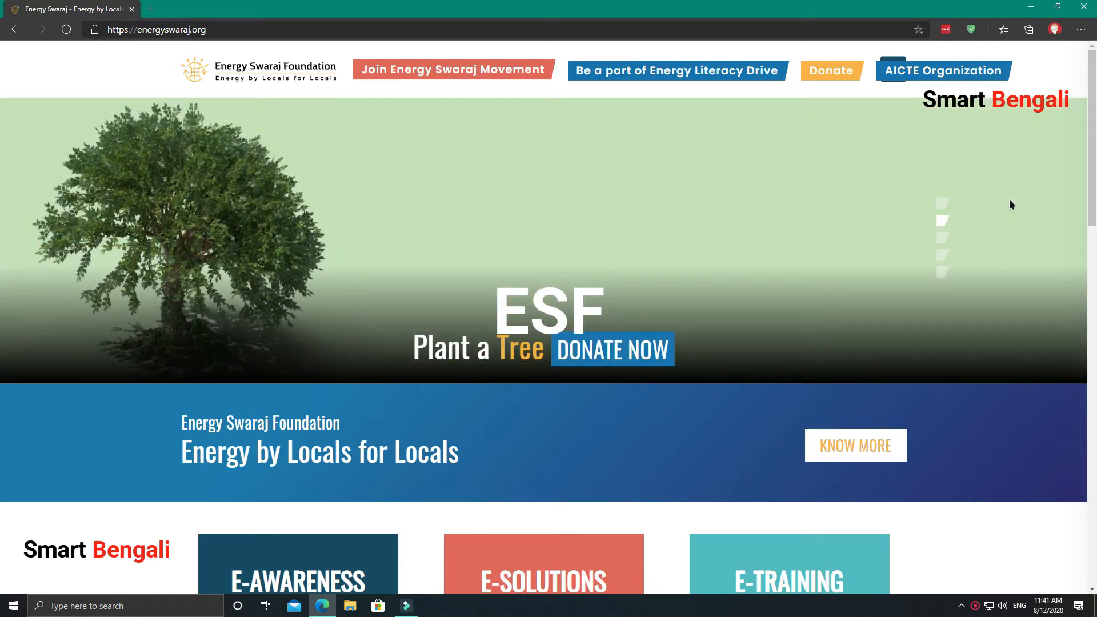
Step: Browse the home page's six programme tiles and footer, then choose AICTE Organization from the top menu
scroll(down, 3)
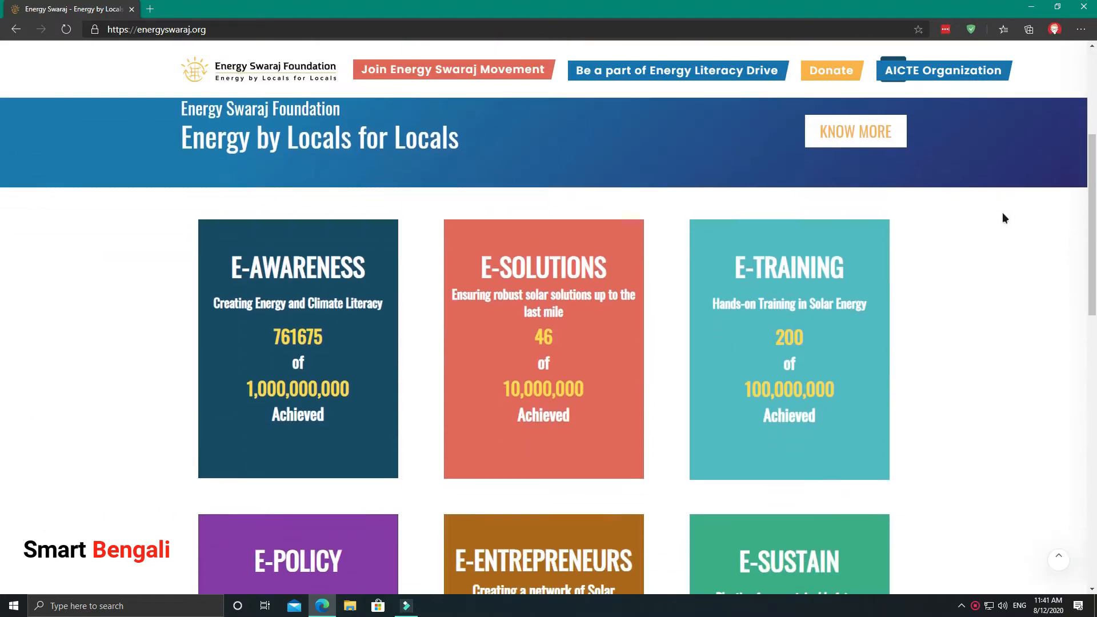
scroll(down, 3)
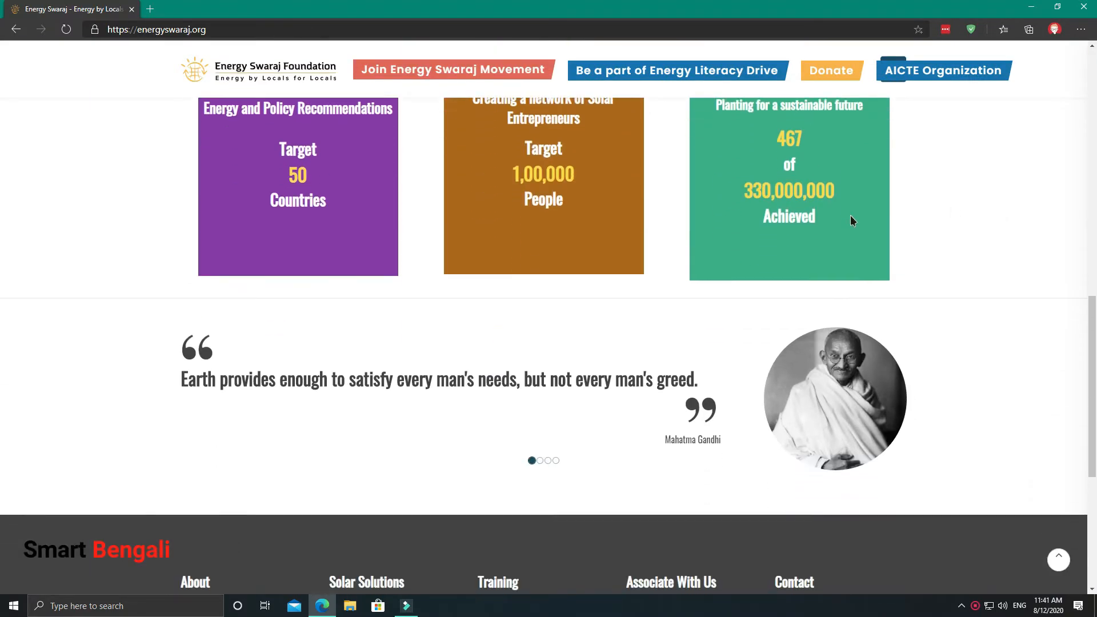
scroll(up, 3)
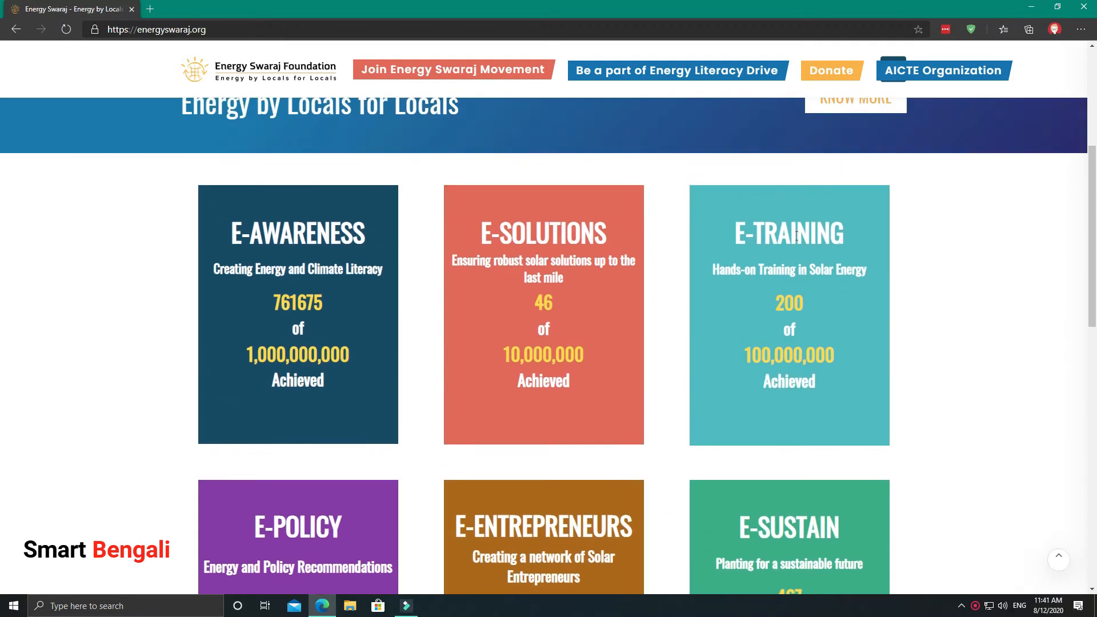
mouse_move(734, 247)
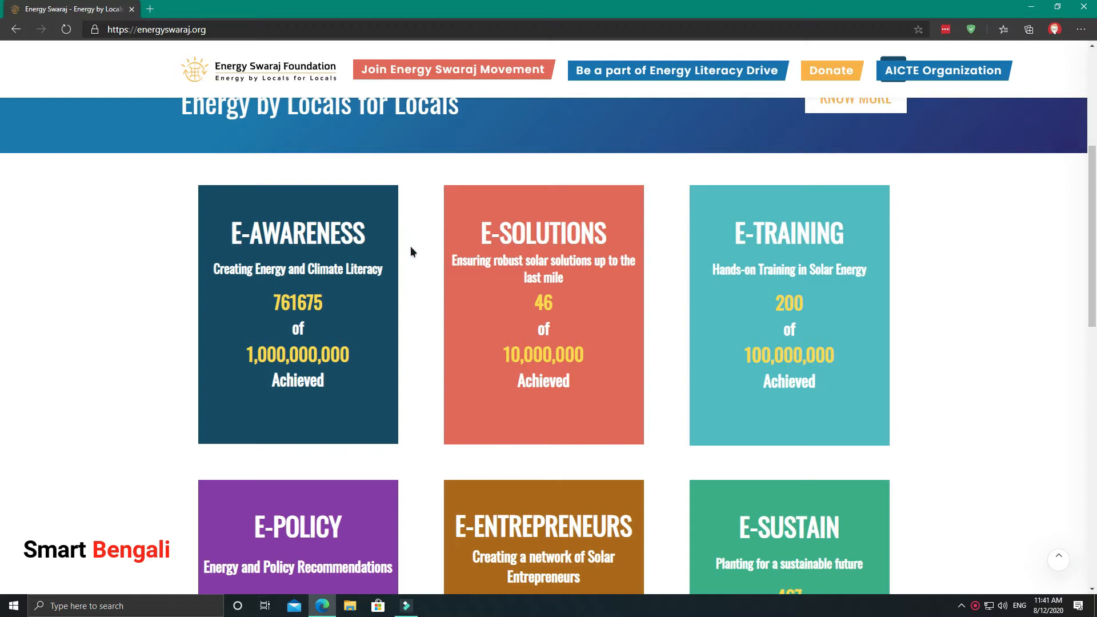
mouse_move(254, 263)
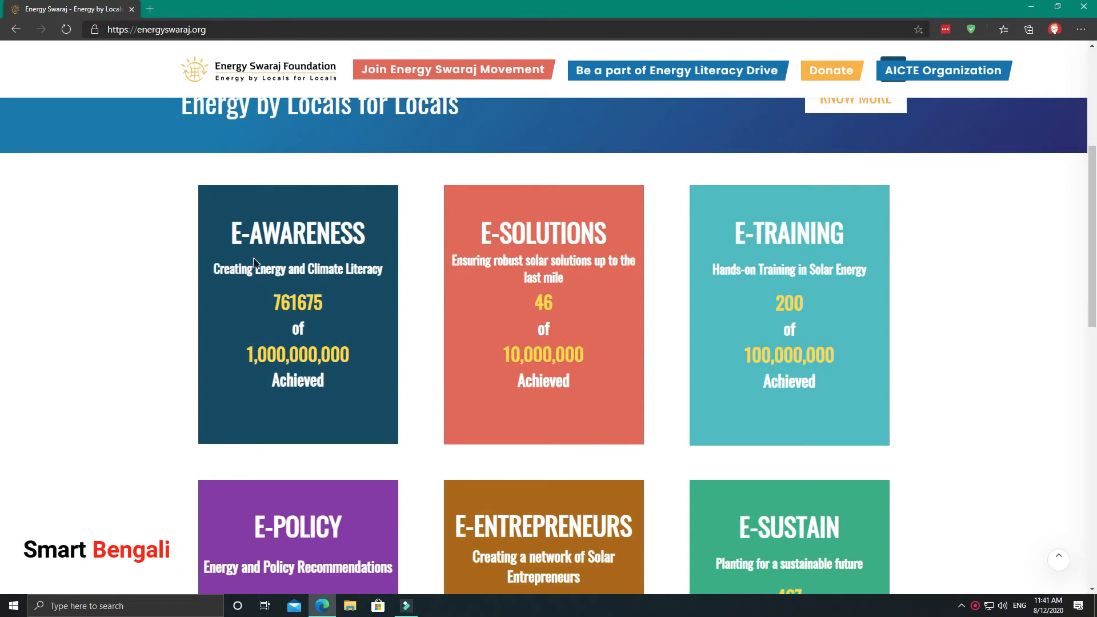
scroll(down, 3)
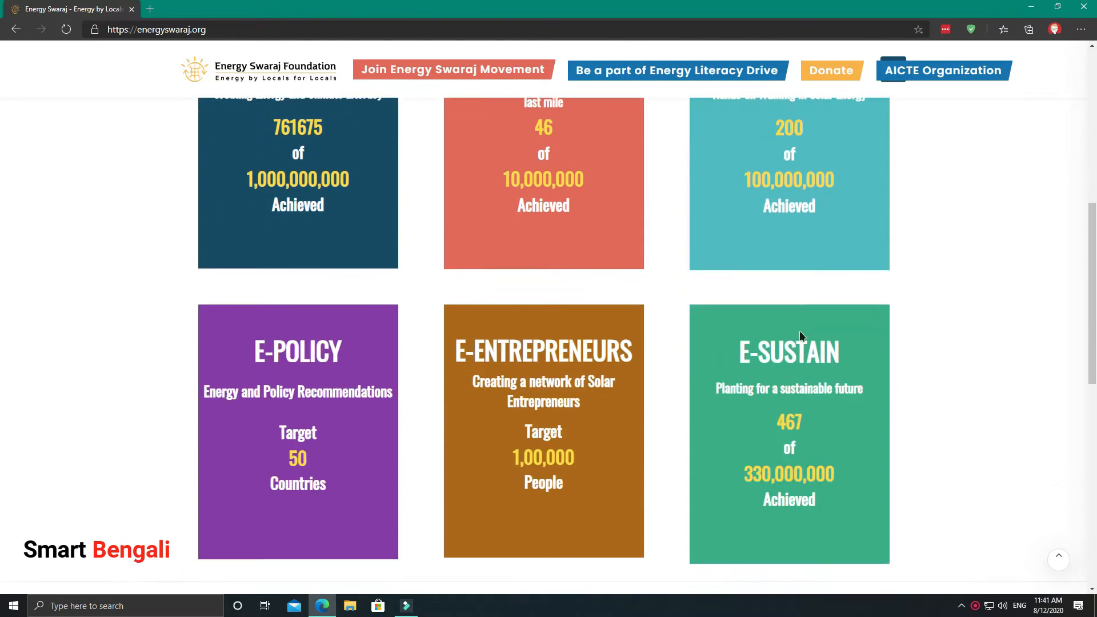
mouse_move(622, 79)
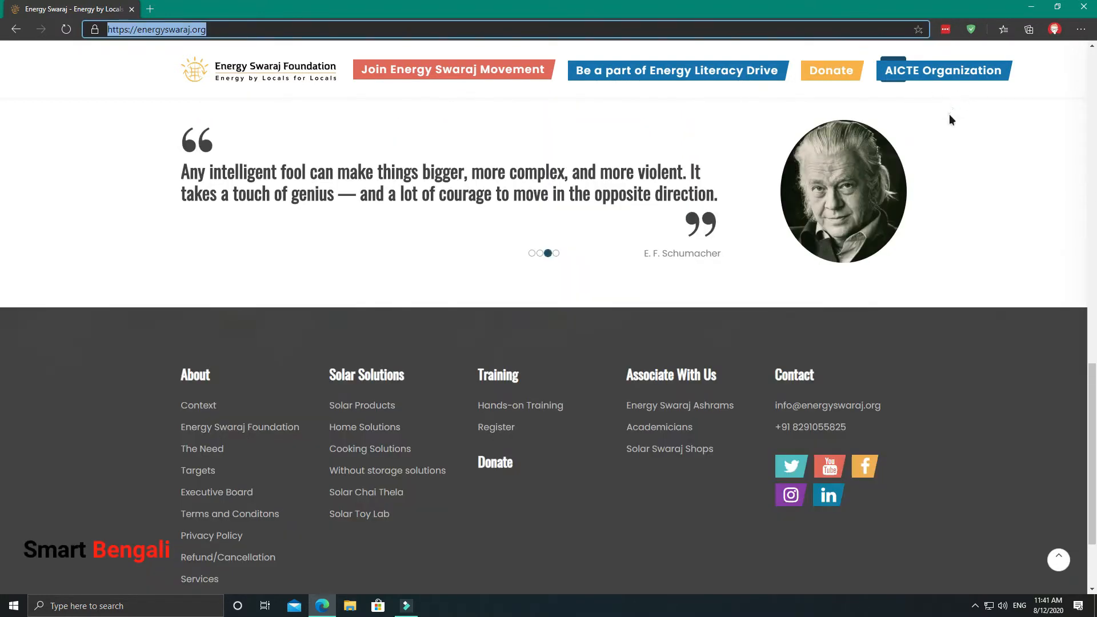
click(943, 69)
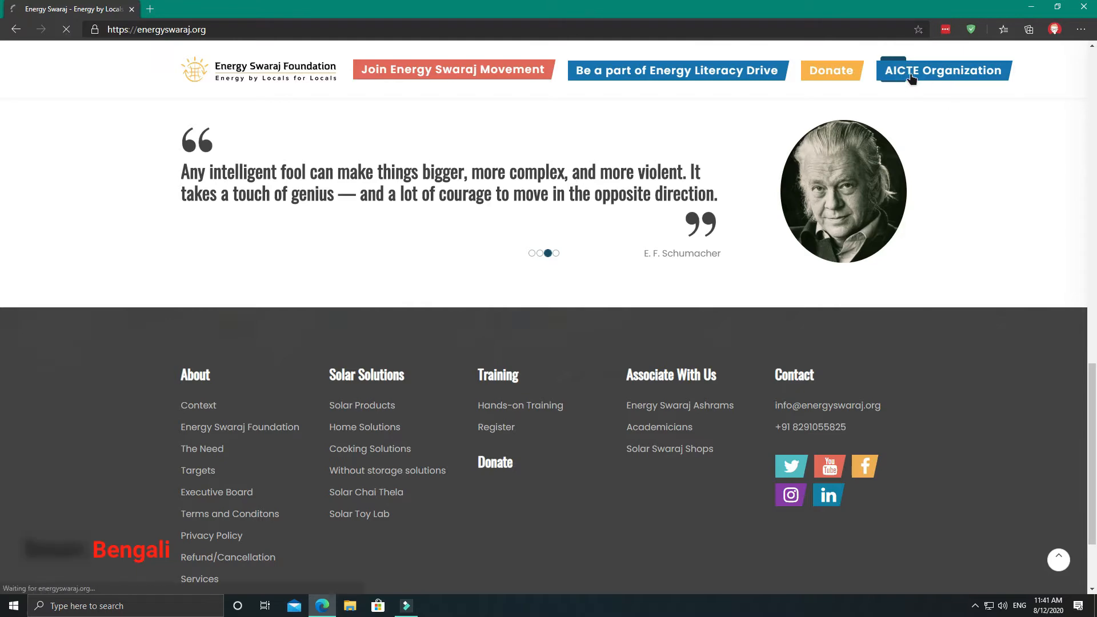
Step: Load the AICTE partner organization page and read through its quiz instructions, highlighting key lines
click(942, 70)
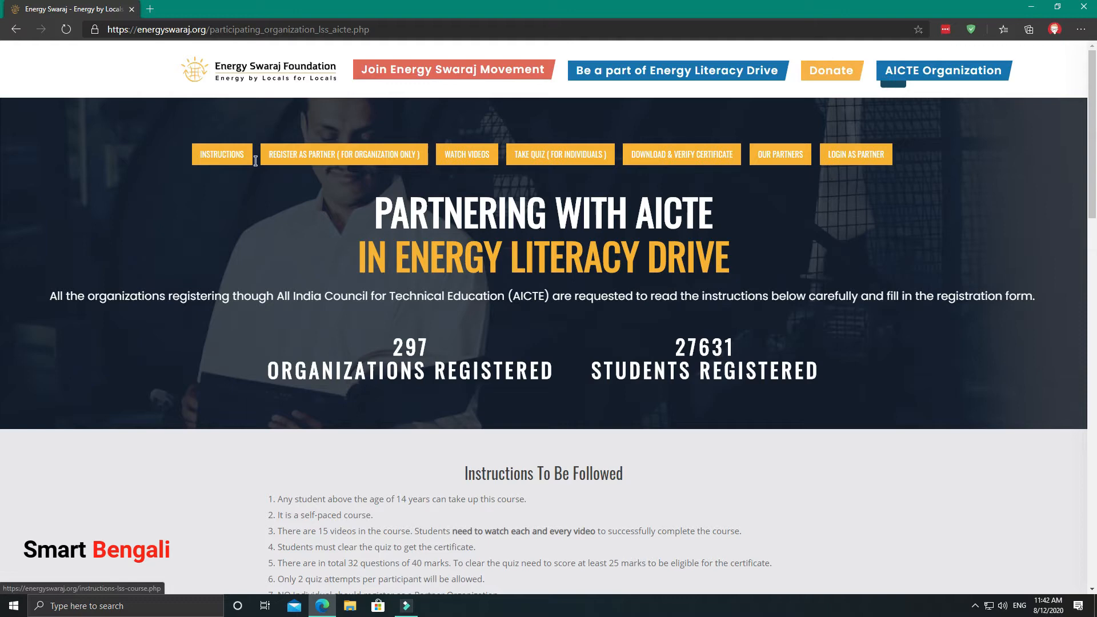
scroll(down, 3)
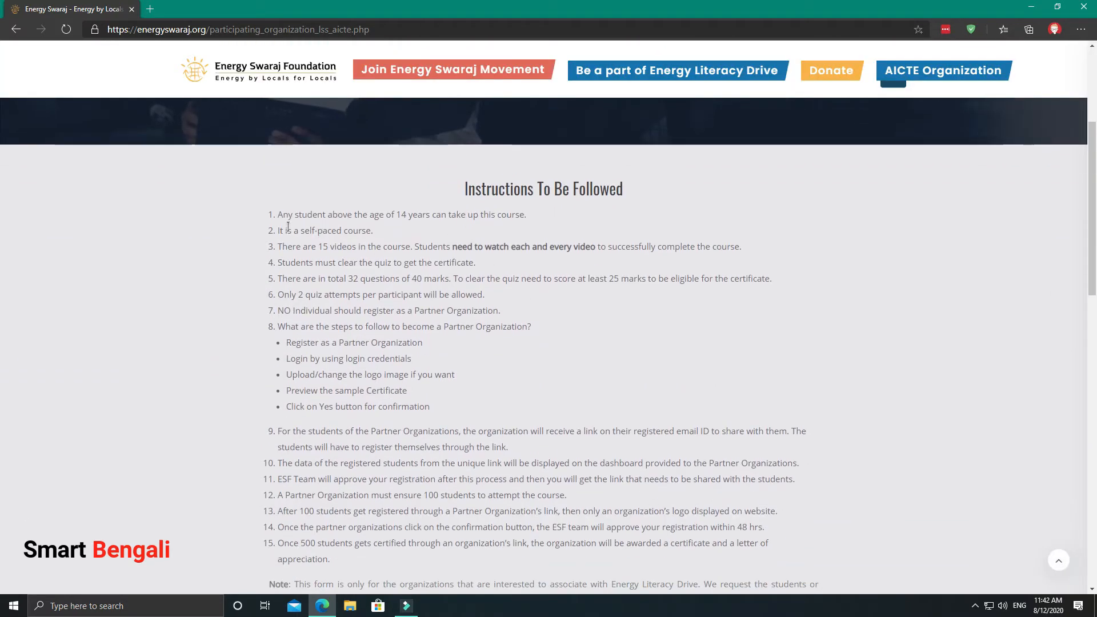
mouse_move(473, 299)
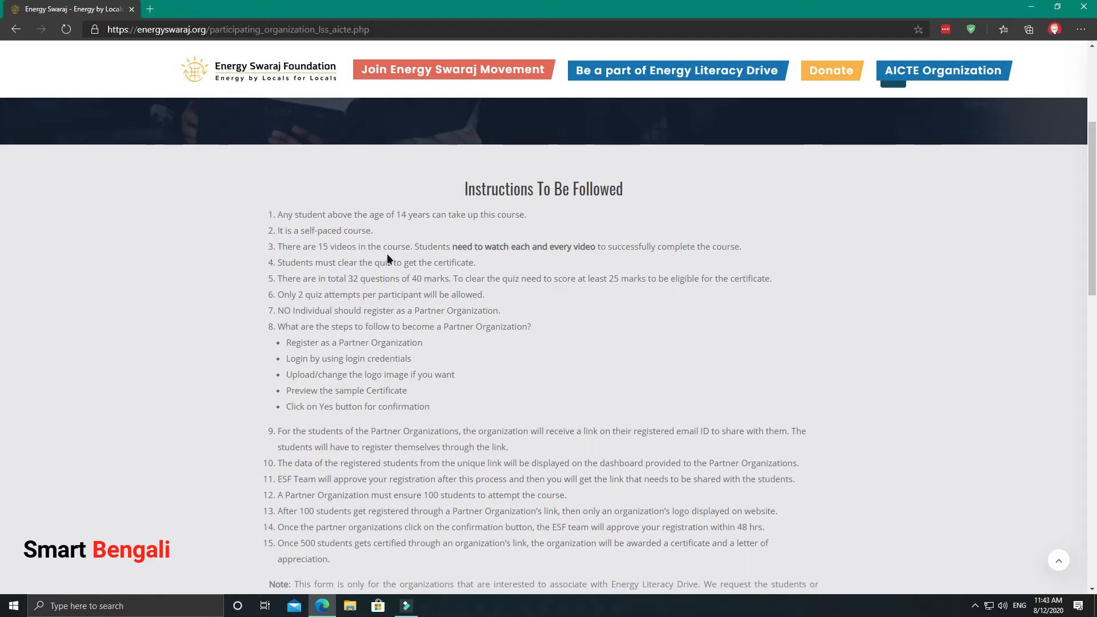
drag(452, 247, 595, 247)
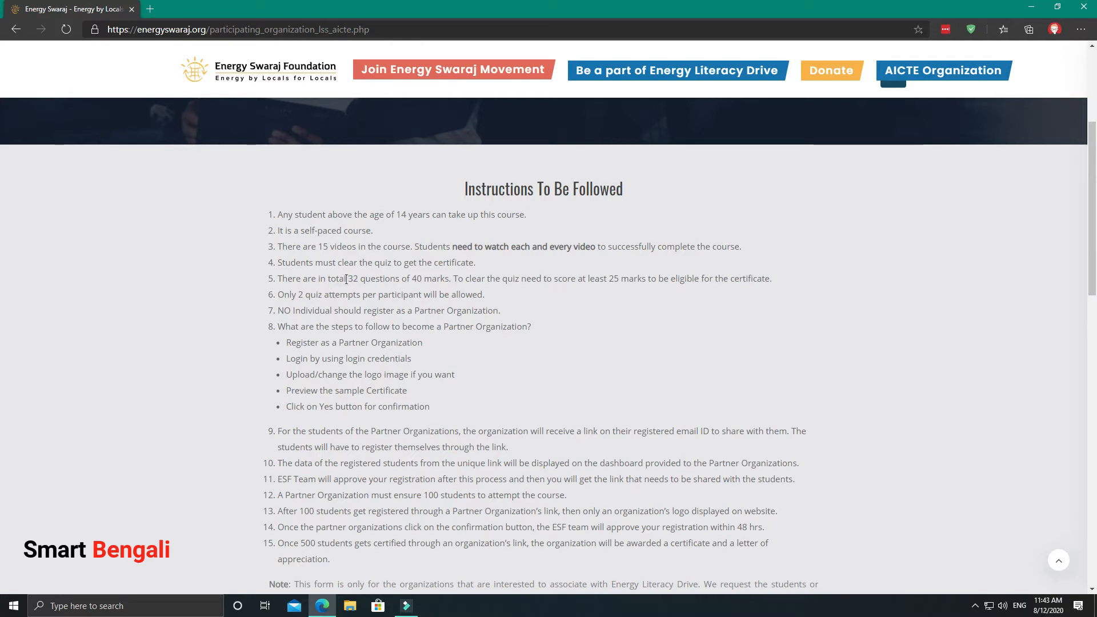
drag(345, 279, 451, 279)
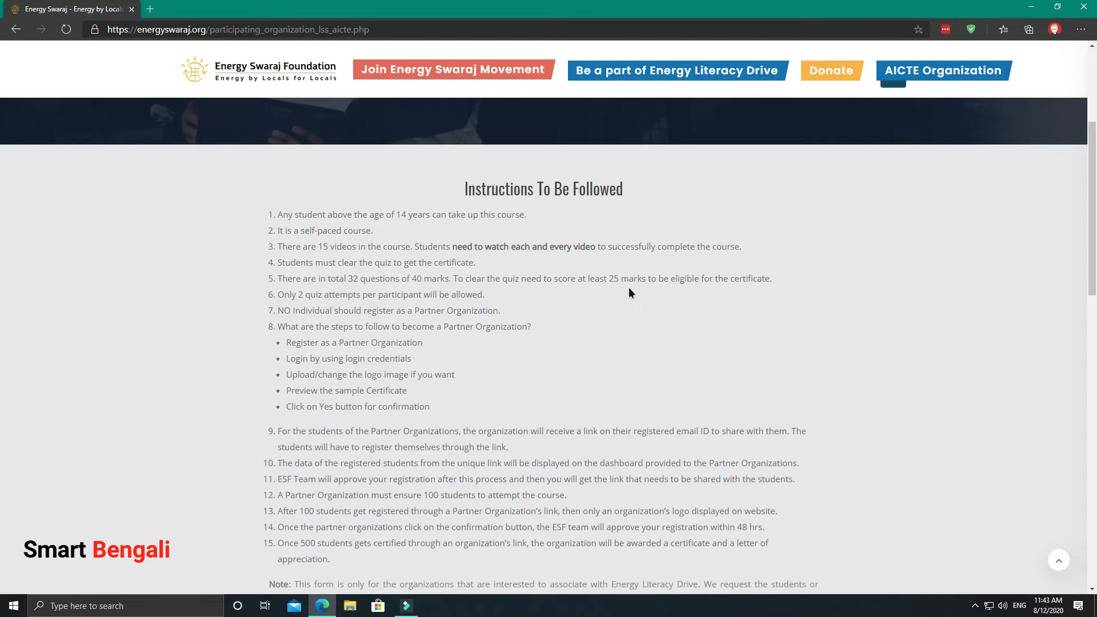
mouse_move(615, 293)
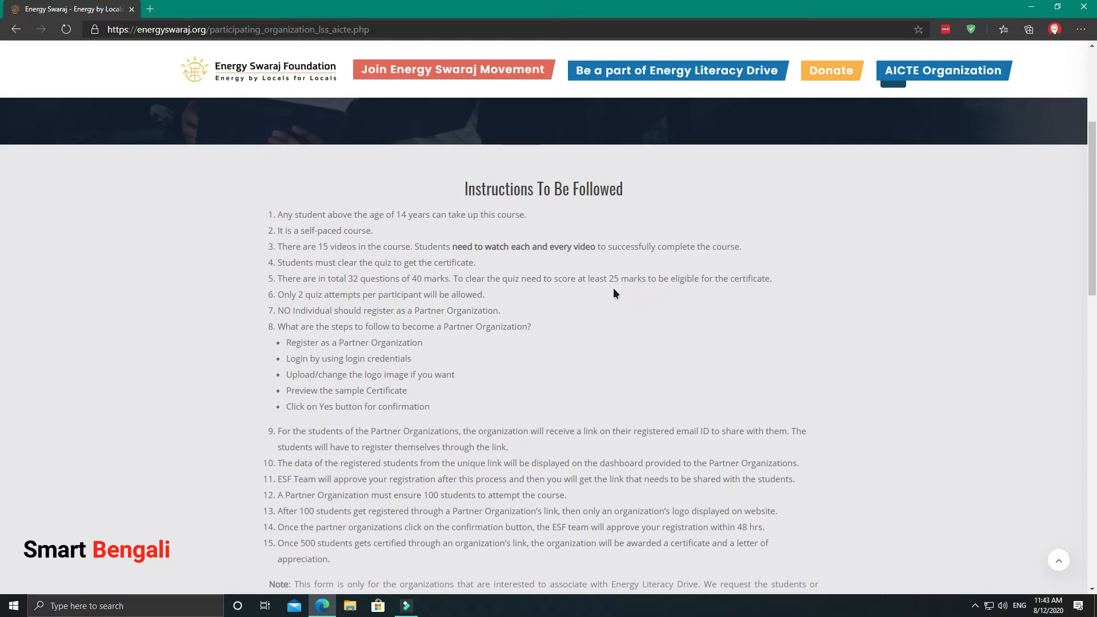
mouse_move(779, 290)
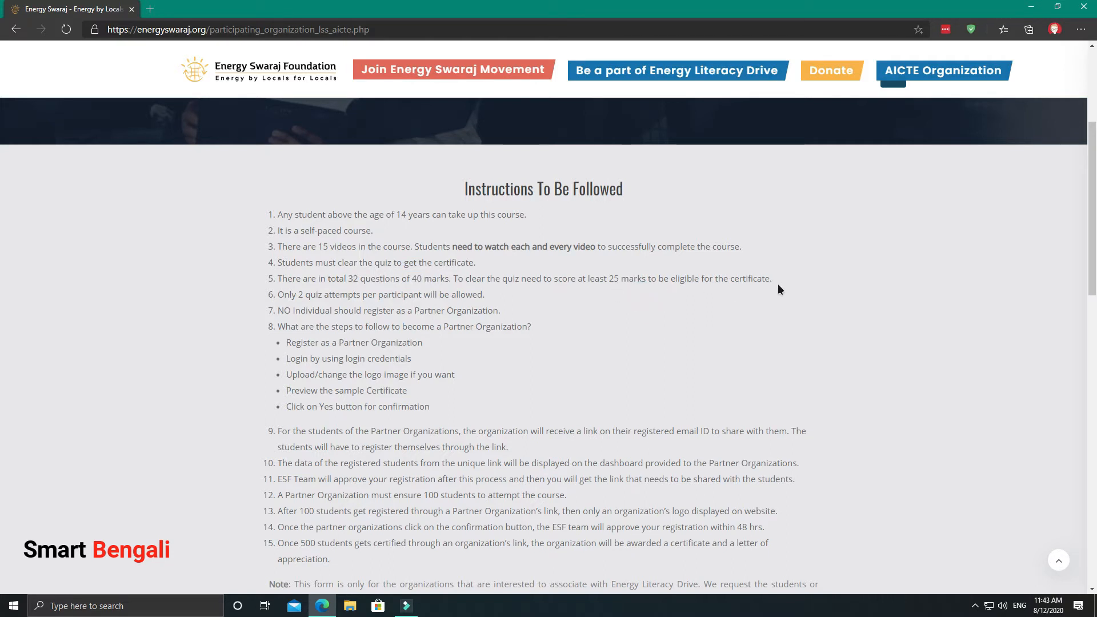
mouse_move(572, 316)
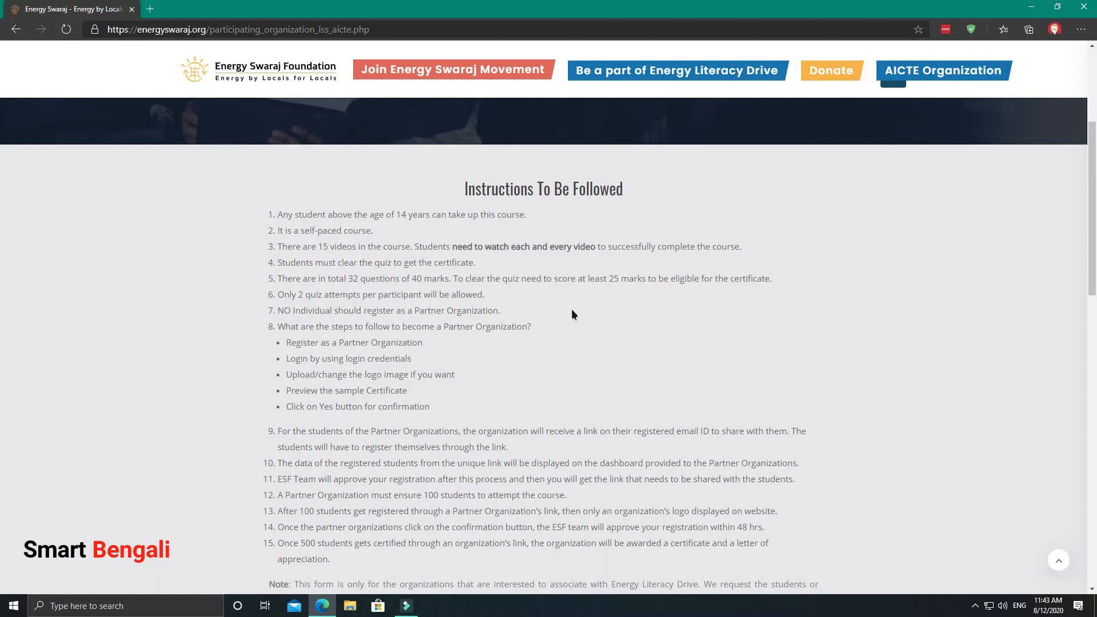
mouse_move(574, 310)
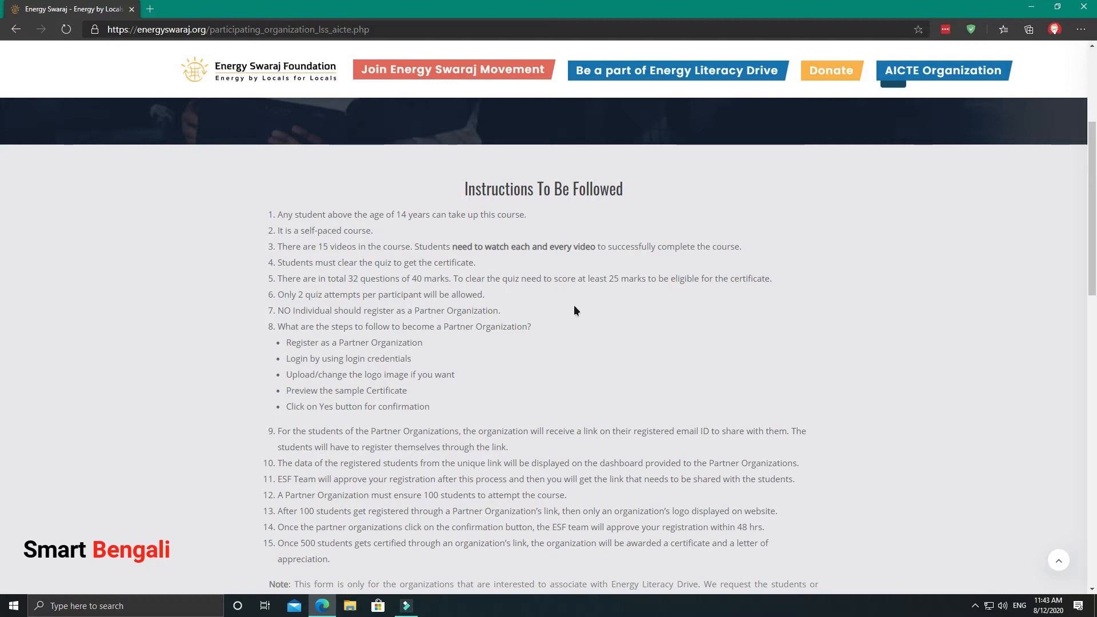
mouse_move(674, 329)
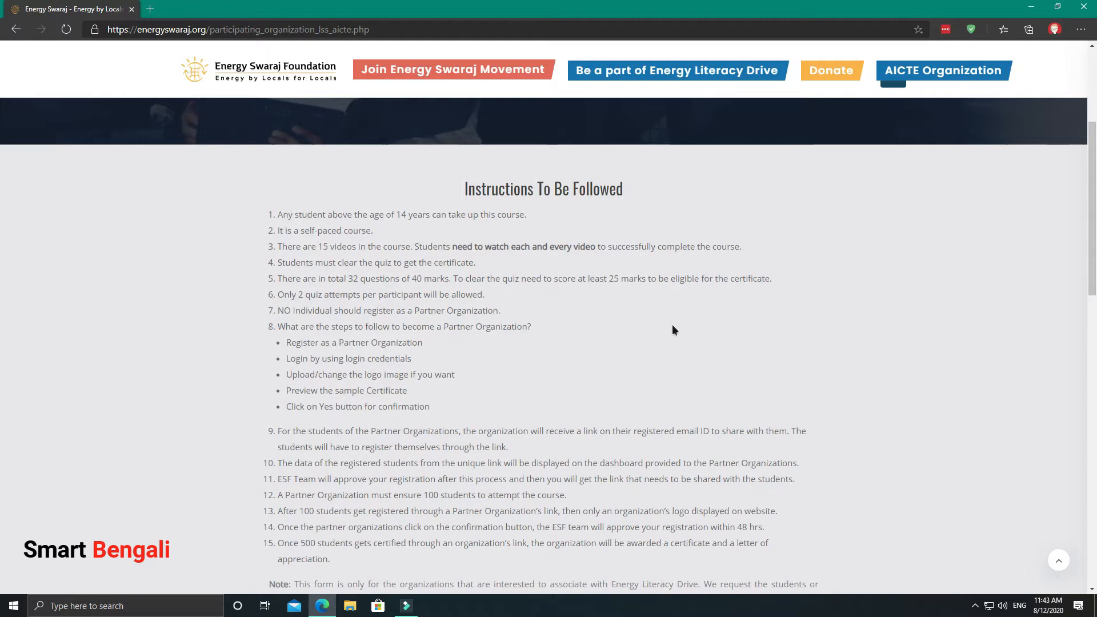
Step: Review the partner registration form lower on the page, then return to the top banner
scroll(down, 3)
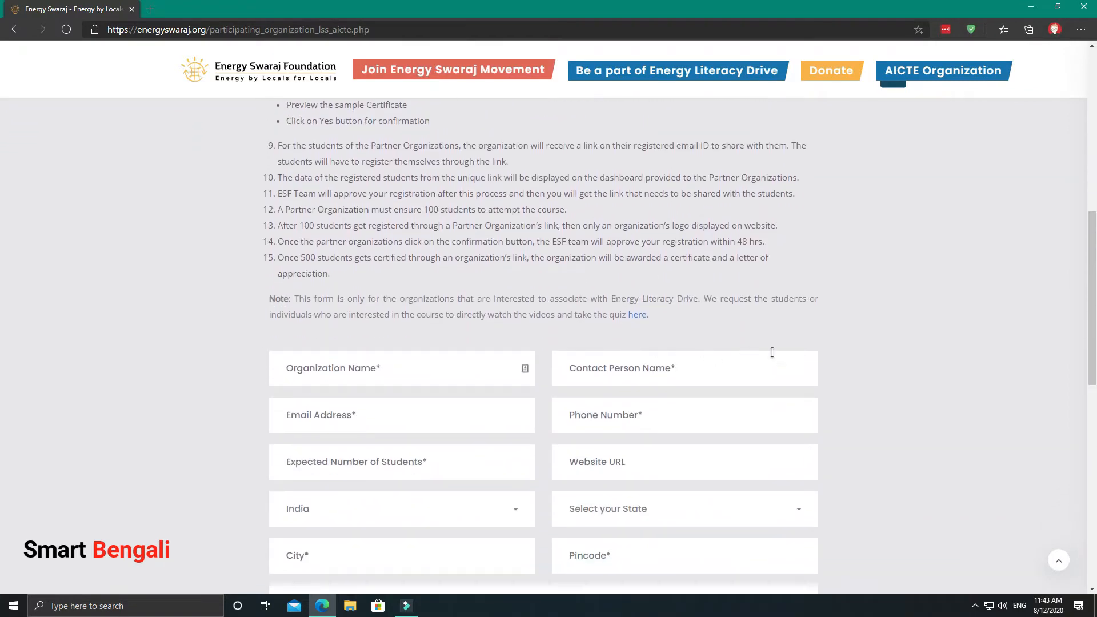
scroll(down, 3)
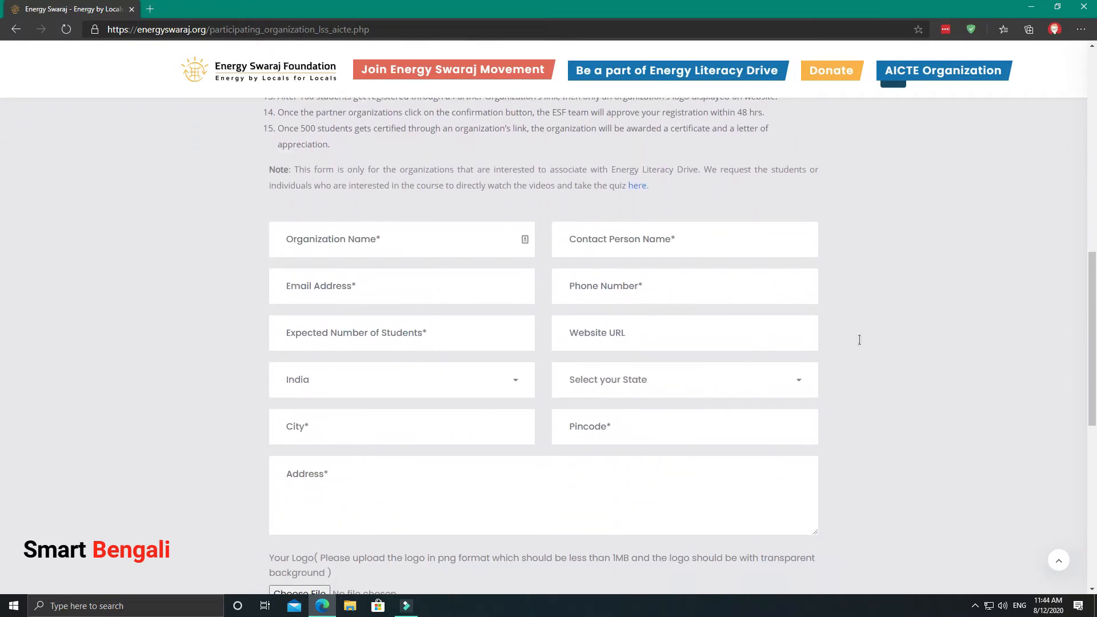
scroll(down, 3)
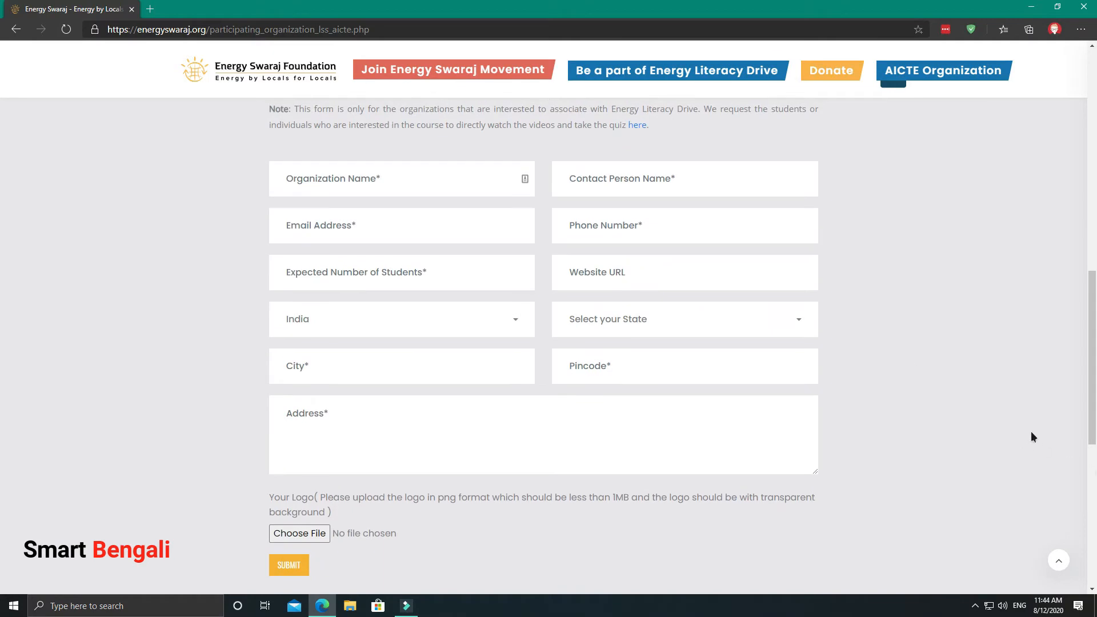
scroll(up, 3)
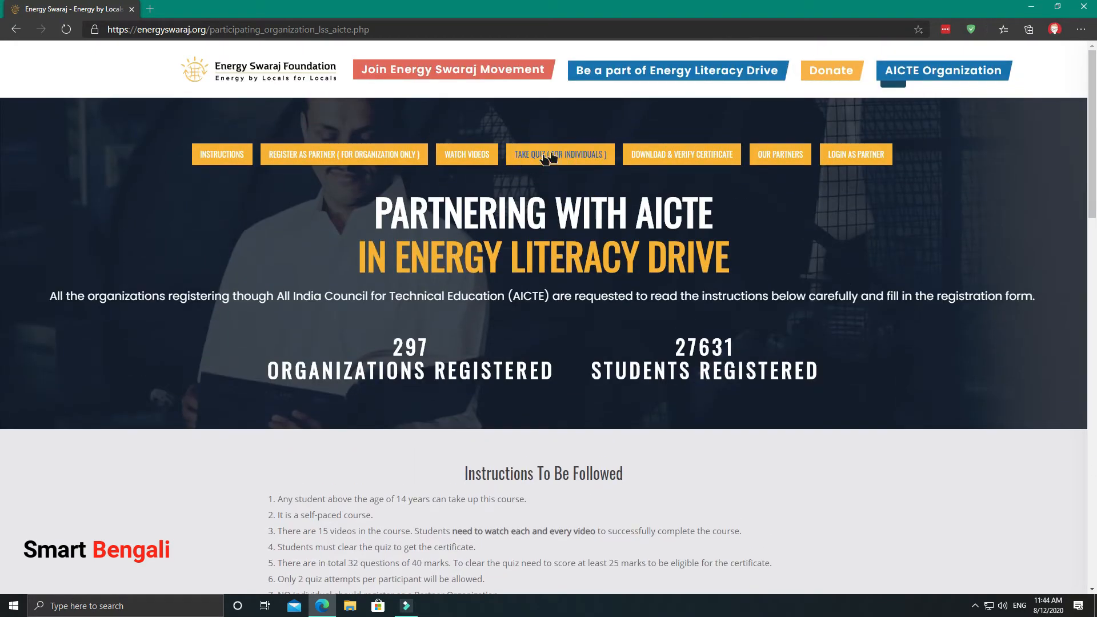
Step: Open the Take Quiz page for individuals and highlight the note about the free certification period
click(558, 154)
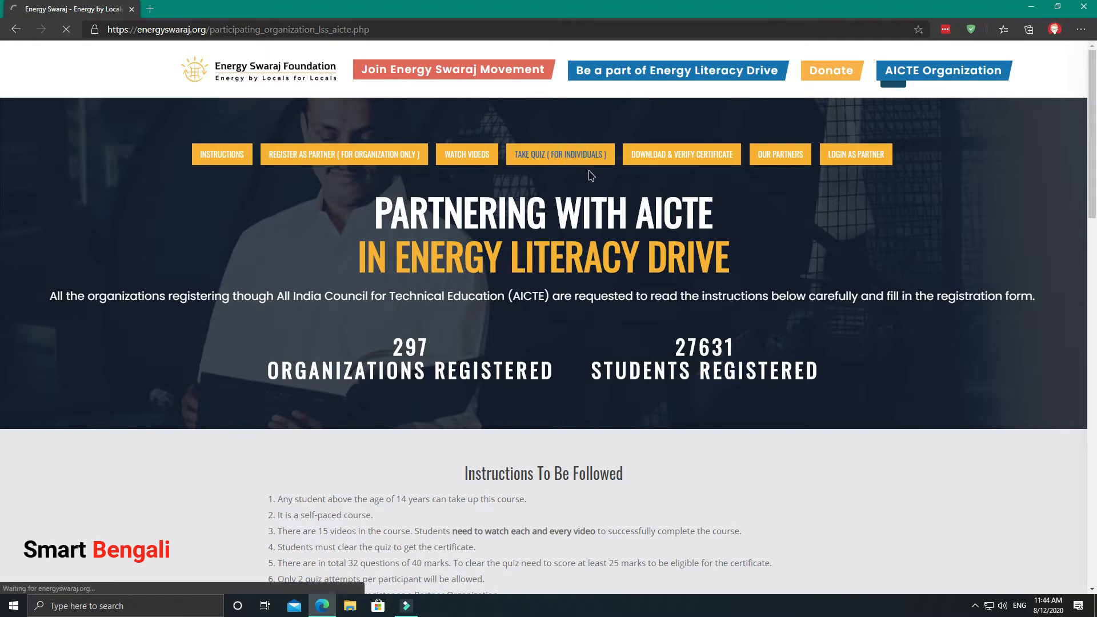
click(559, 155)
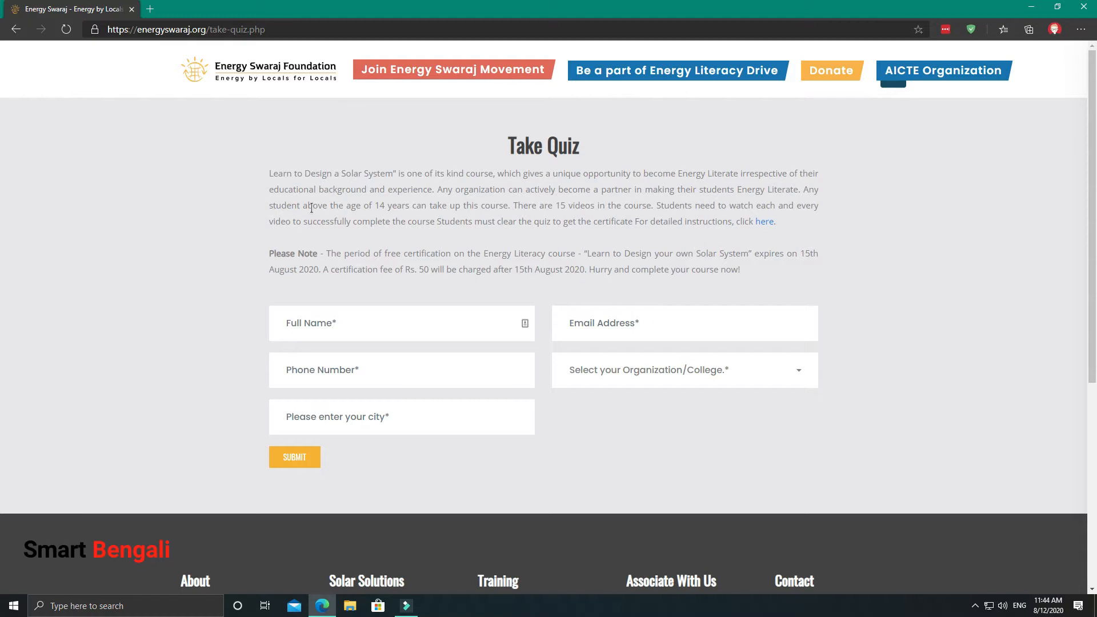
drag(324, 254, 425, 254)
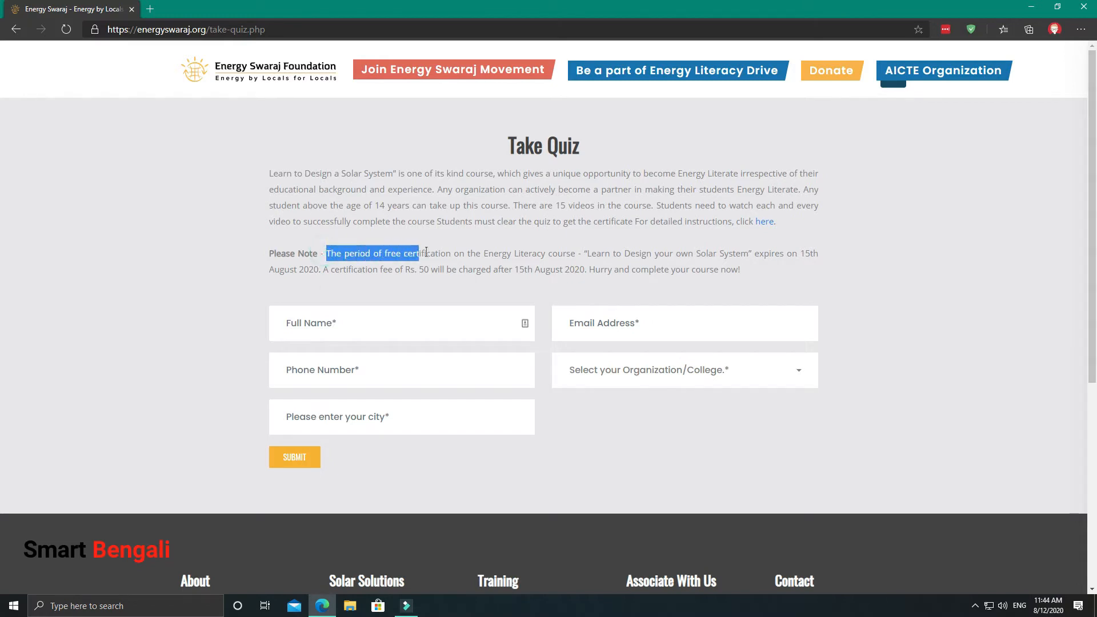
drag(418, 252, 815, 254)
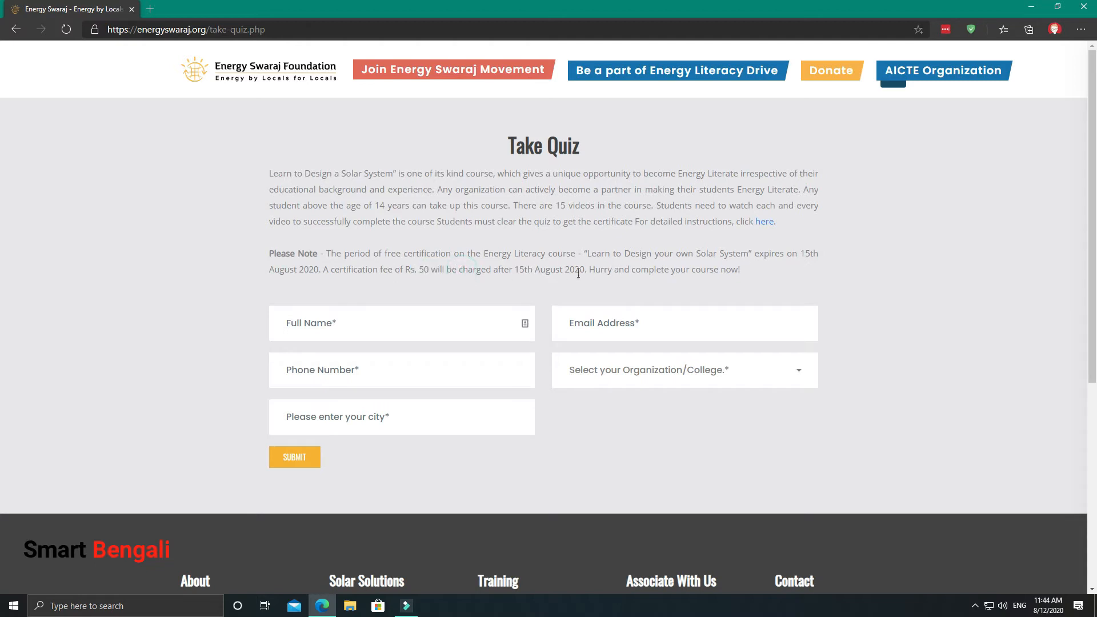
mouse_move(389, 328)
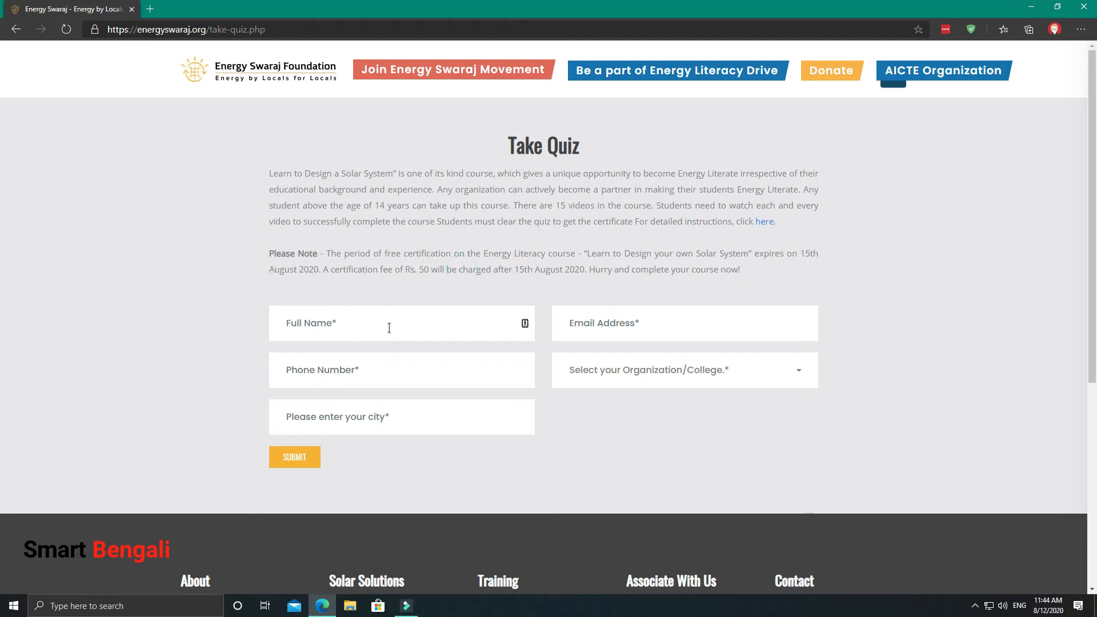
Step: Enter the name 'Shankh' with phone and email, moving down through the sign-up form
text(S)
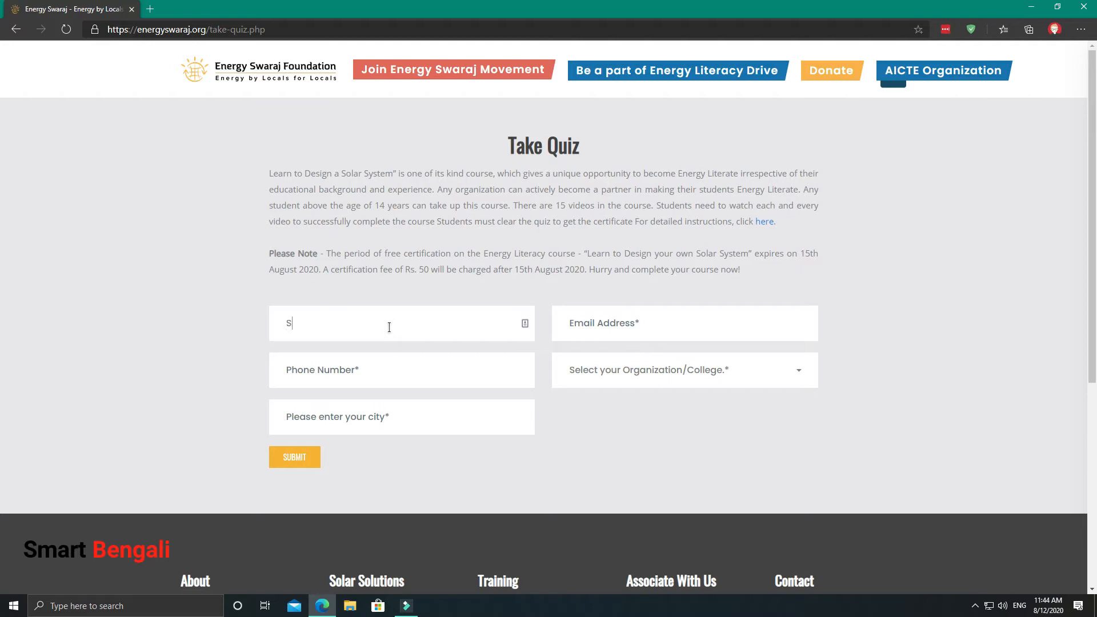
text(hankh)
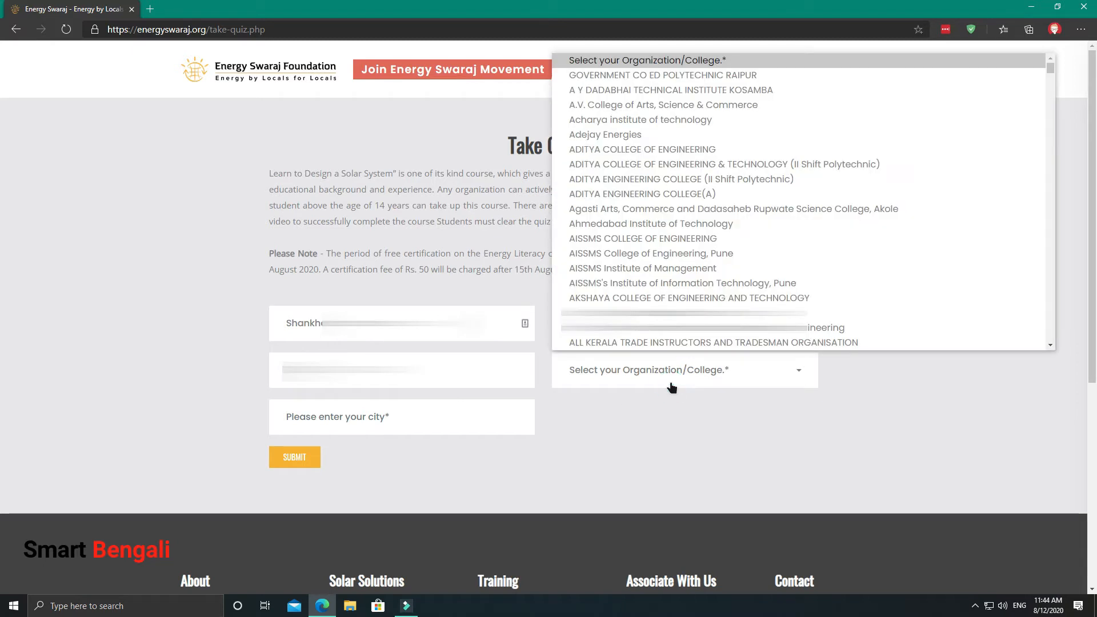
scroll(down, 3)
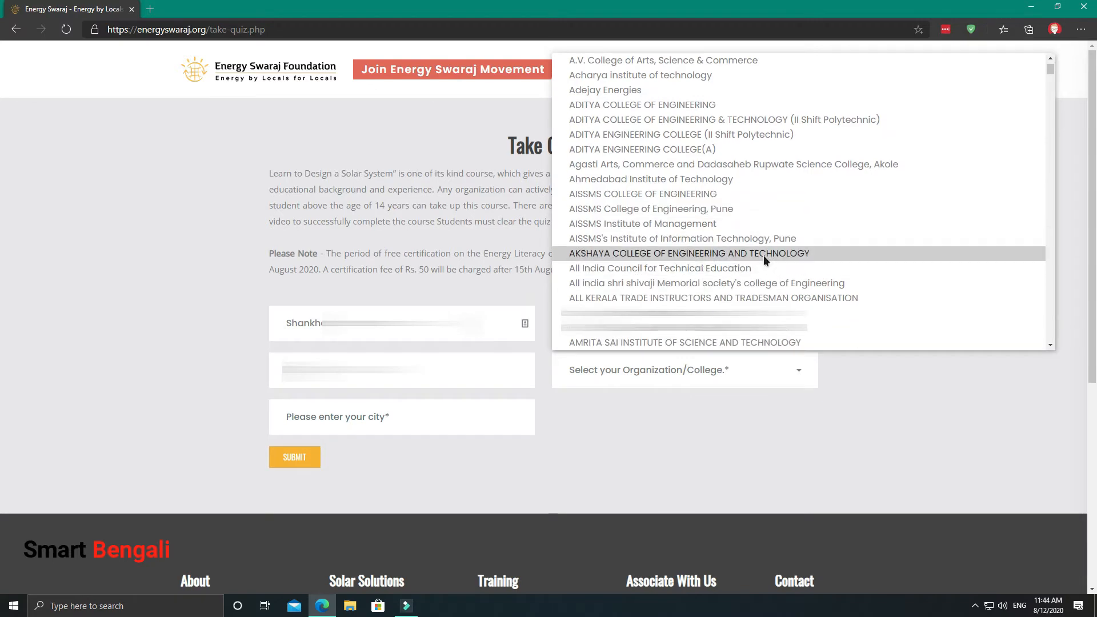
scroll(down, 3)
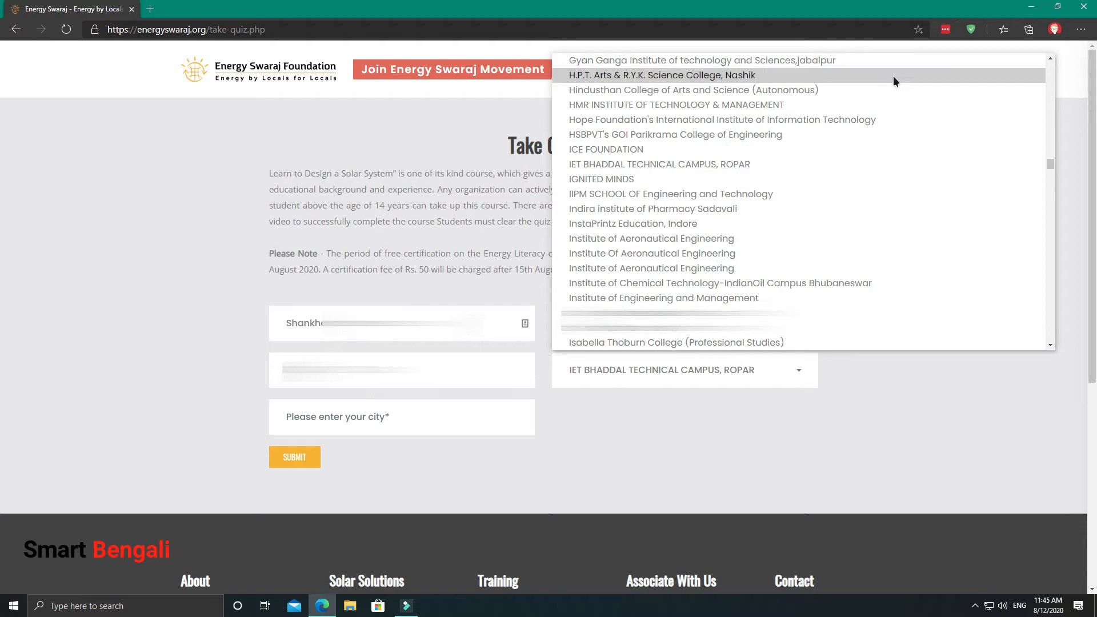
scroll(down, 3)
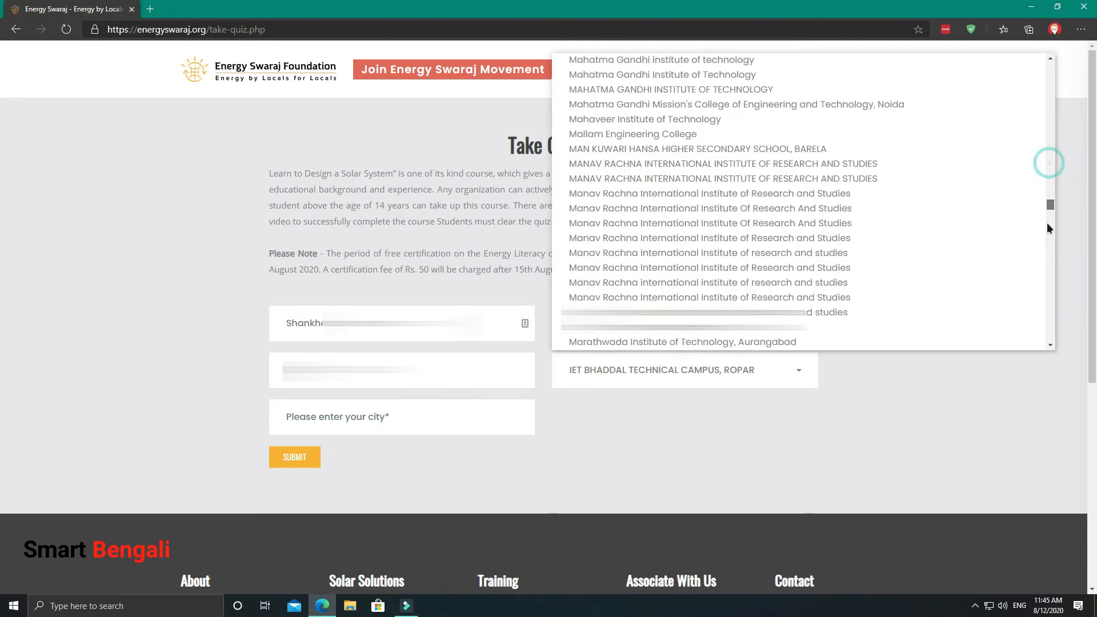
scroll(down, 3)
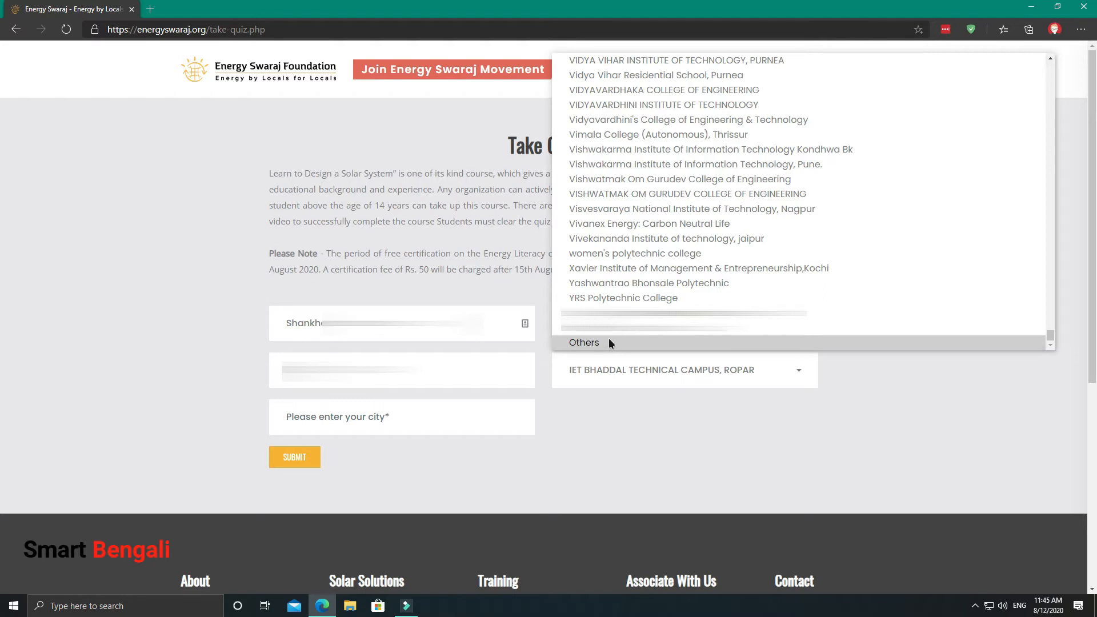
Step: Choose Others as organization, enter Kolkata as the city and submit the registration
click(584, 341)
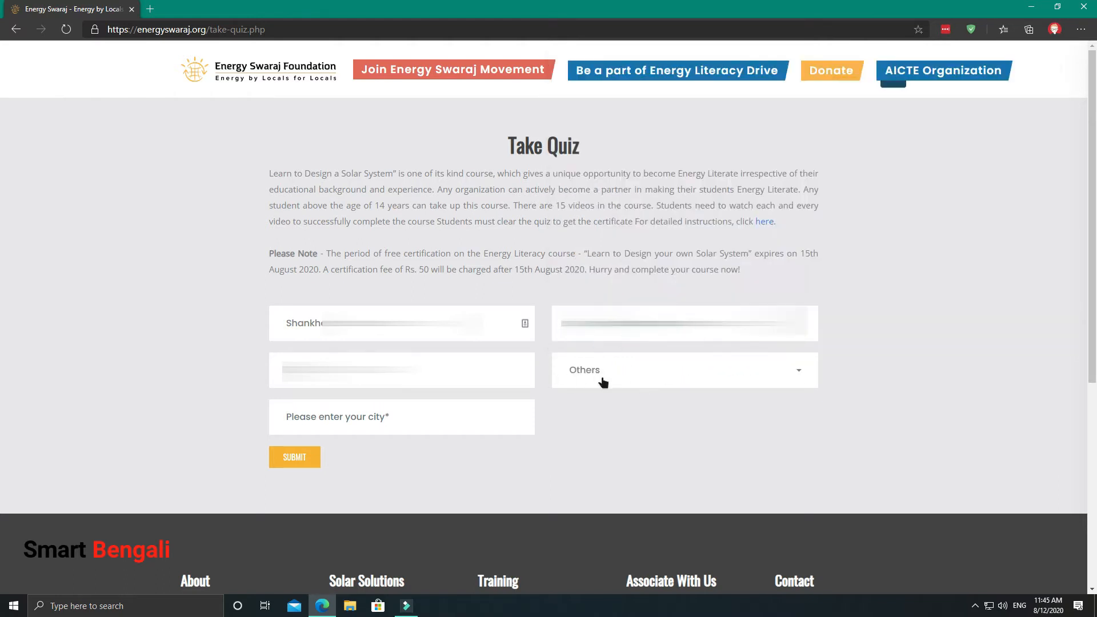
mouse_move(761, 390)
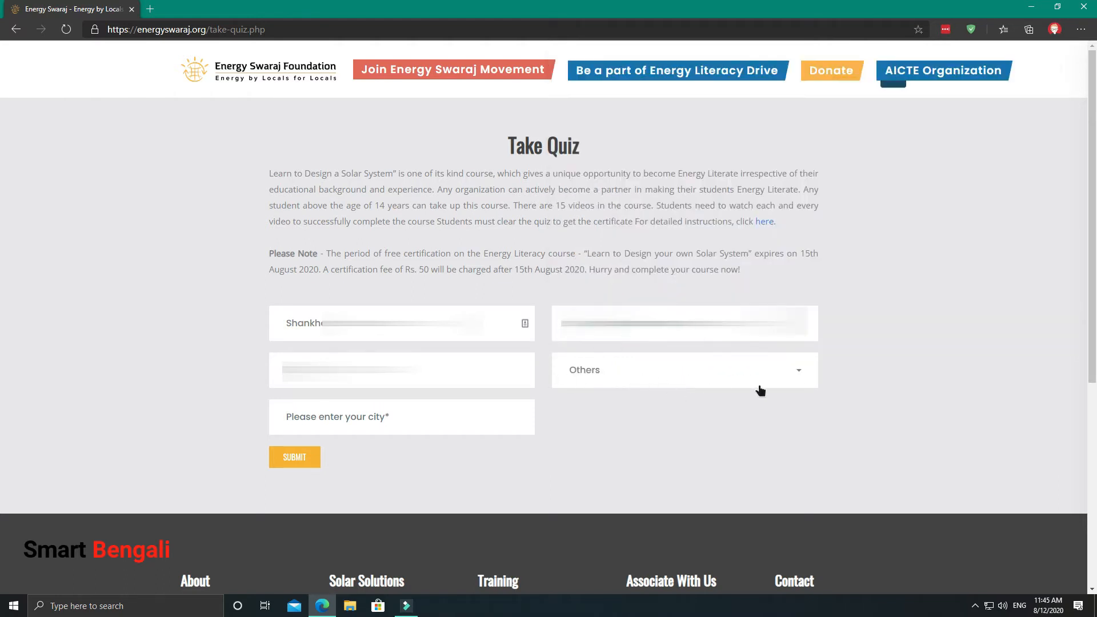
click(293, 457)
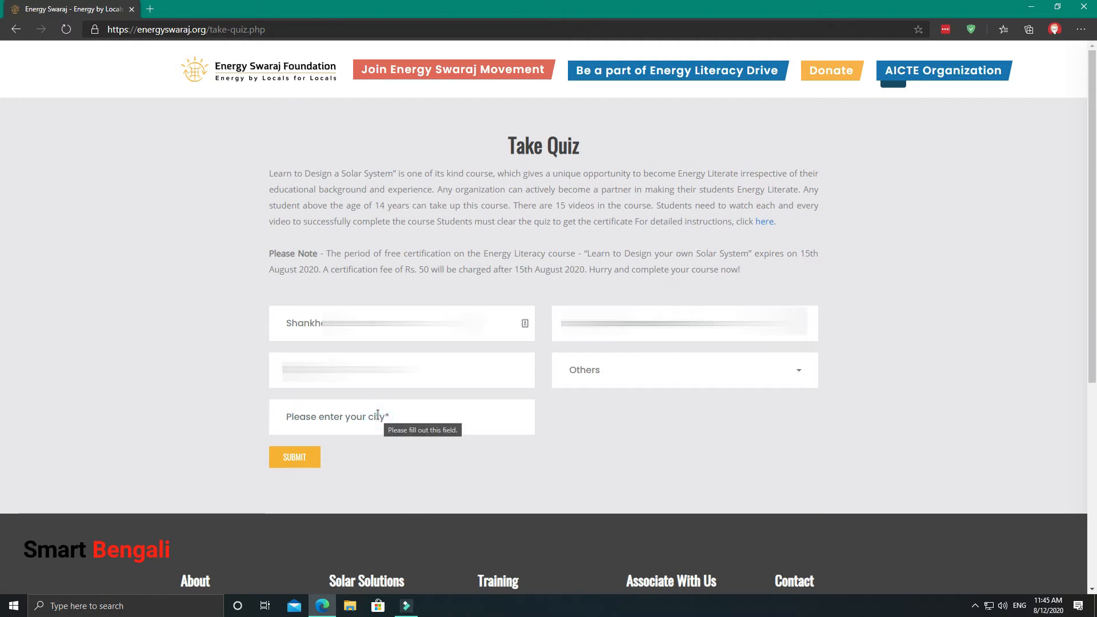
text(Kolk)
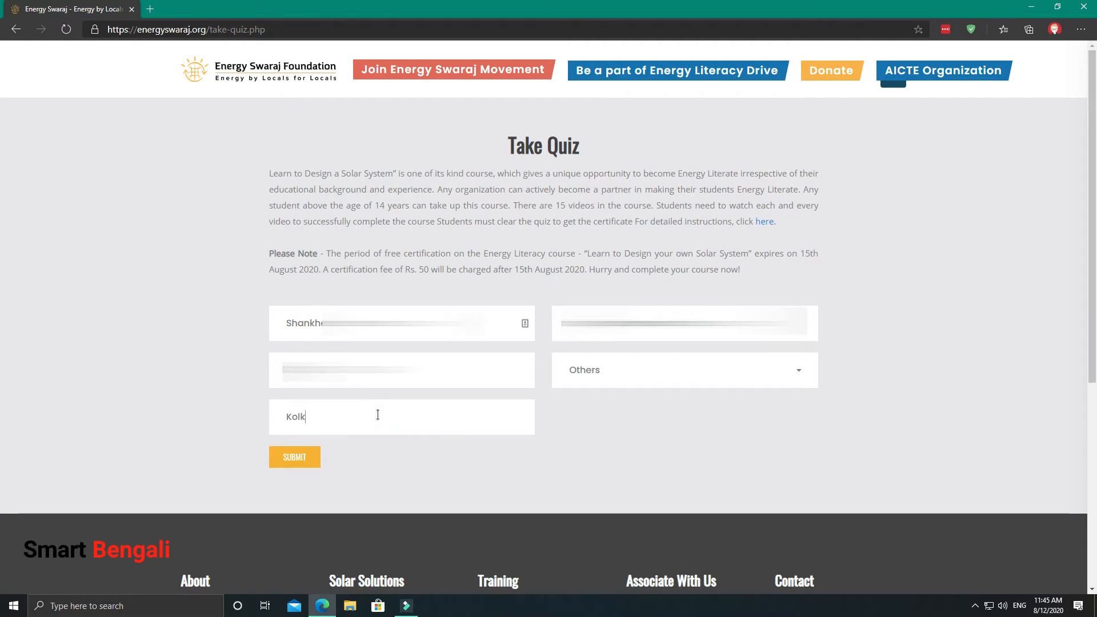
text(ata)
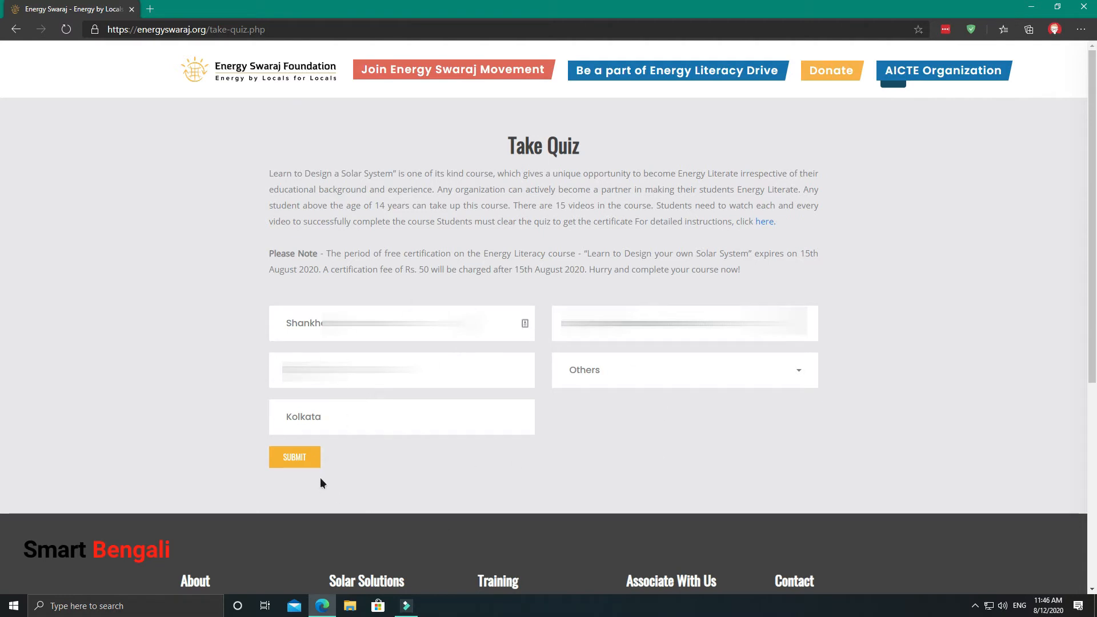
click(294, 457)
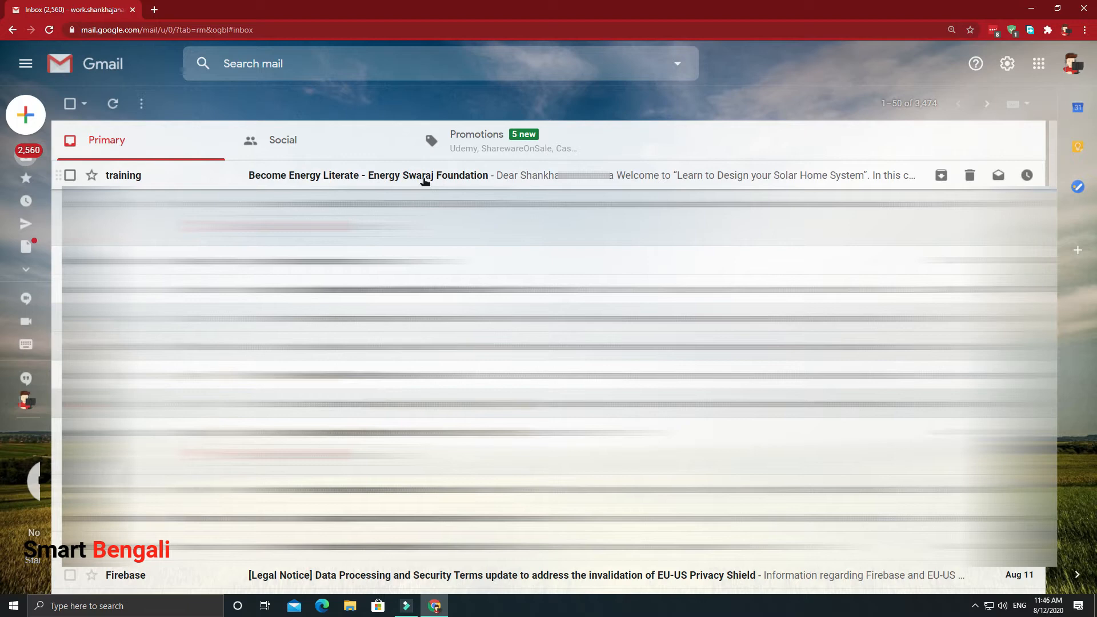
Step: Open the 'Become Energy Literate - Energy Swaraj Foundation' message from the inbox
click(363, 175)
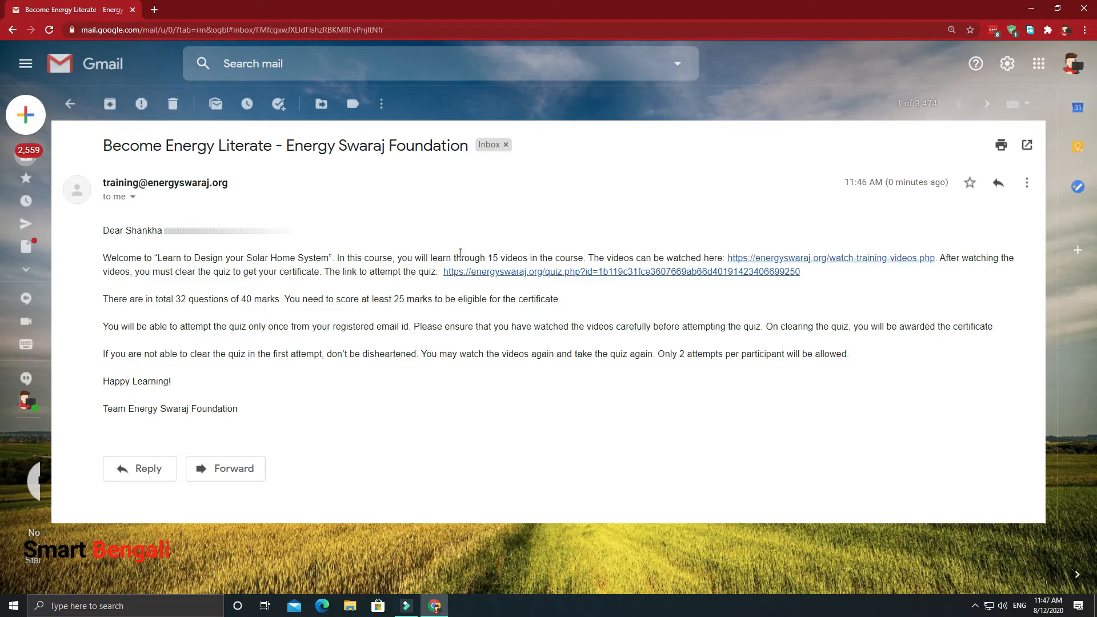
mouse_move(784, 260)
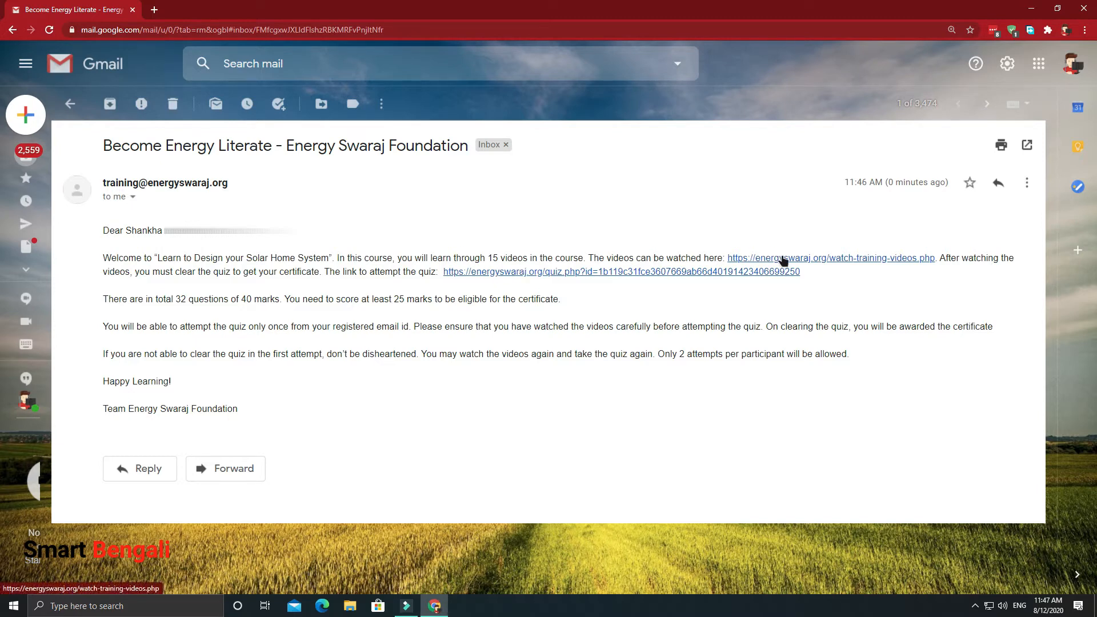
Step: Review all 15 steps on the Watch Training Videos page, then follow the email's quiz link
click(831, 257)
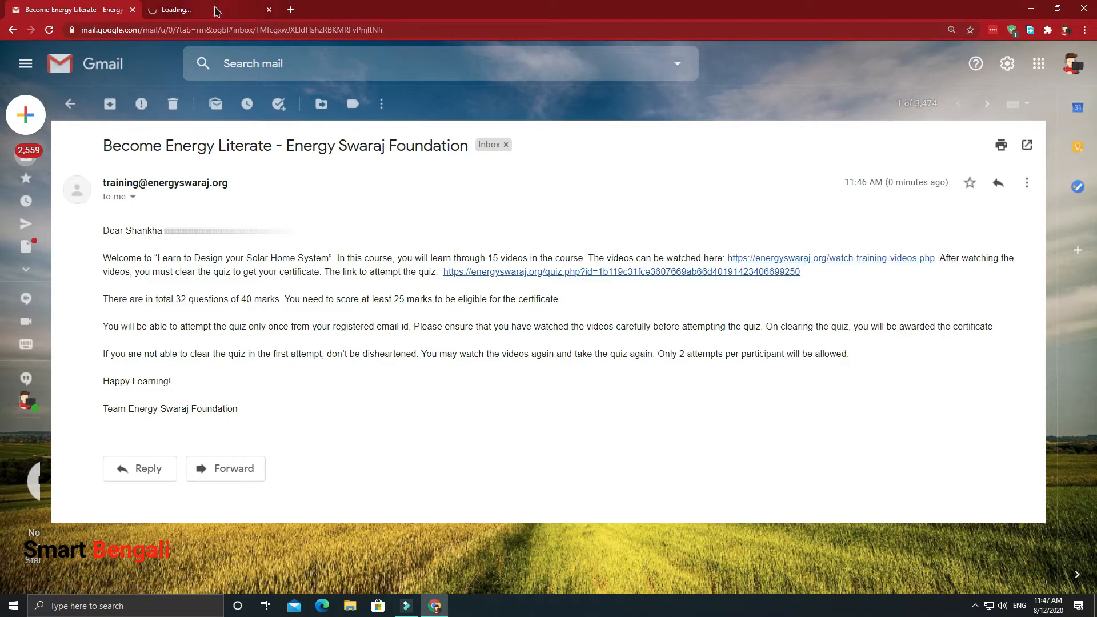
click(831, 257)
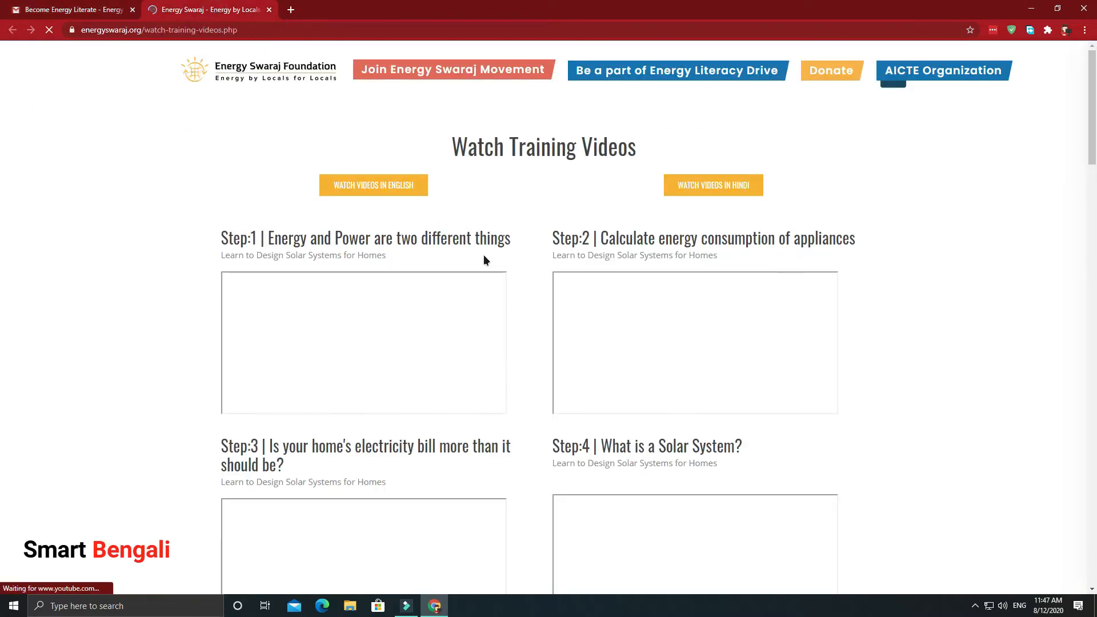
scroll(down, 3)
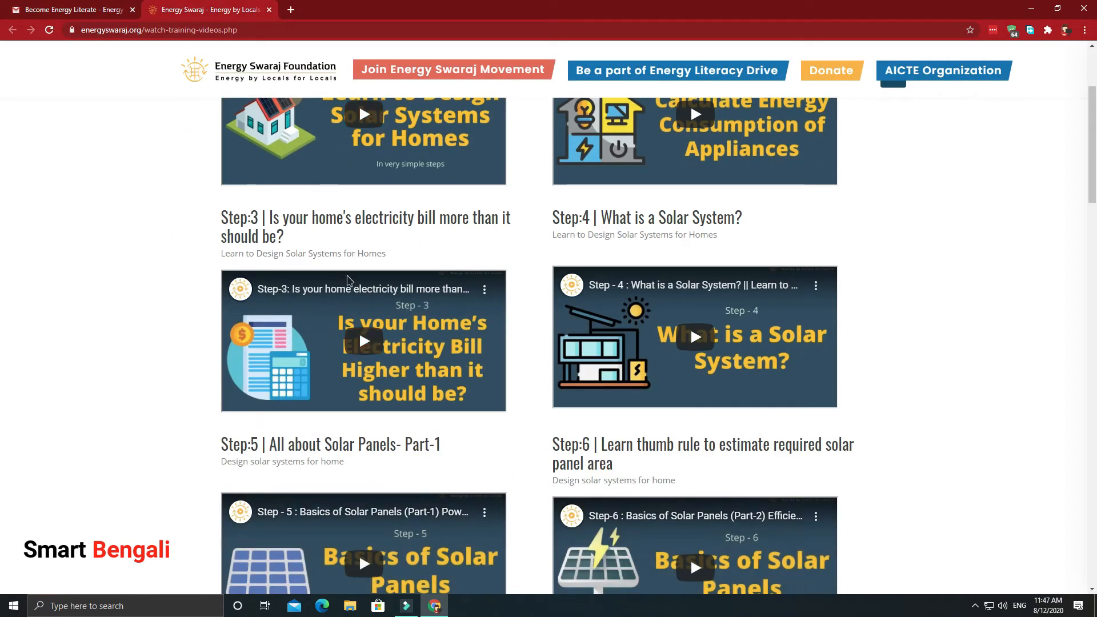
scroll(down, 3)
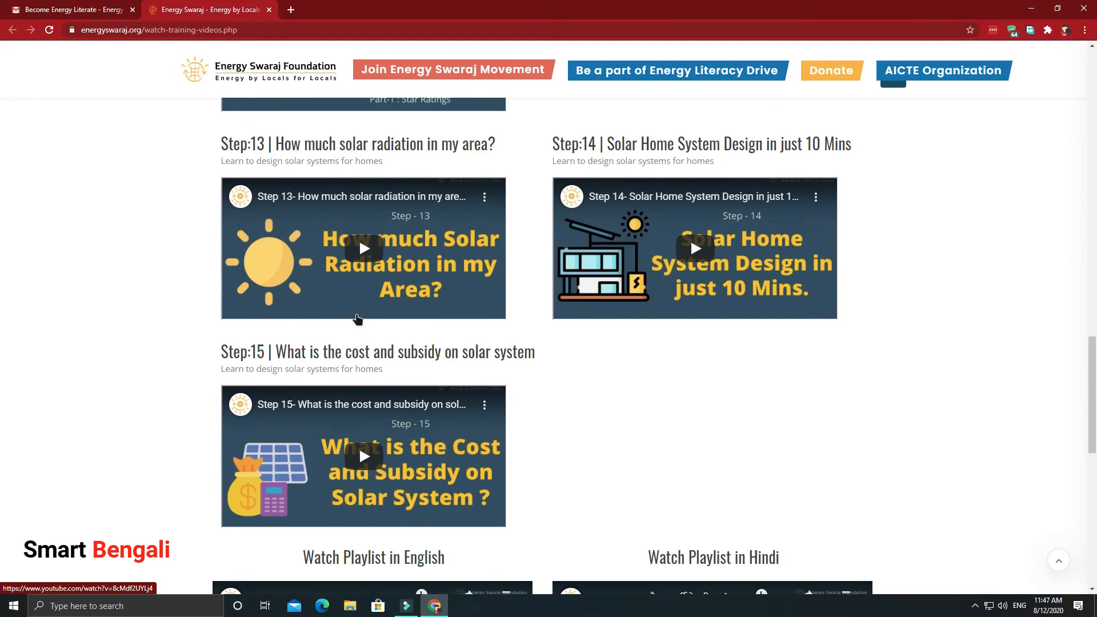
scroll(down, 3)
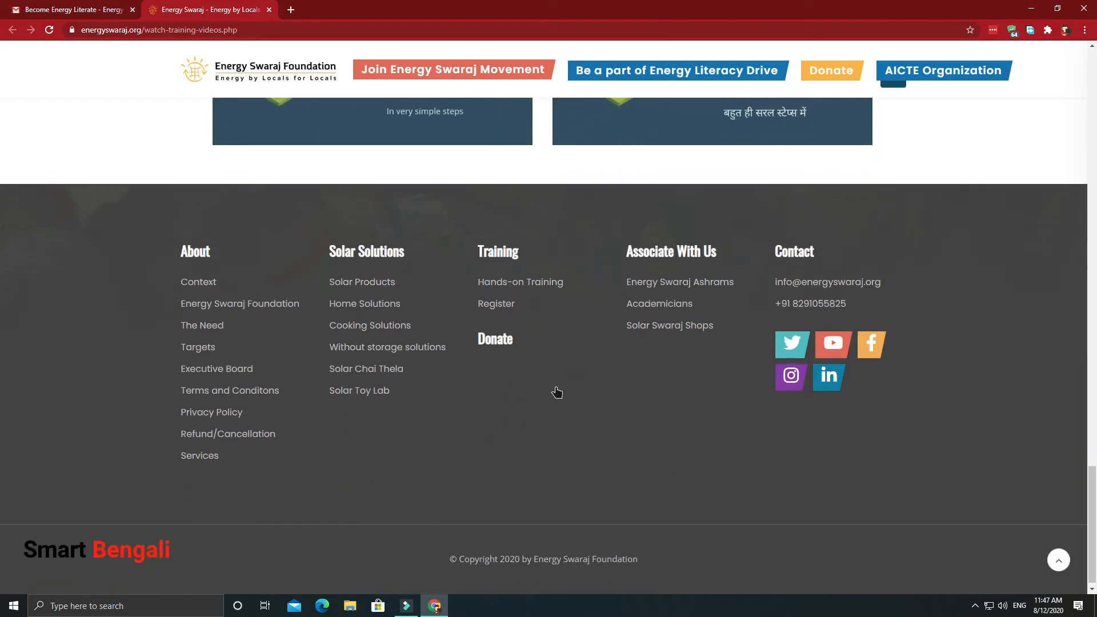
scroll(up, 3)
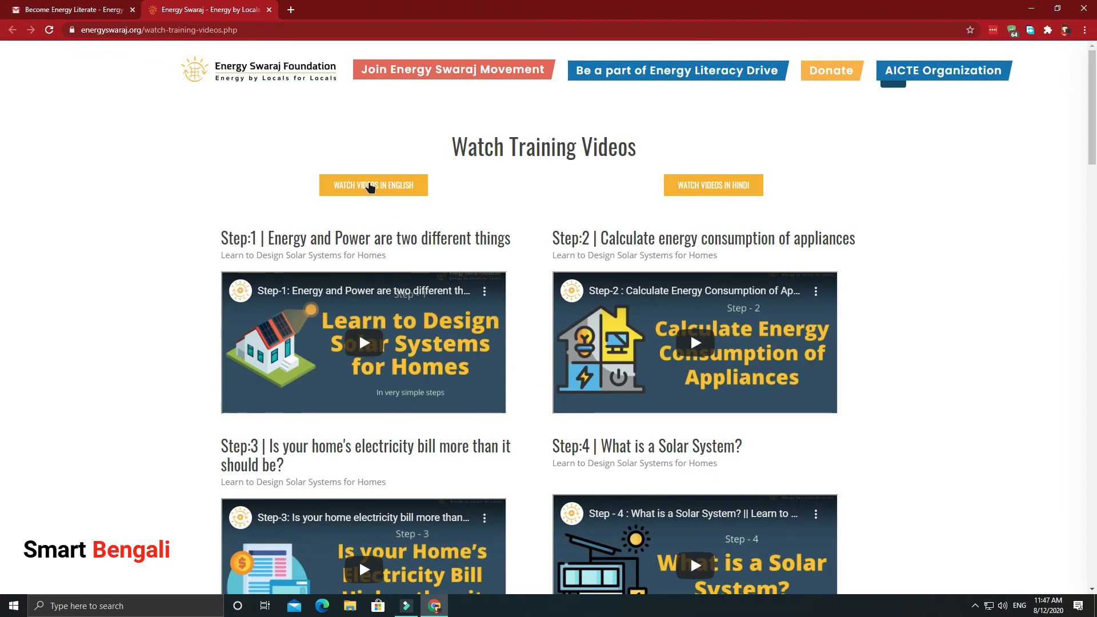
click(363, 341)
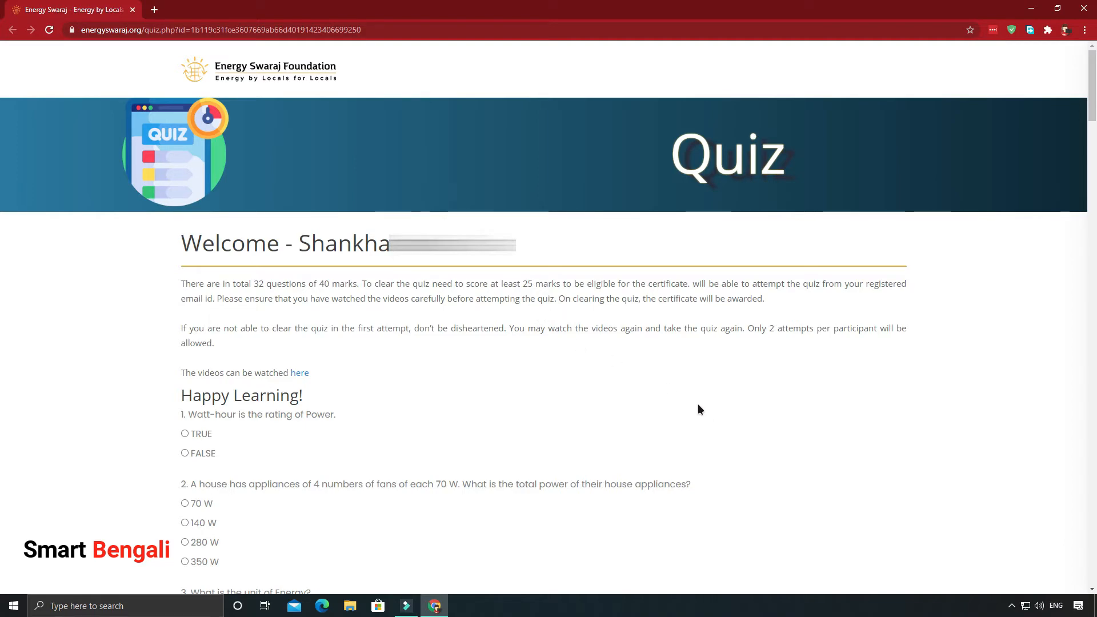
Step: Answer the opening questions with FALSE, 280 W and 19200 Wh
scroll(down, 3)
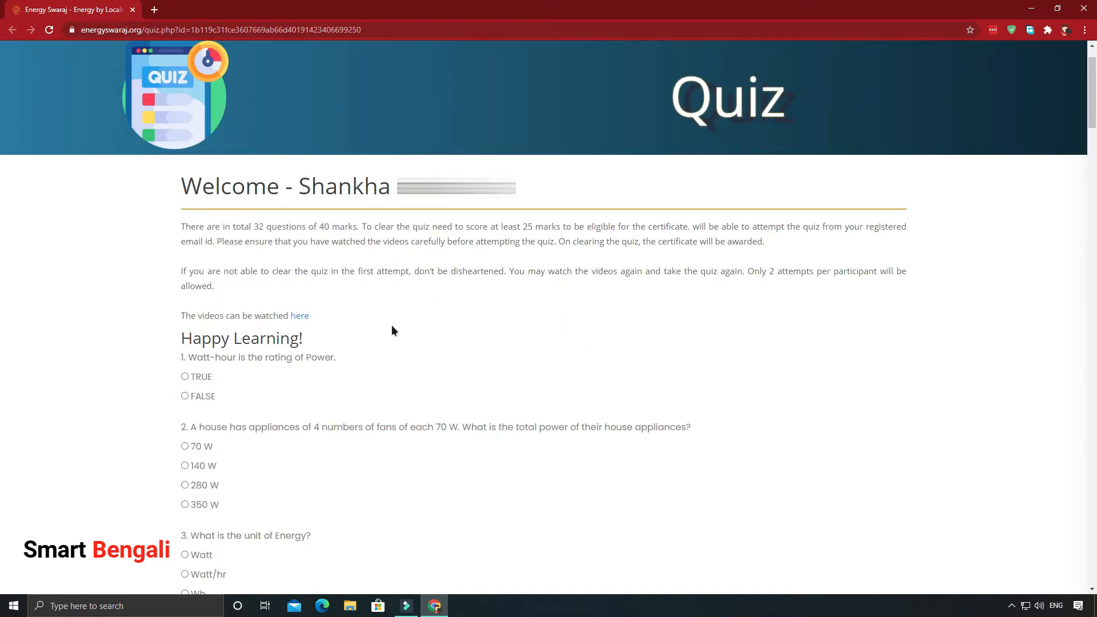
scroll(down, 3)
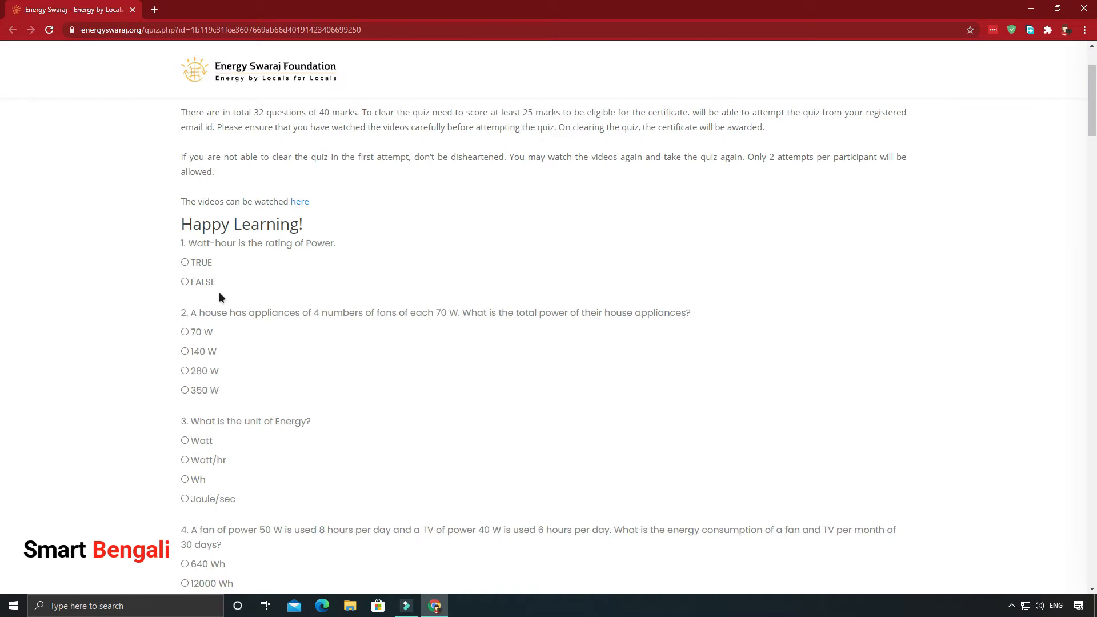
click(186, 281)
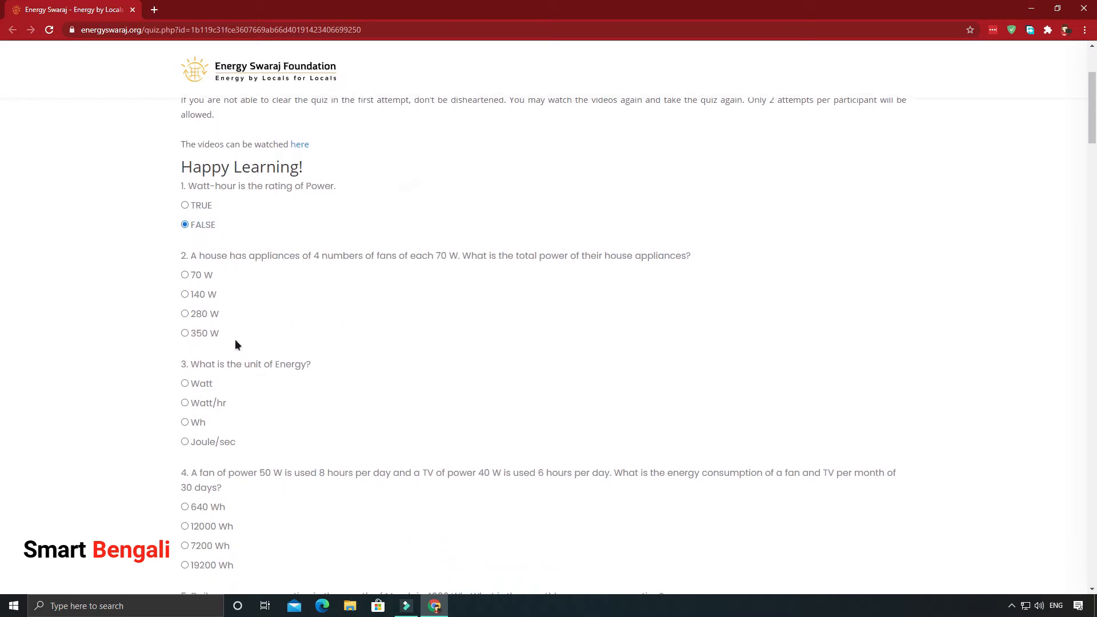
mouse_move(434, 265)
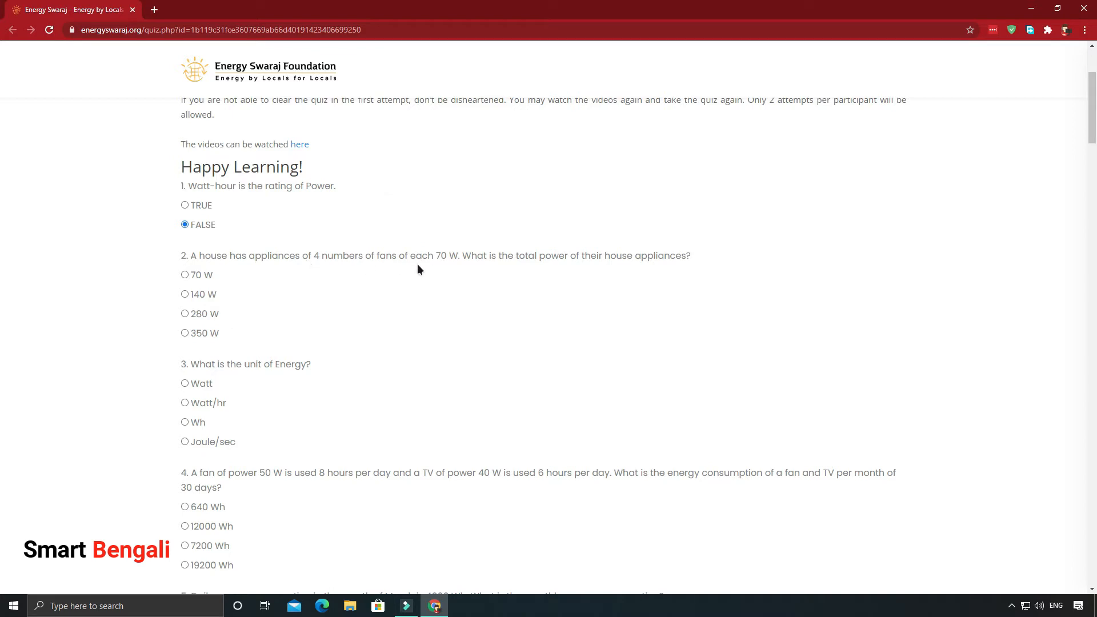
click(185, 313)
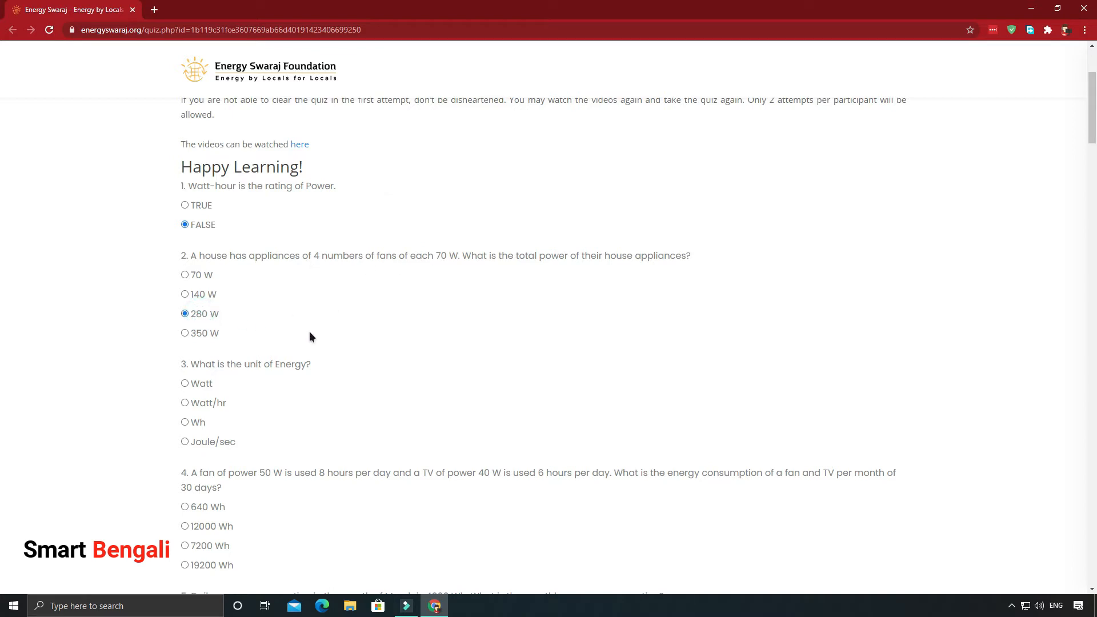
scroll(down, 3)
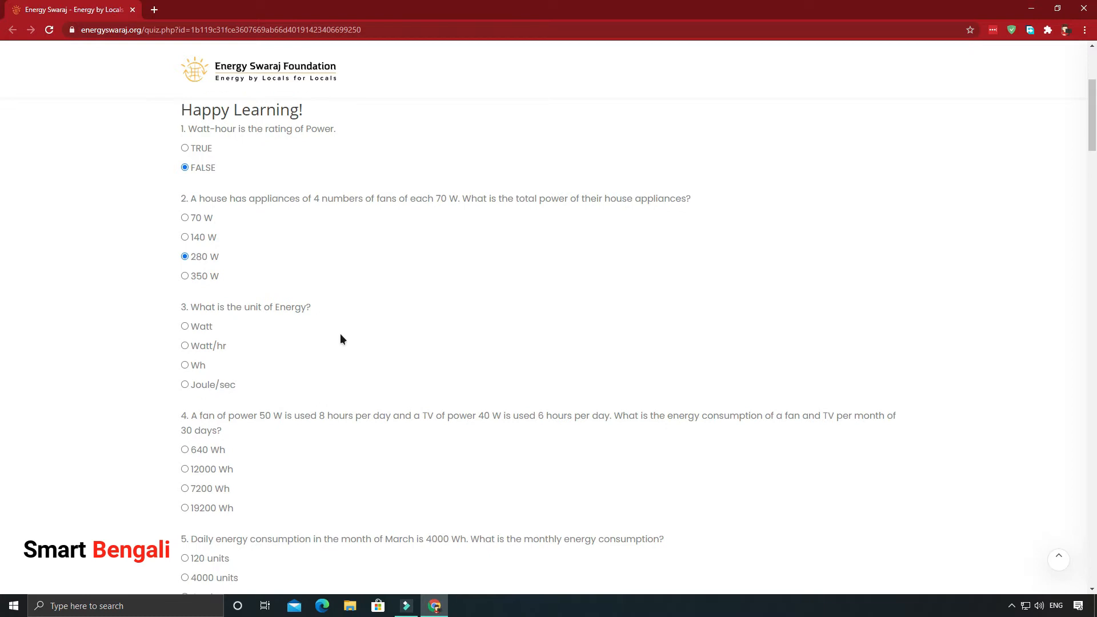
scroll(down, 3)
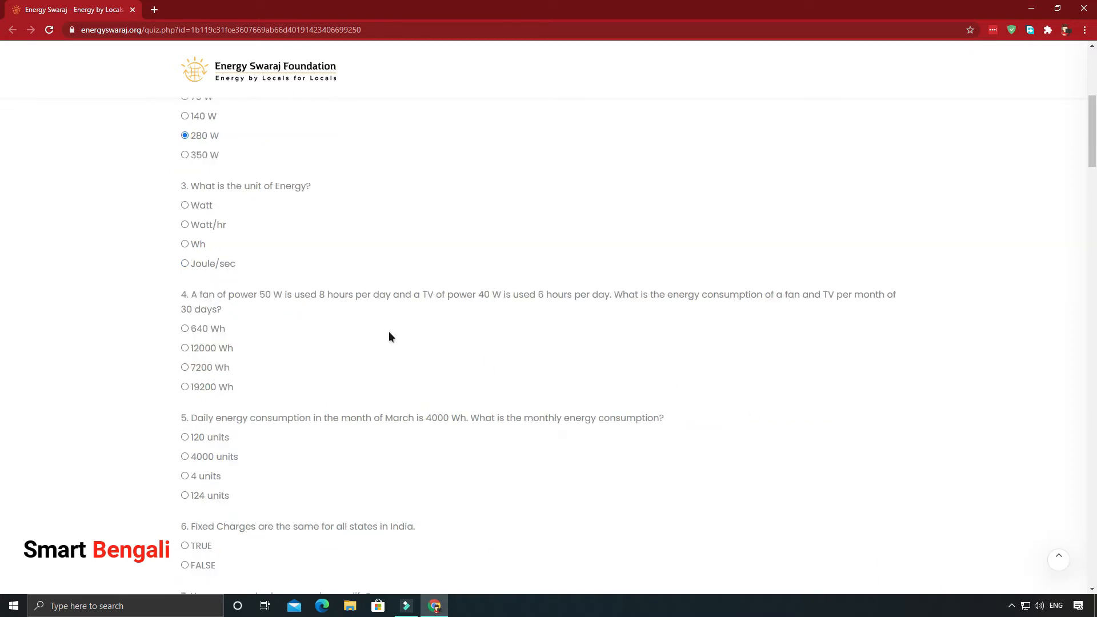
click(185, 244)
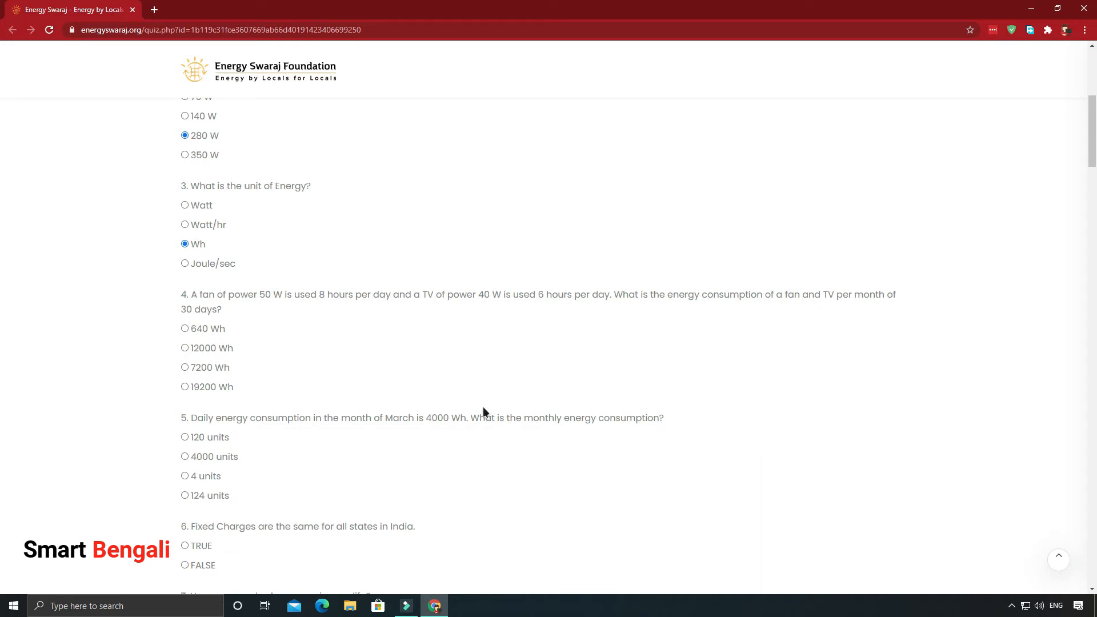
mouse_move(527, 320)
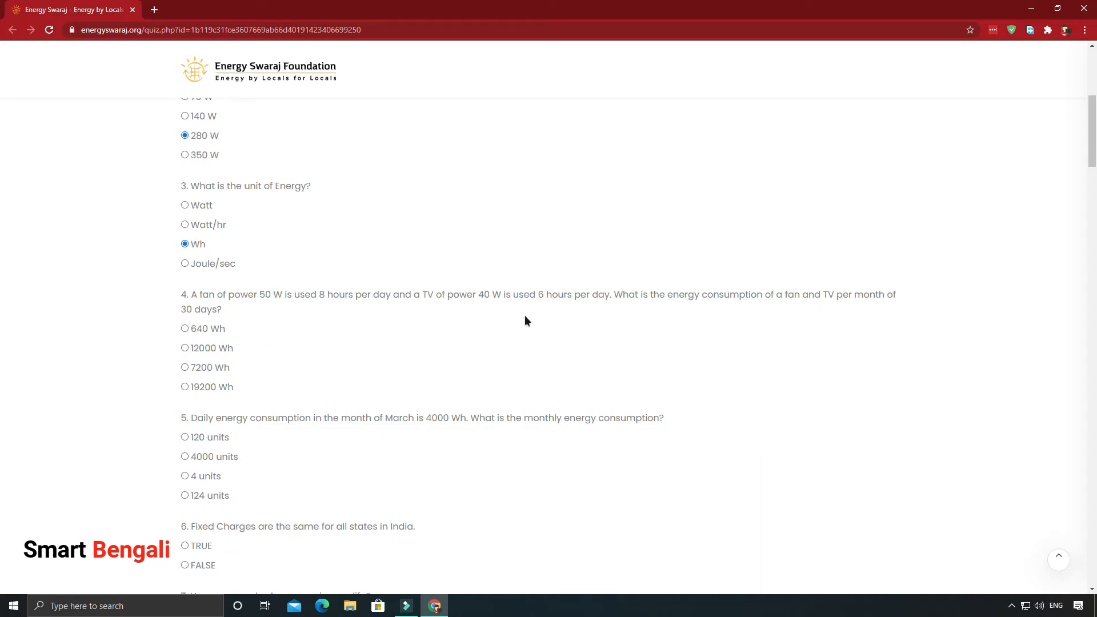
mouse_move(410, 364)
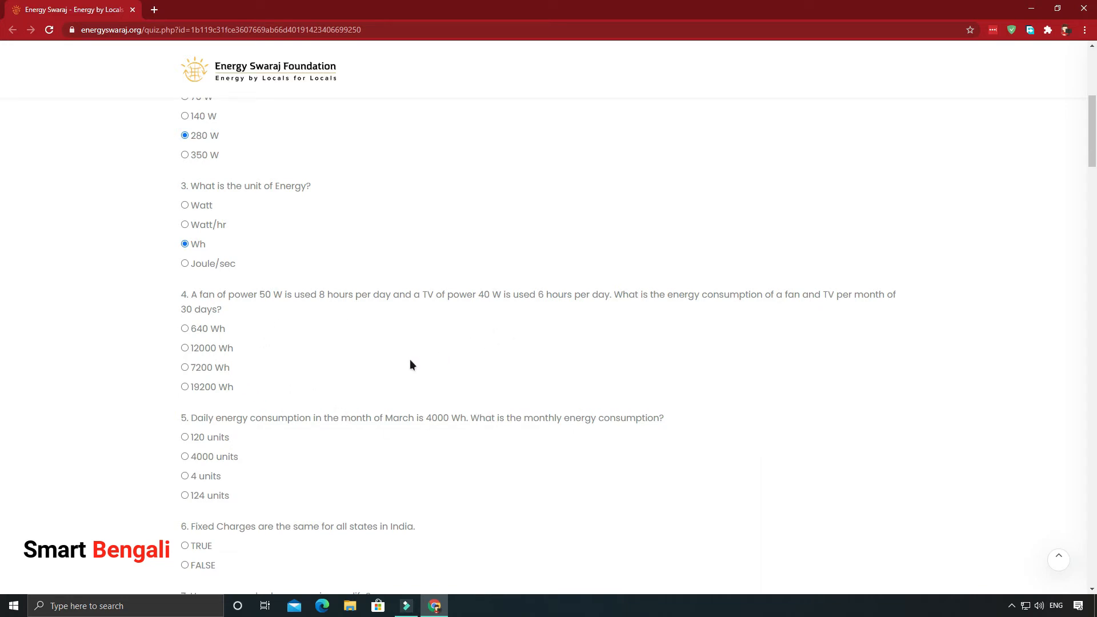
mouse_move(224, 390)
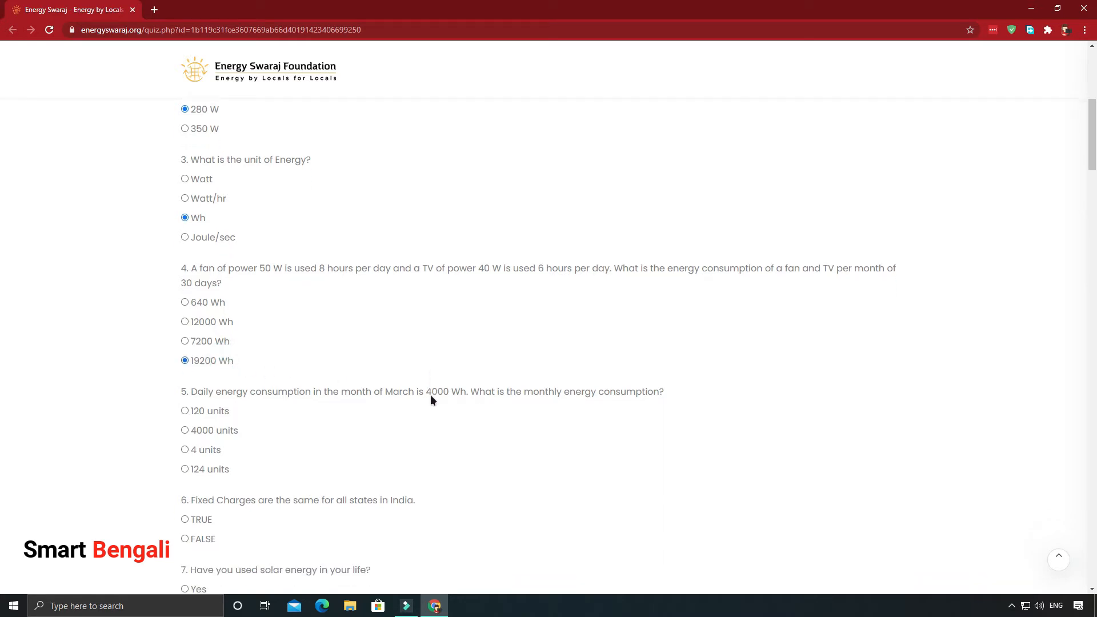
Step: Answer questions 5–9 with 120 units, FALSE, Yes, Hybrid system and Voltage at maximum power
scroll(down, 3)
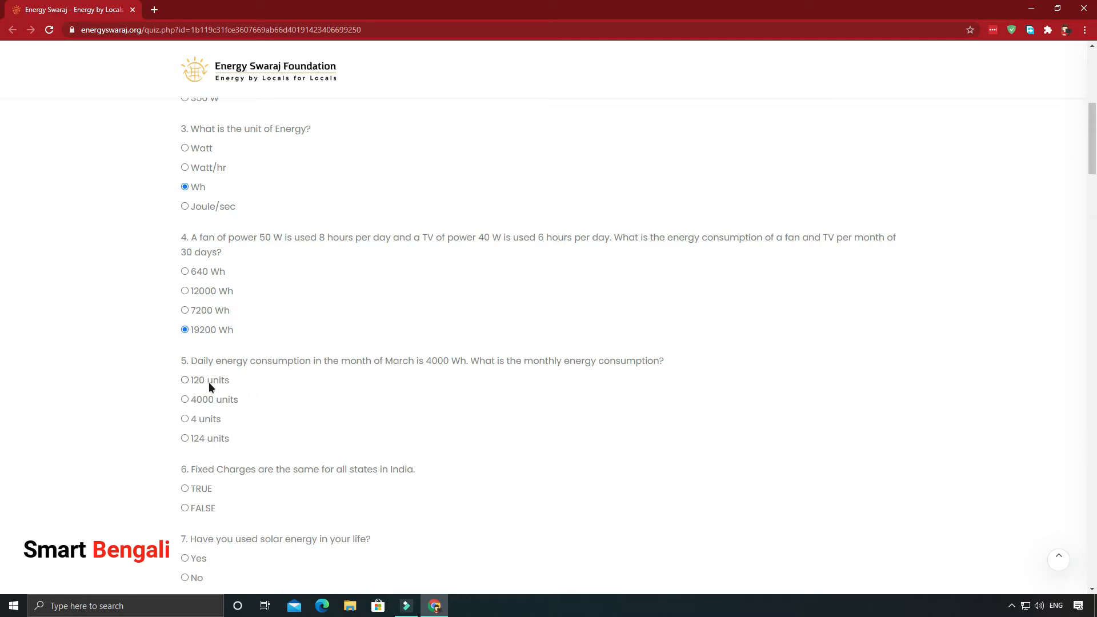
click(186, 380)
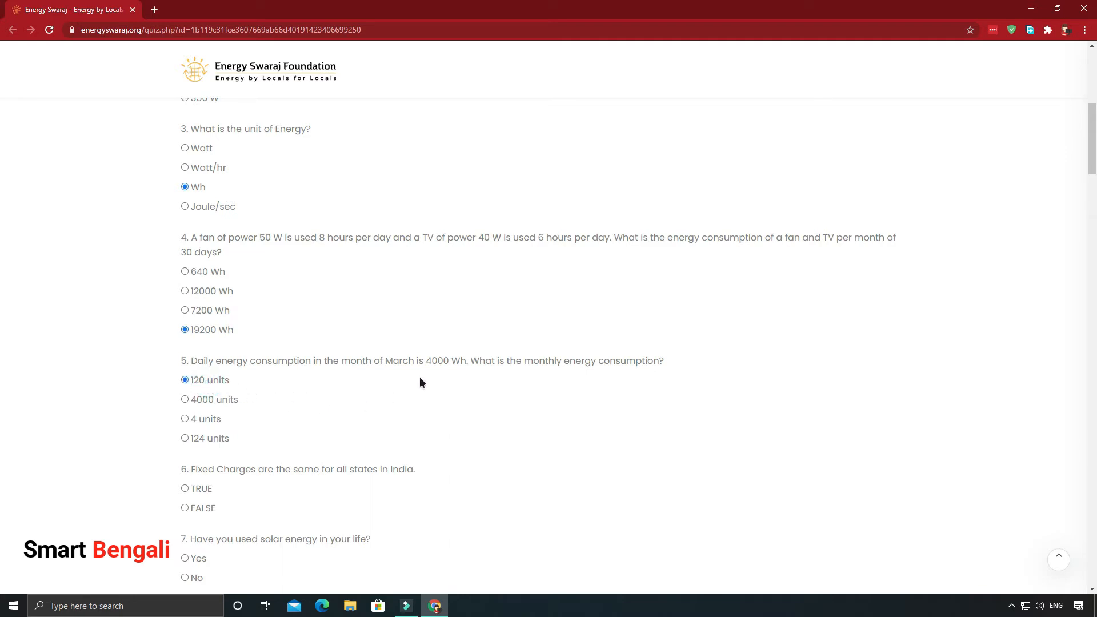
scroll(down, 3)
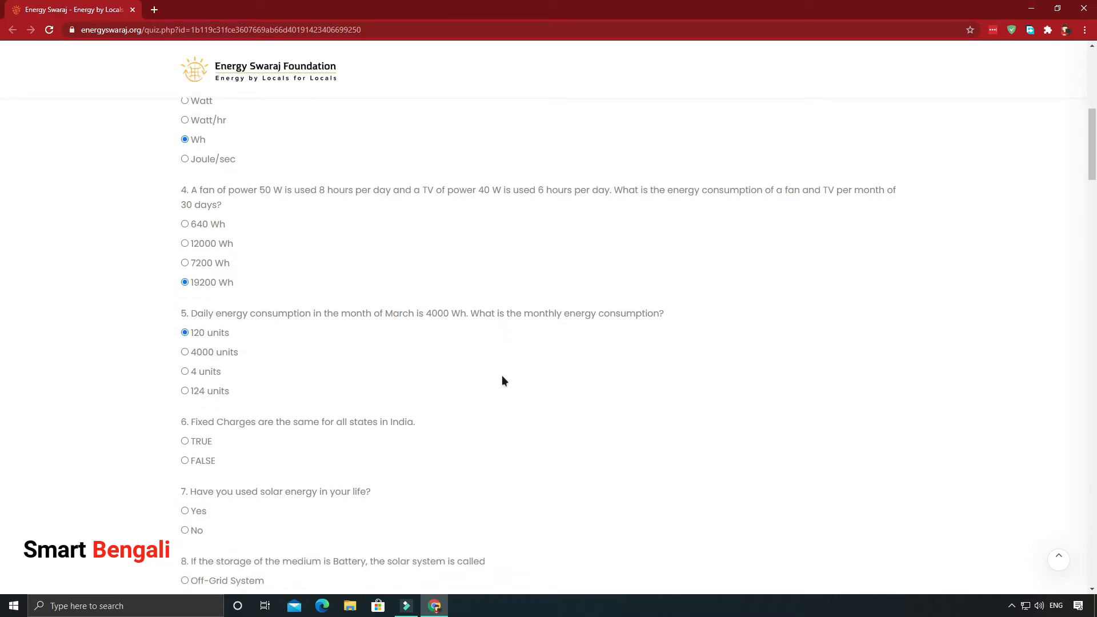
scroll(down, 3)
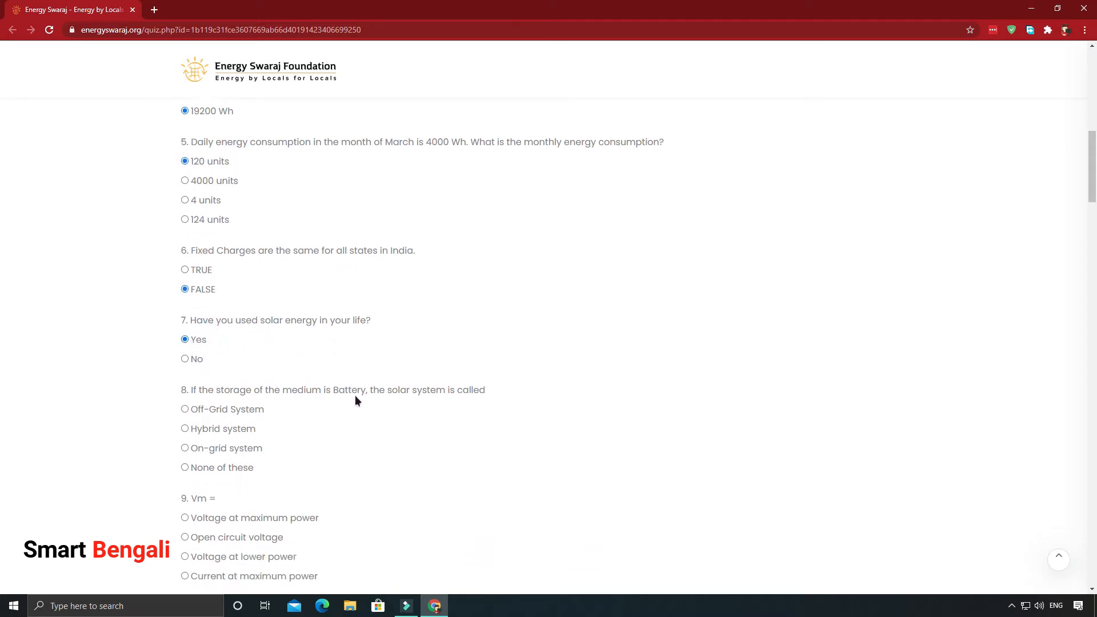
scroll(down, 3)
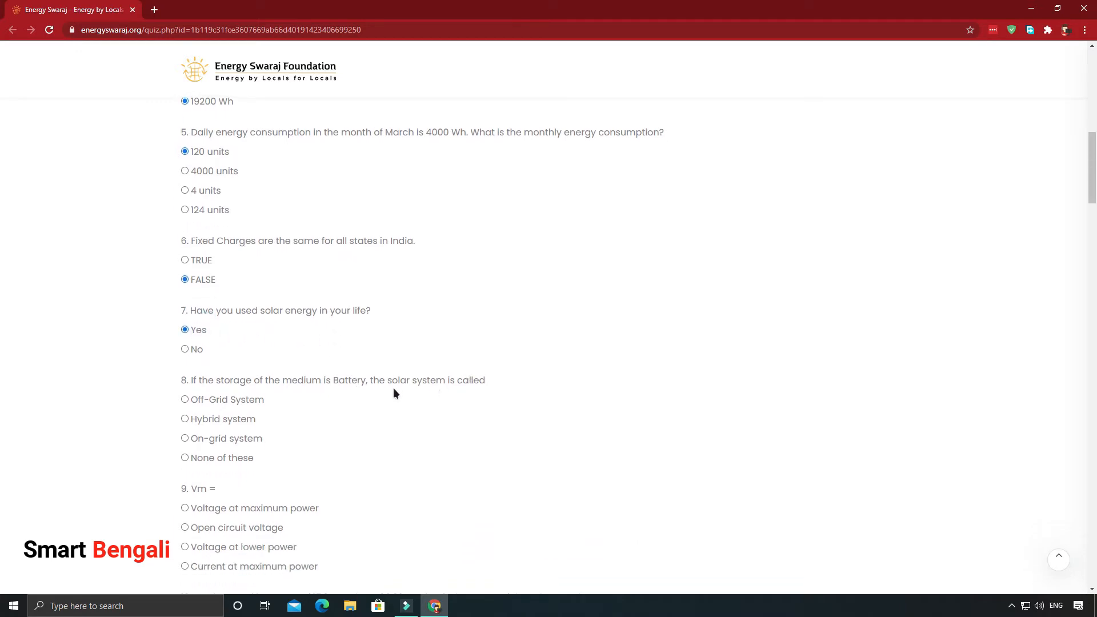
click(185, 419)
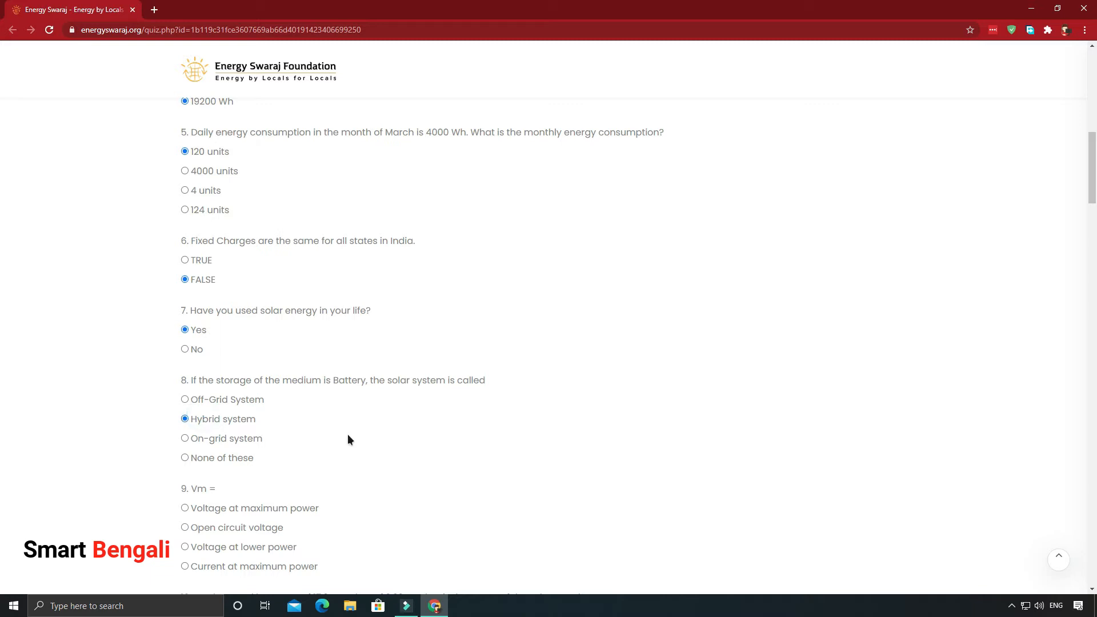
scroll(down, 3)
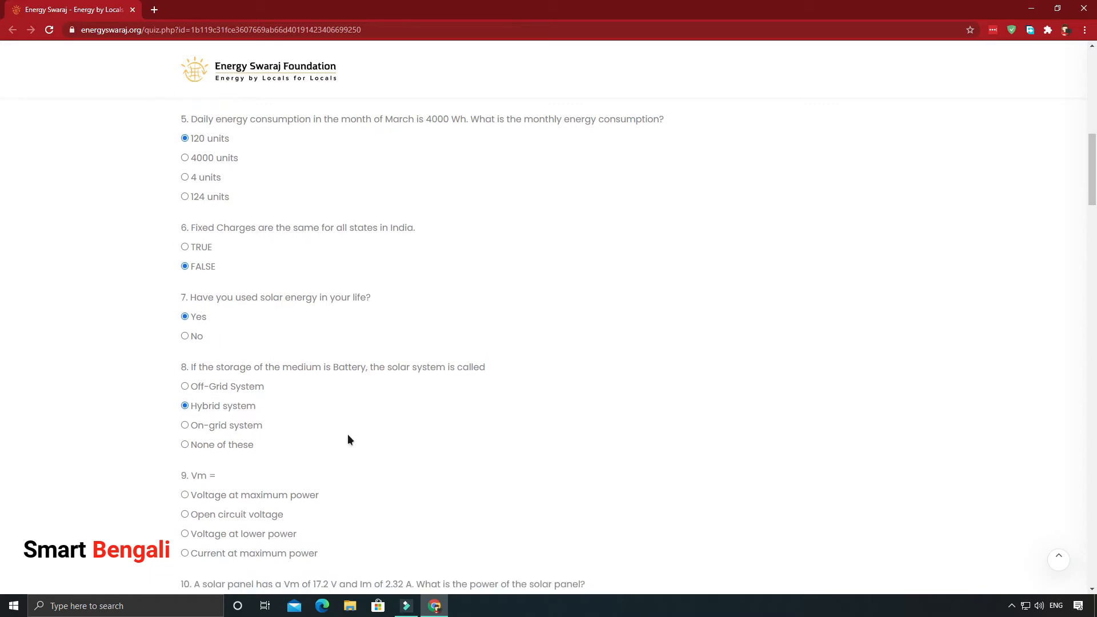
scroll(down, 3)
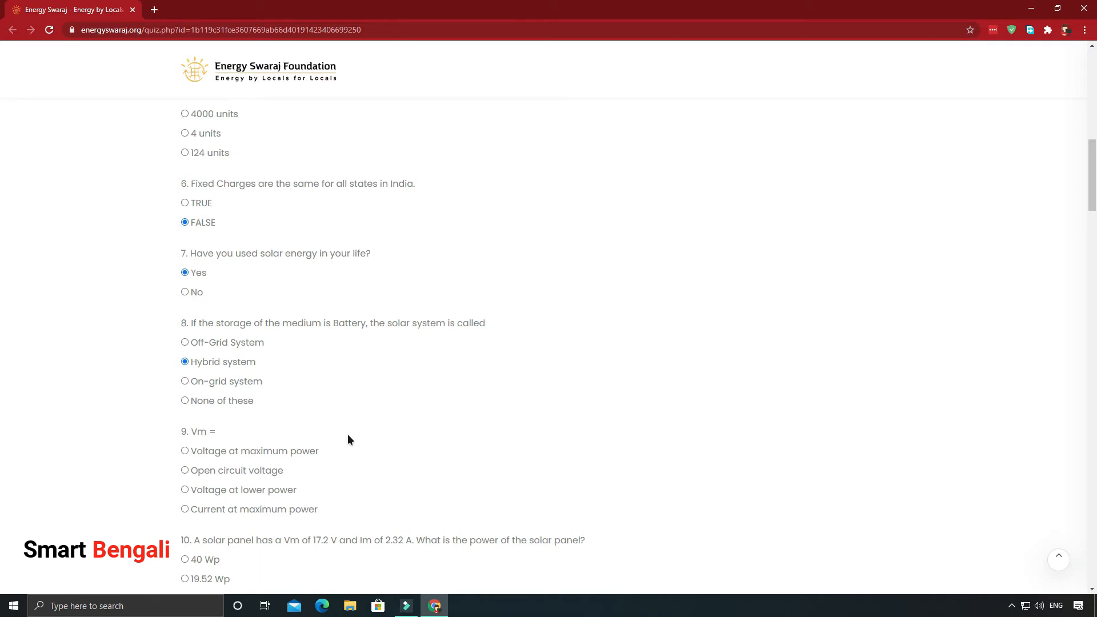
click(186, 223)
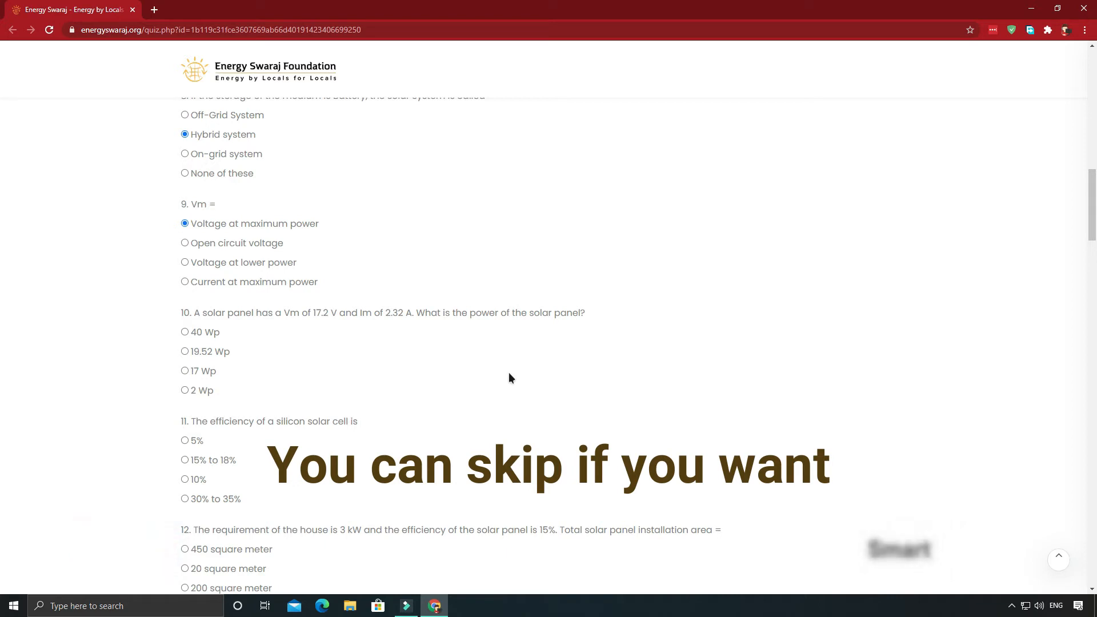
mouse_move(343, 367)
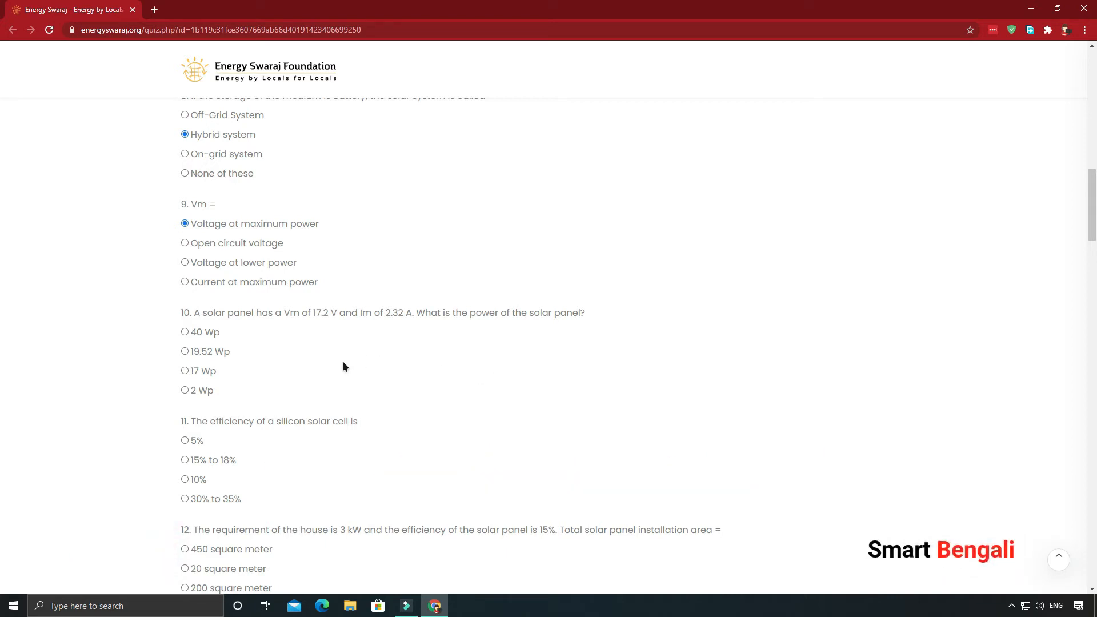
mouse_move(384, 329)
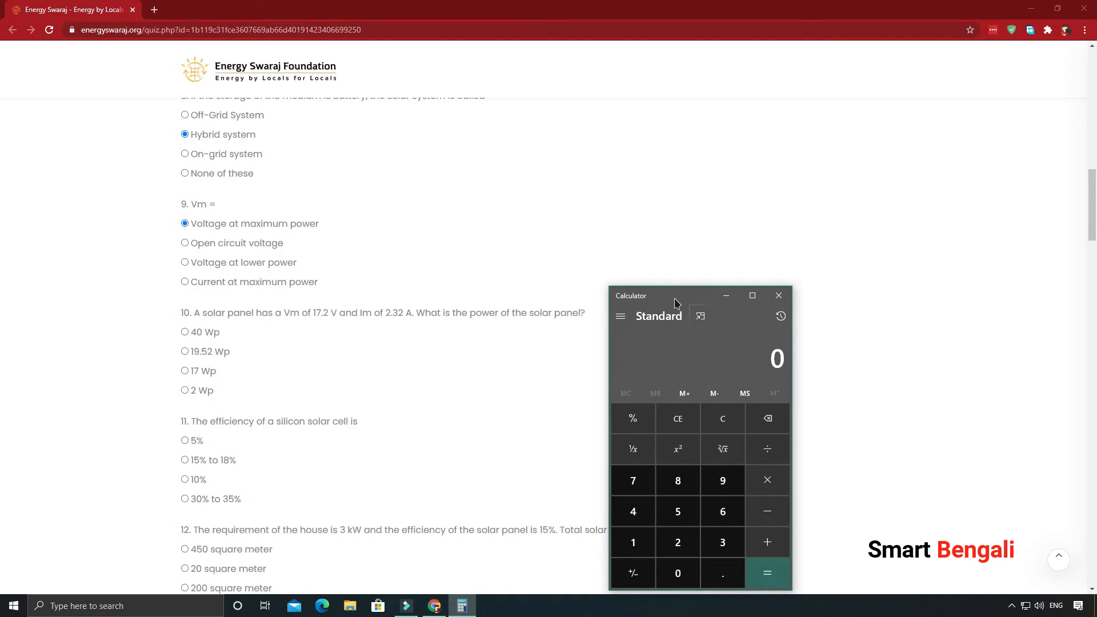
Step: Key 17.2 into Windows Calculator for the panel power, then close it, leaving 40 Wp for question 10
click(632, 541)
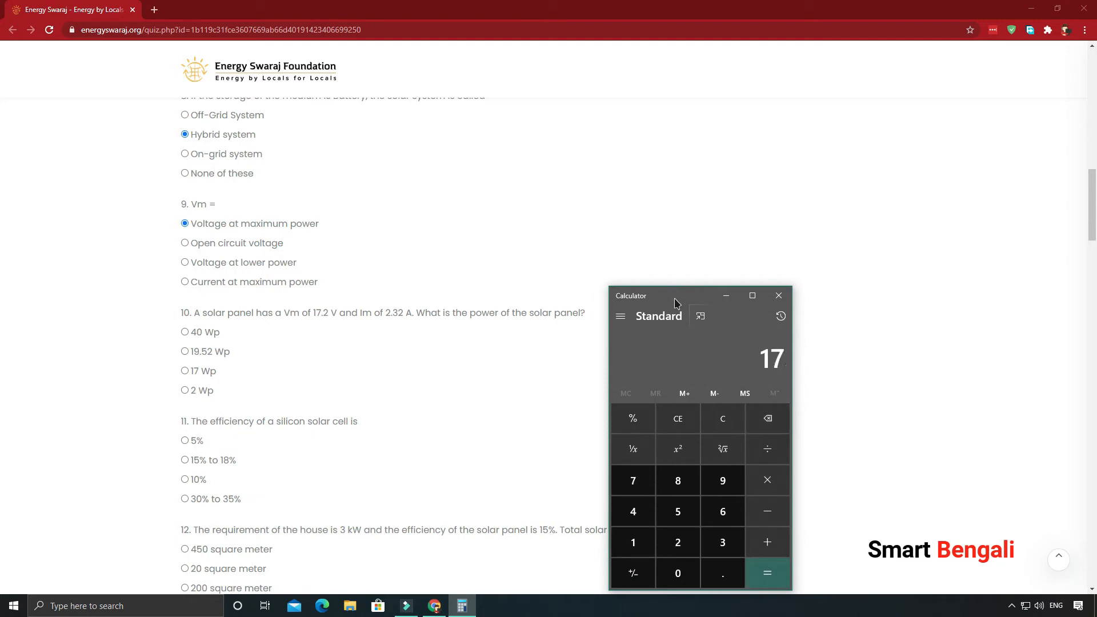
click(722, 572)
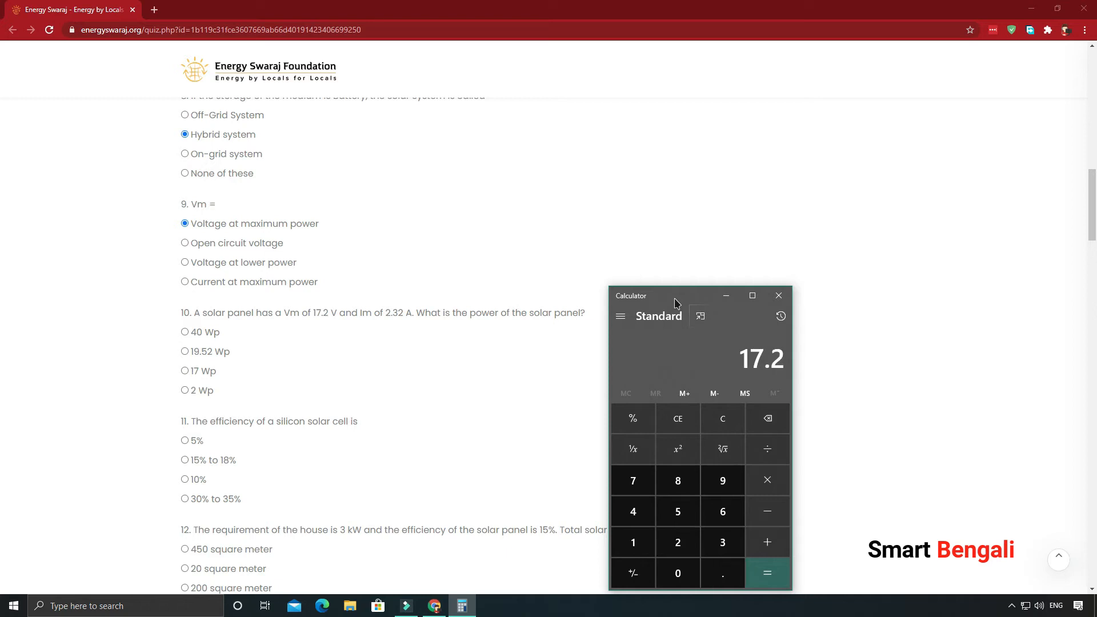
click(767, 418)
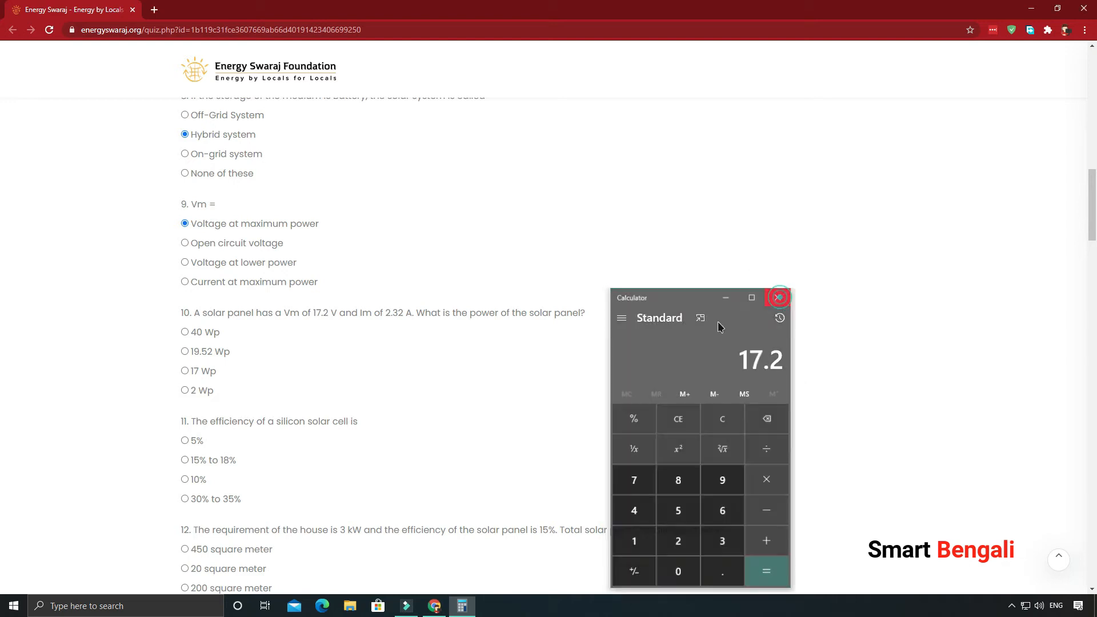
click(778, 297)
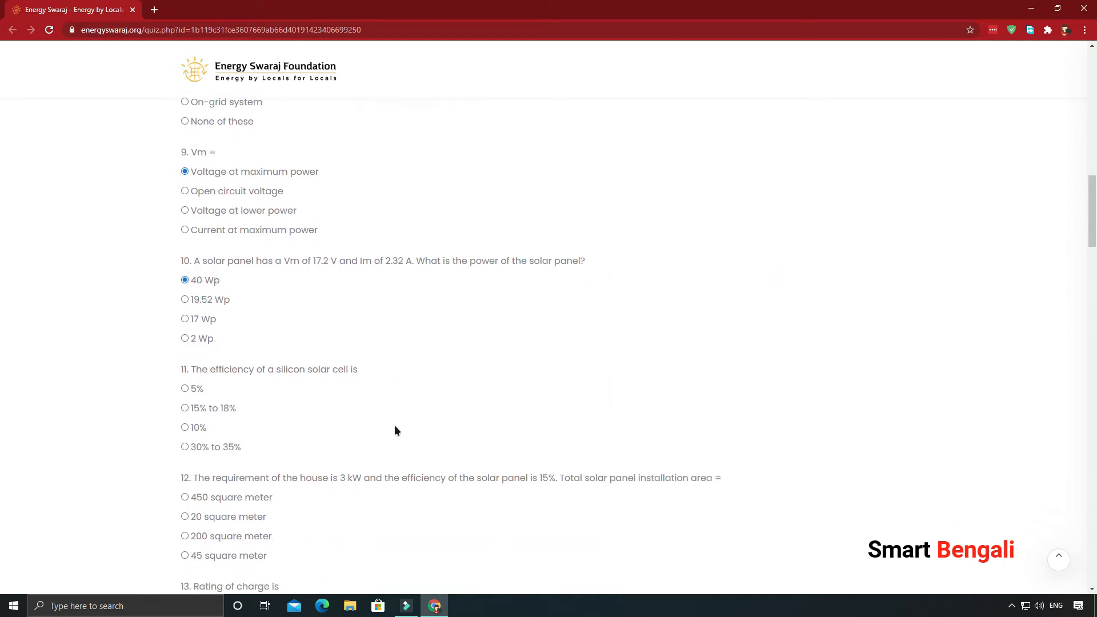
Step: Mark 15% to 18% for question 11, 20 square meter for question 12 and Ah for question 13
scroll(down, 3)
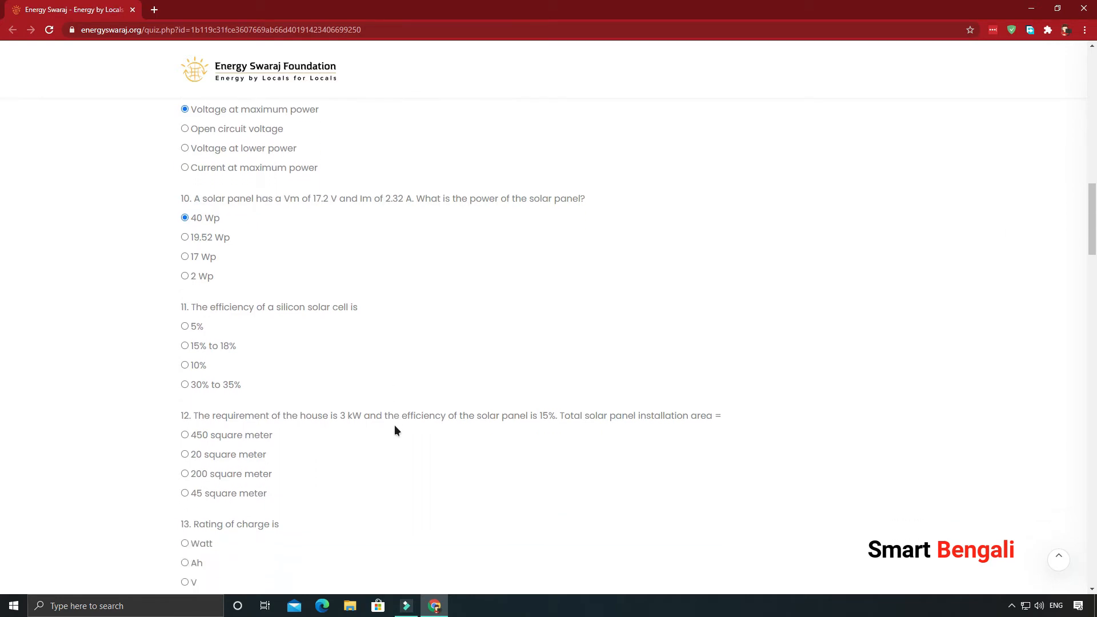
mouse_move(293, 354)
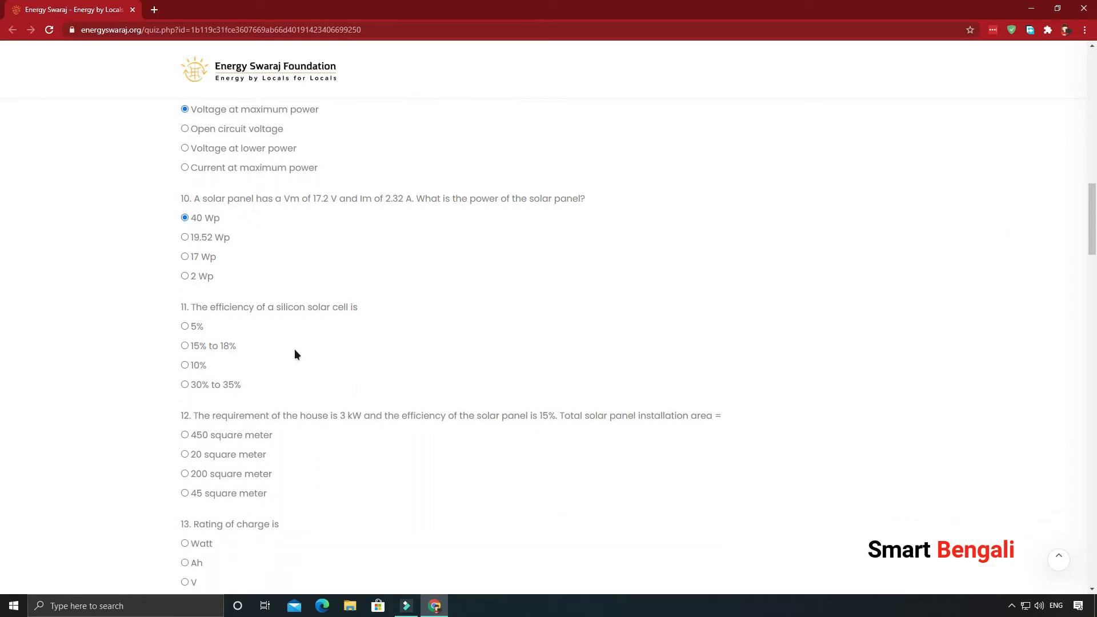
scroll(down, 3)
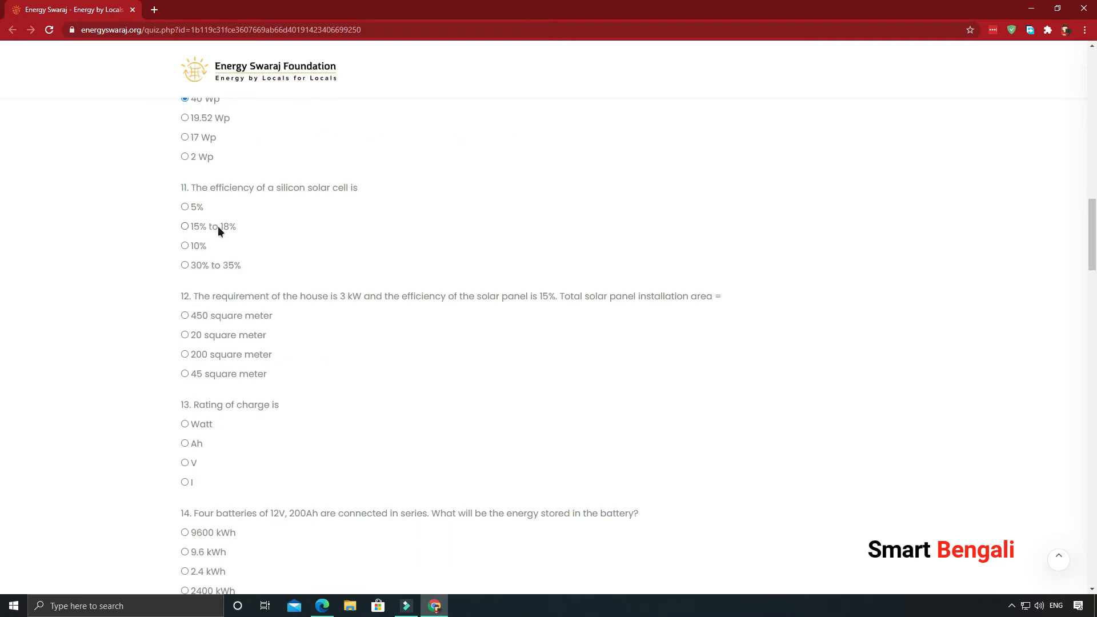
click(185, 226)
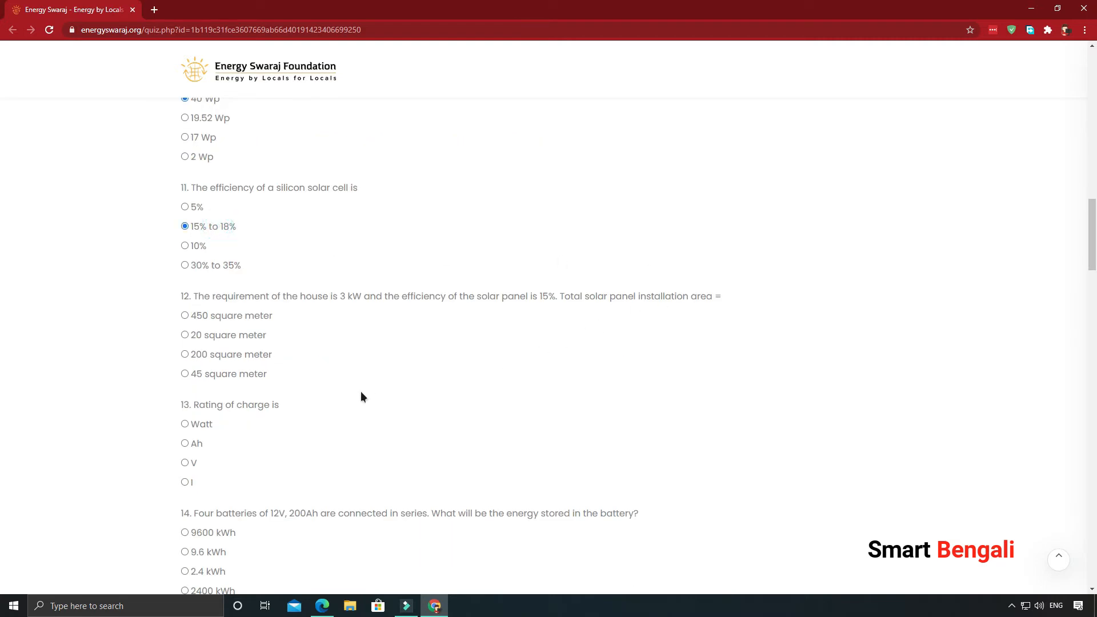
mouse_move(390, 388)
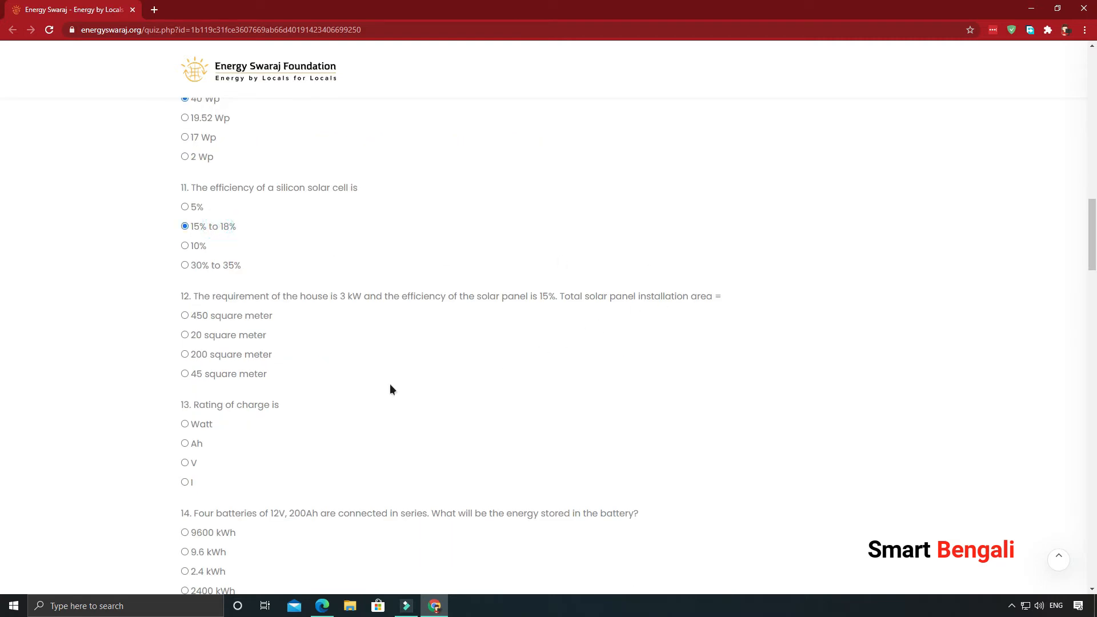
scroll(down, 3)
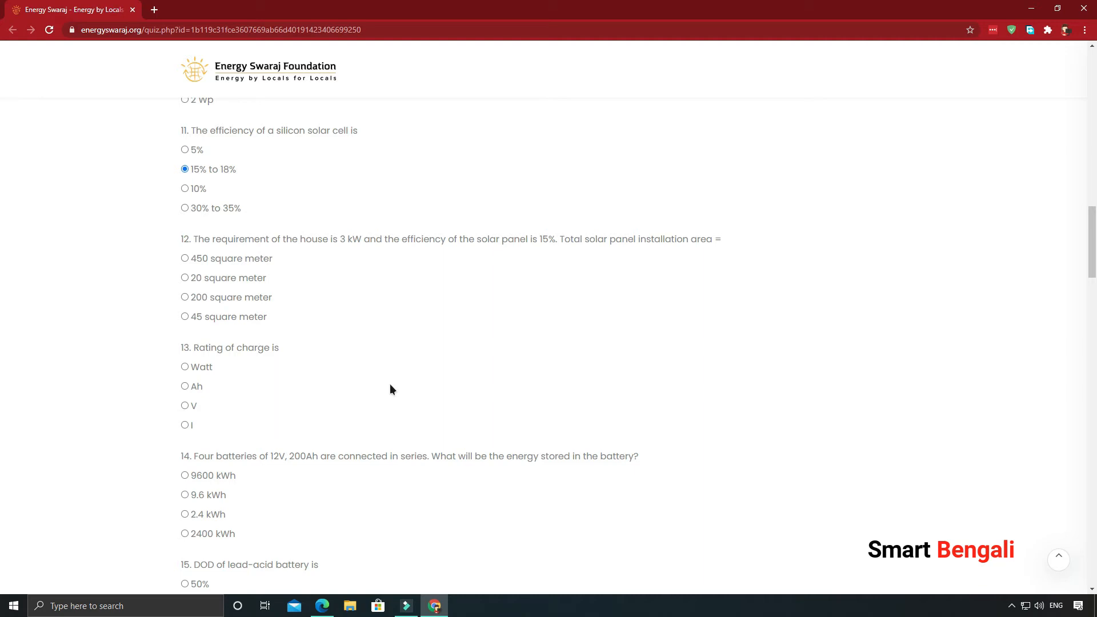
click(186, 277)
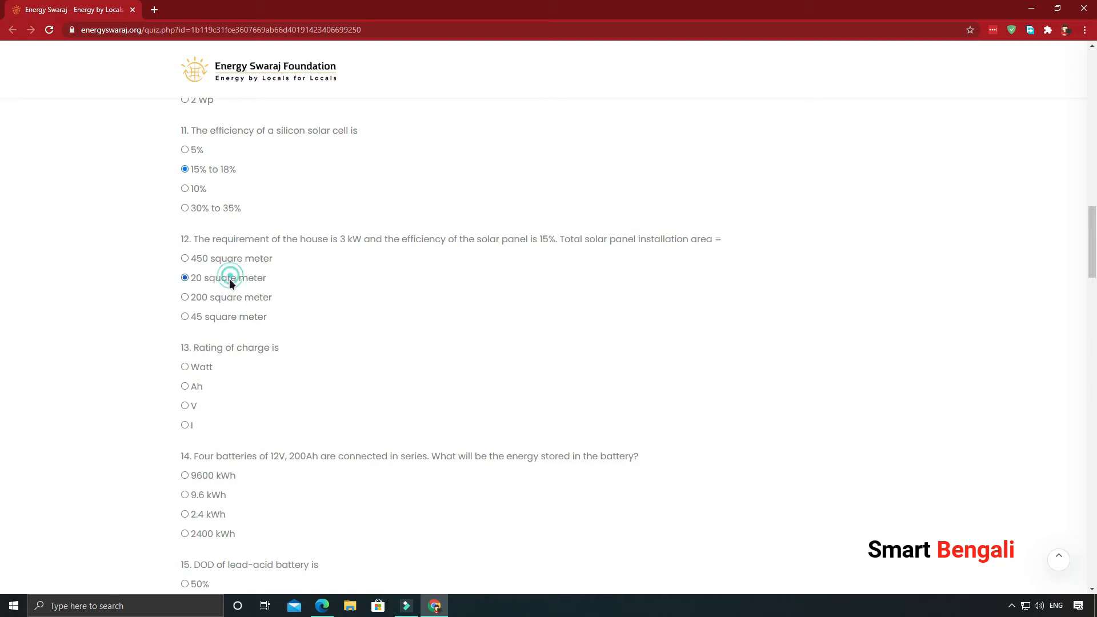
scroll(down, 3)
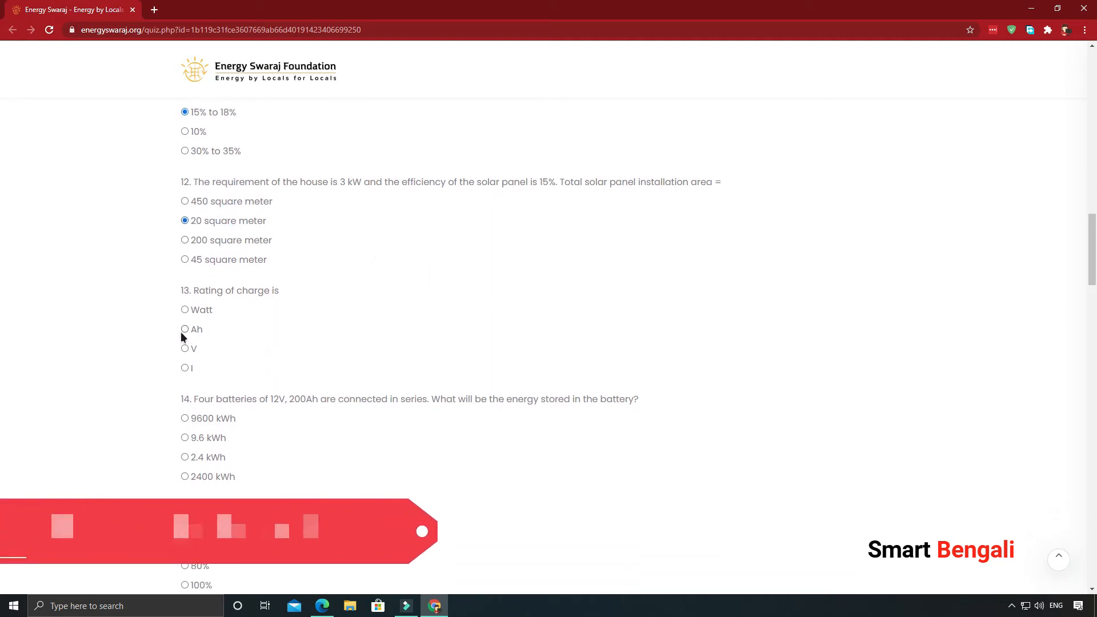
click(185, 329)
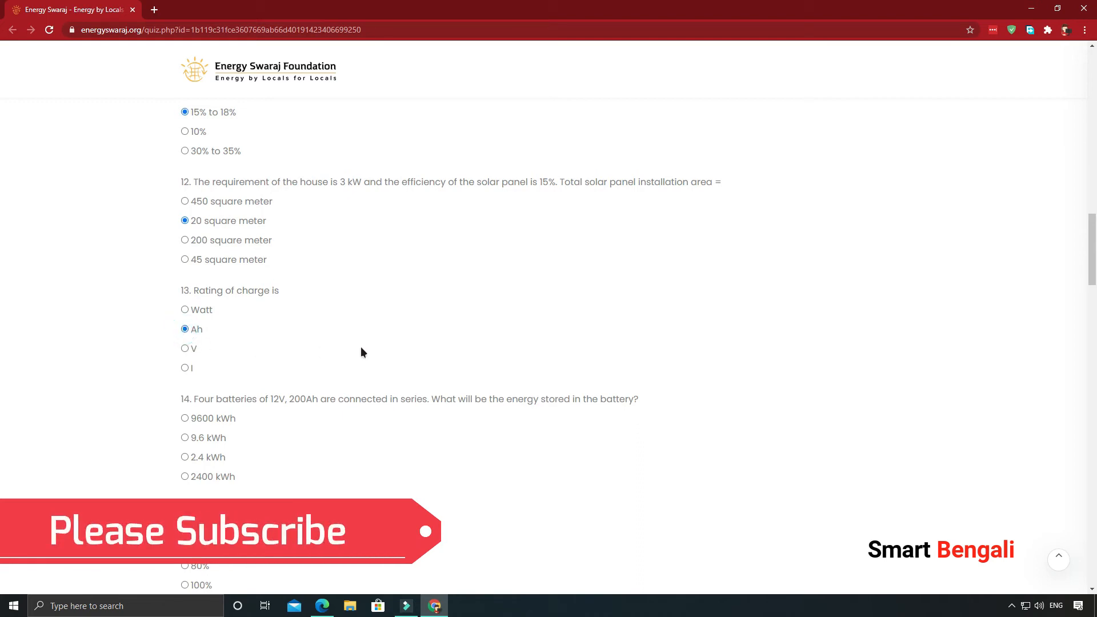
mouse_move(310, 410)
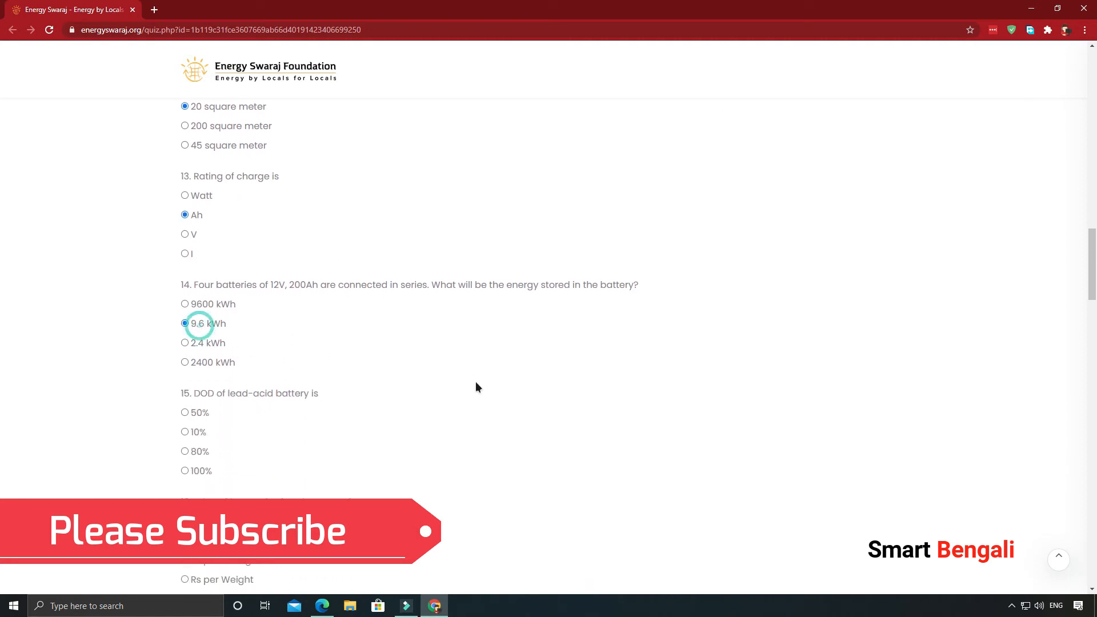
scroll(down, 3)
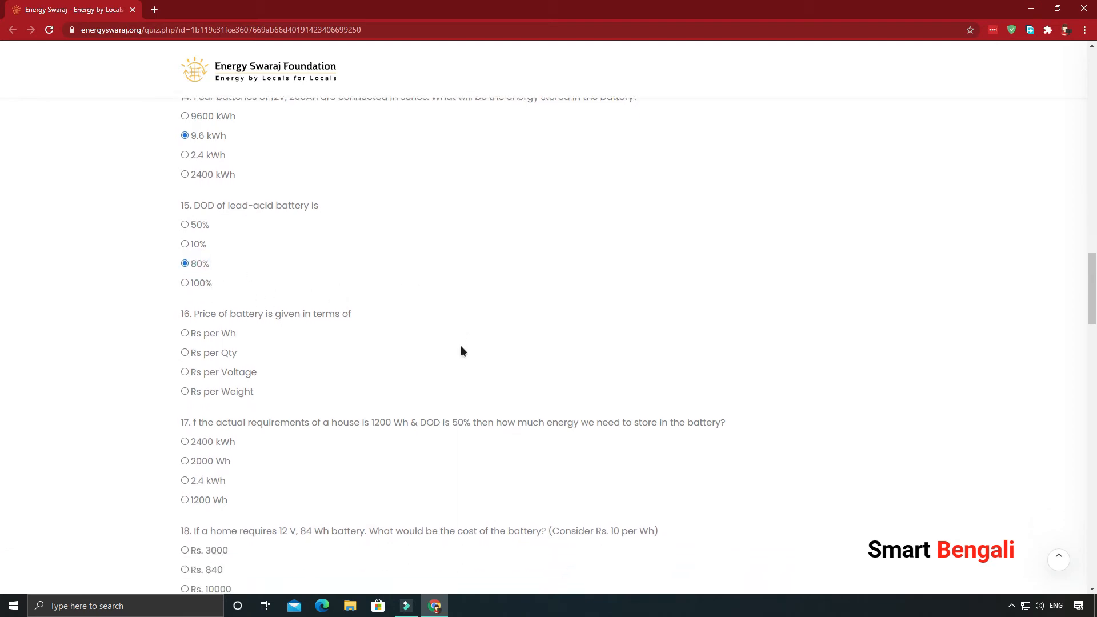
Step: Choose Rs per Wh for question 16 and AC for the inverter output question, continuing down the quiz
click(185, 332)
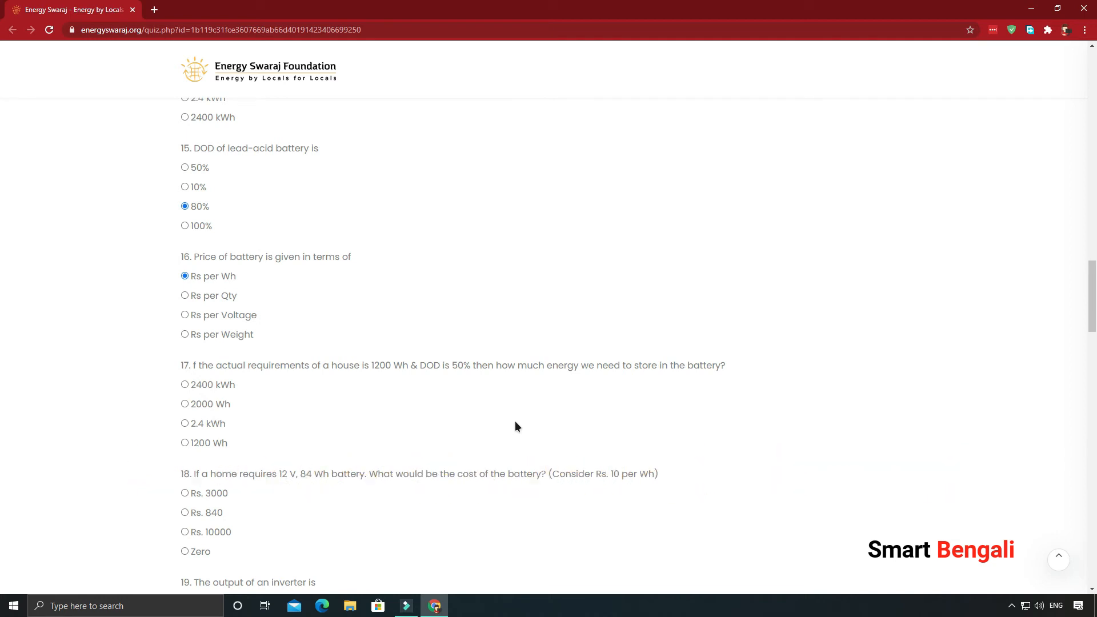
mouse_move(217, 432)
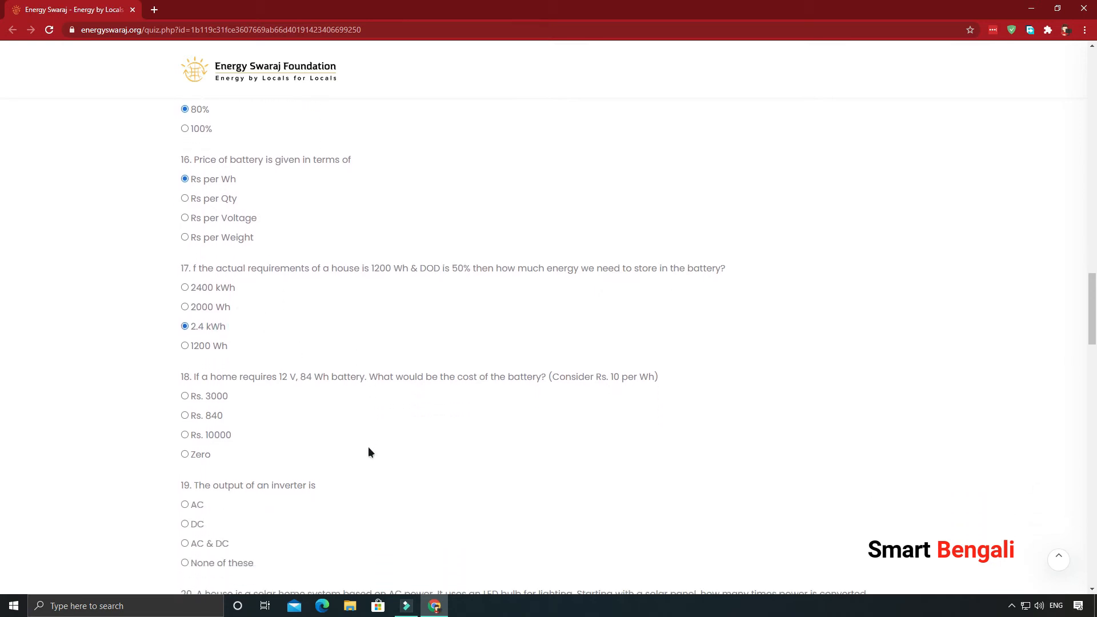
scroll(down, 3)
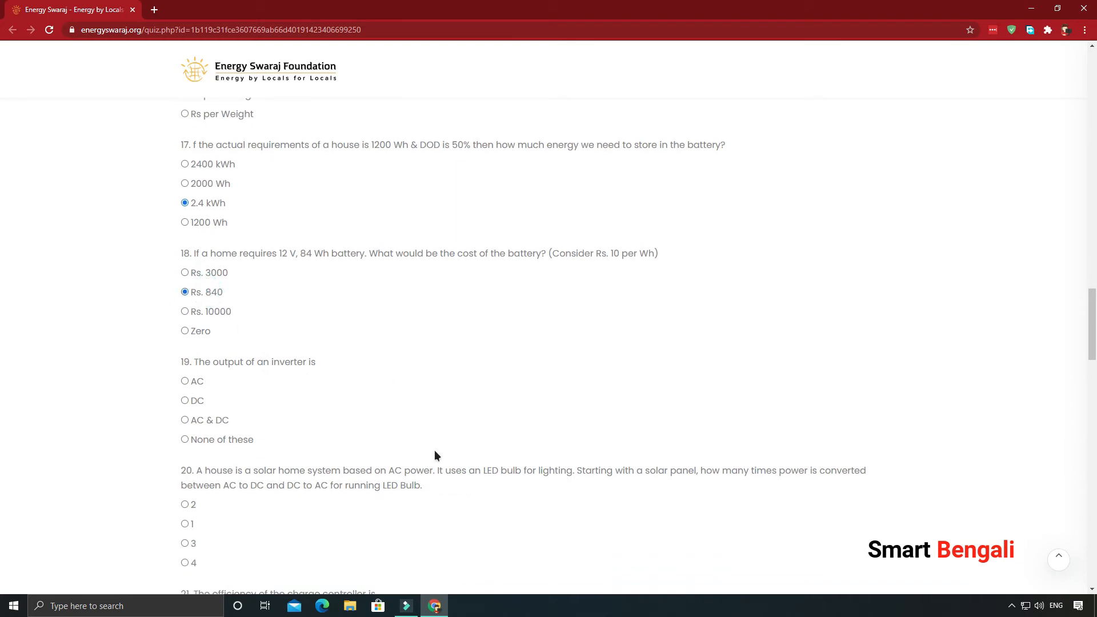
scroll(down, 3)
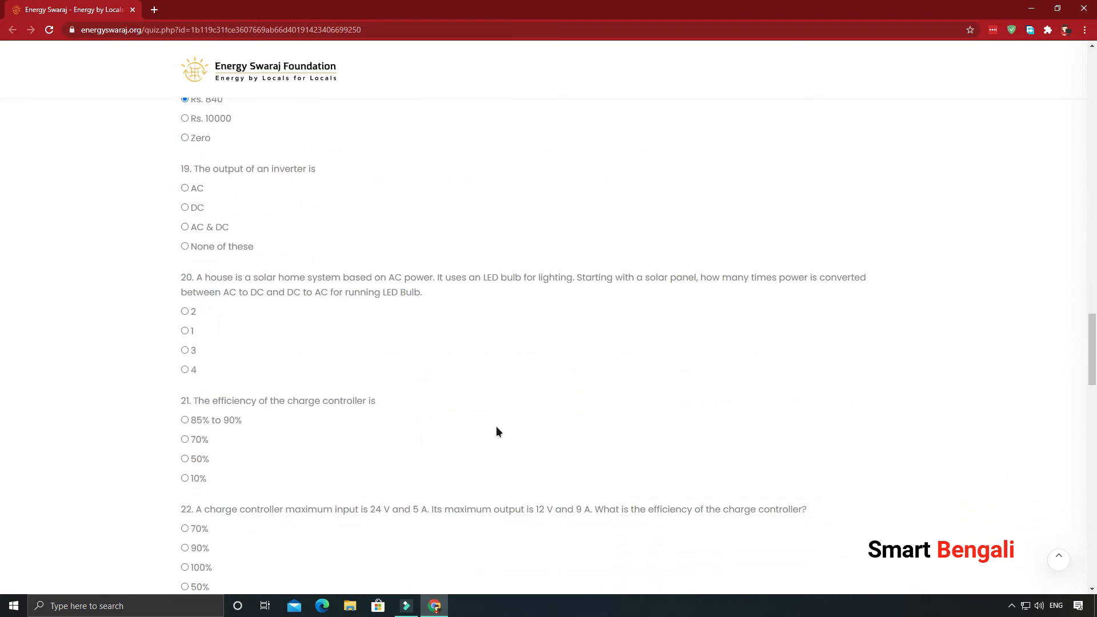
mouse_move(249, 233)
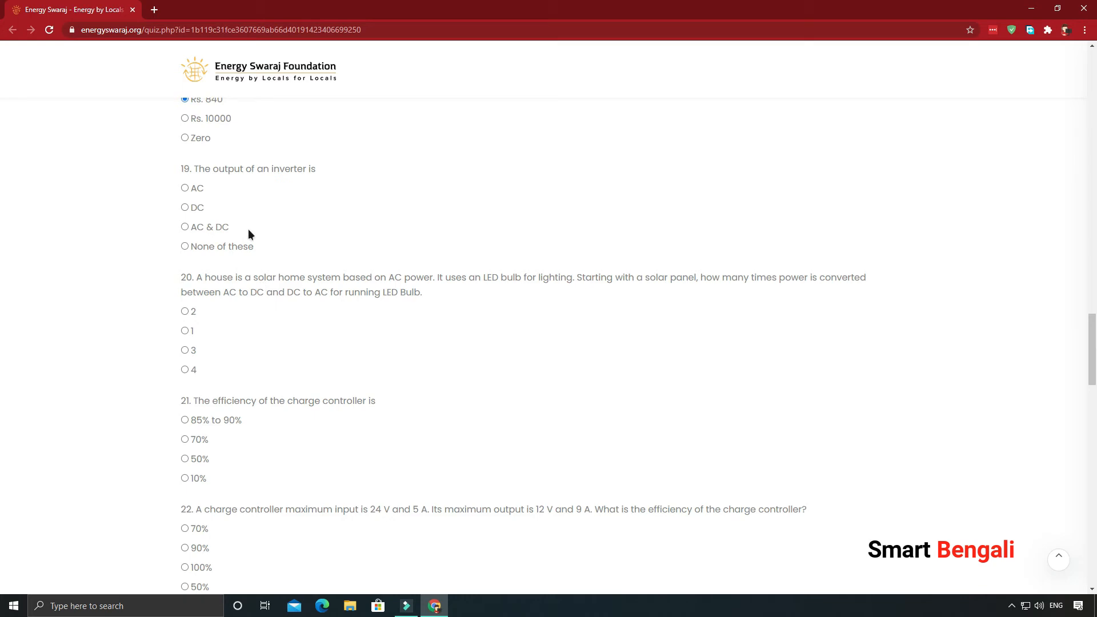
mouse_move(254, 239)
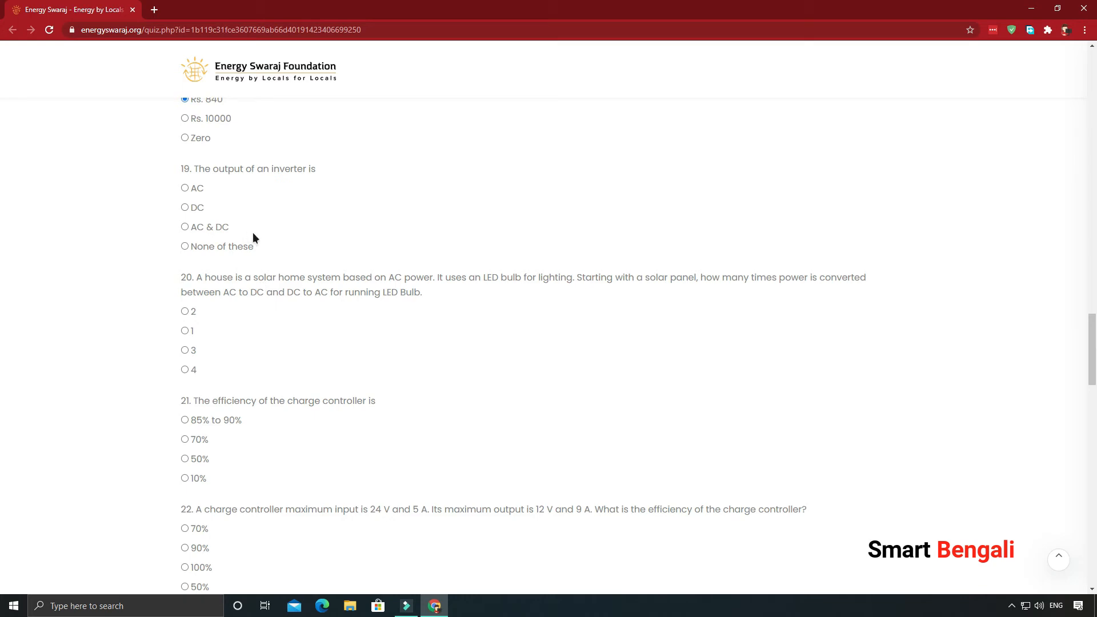
click(185, 189)
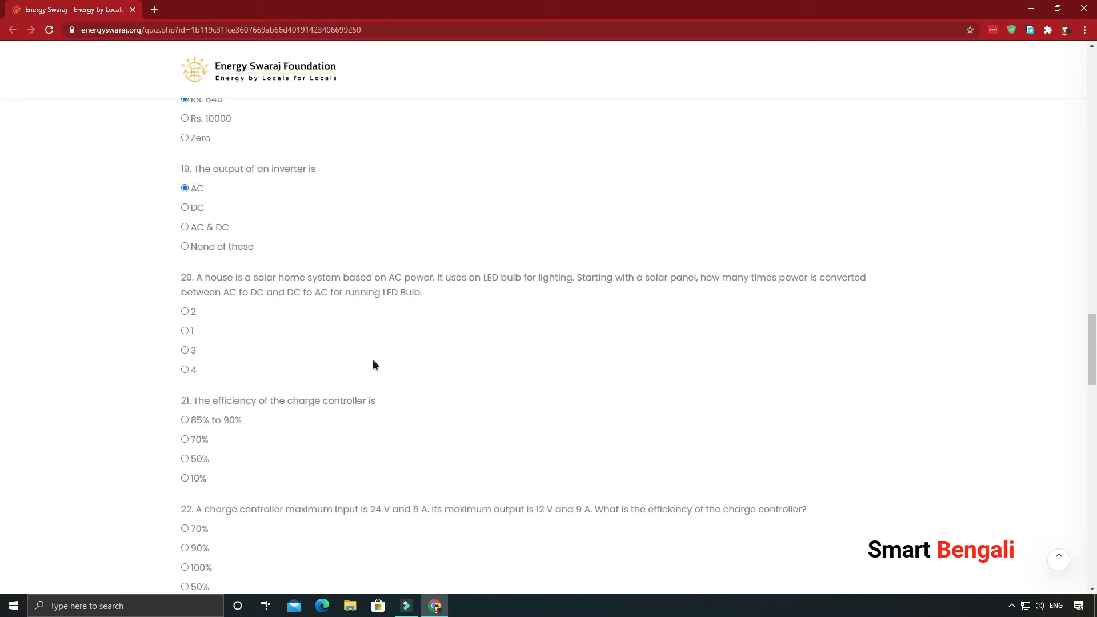
mouse_move(283, 297)
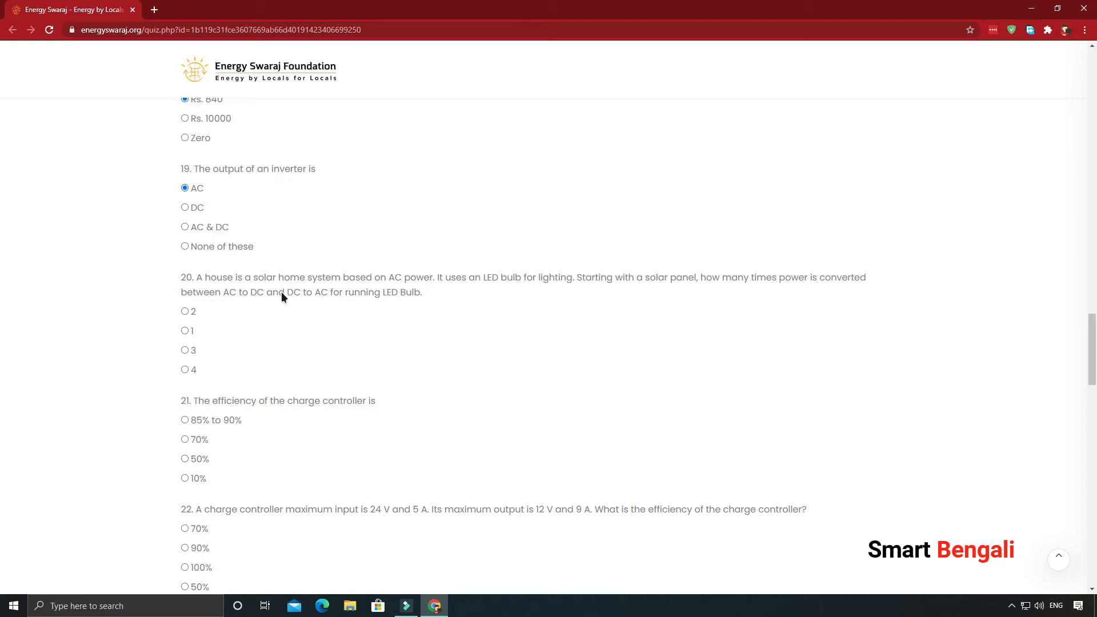
mouse_move(432, 335)
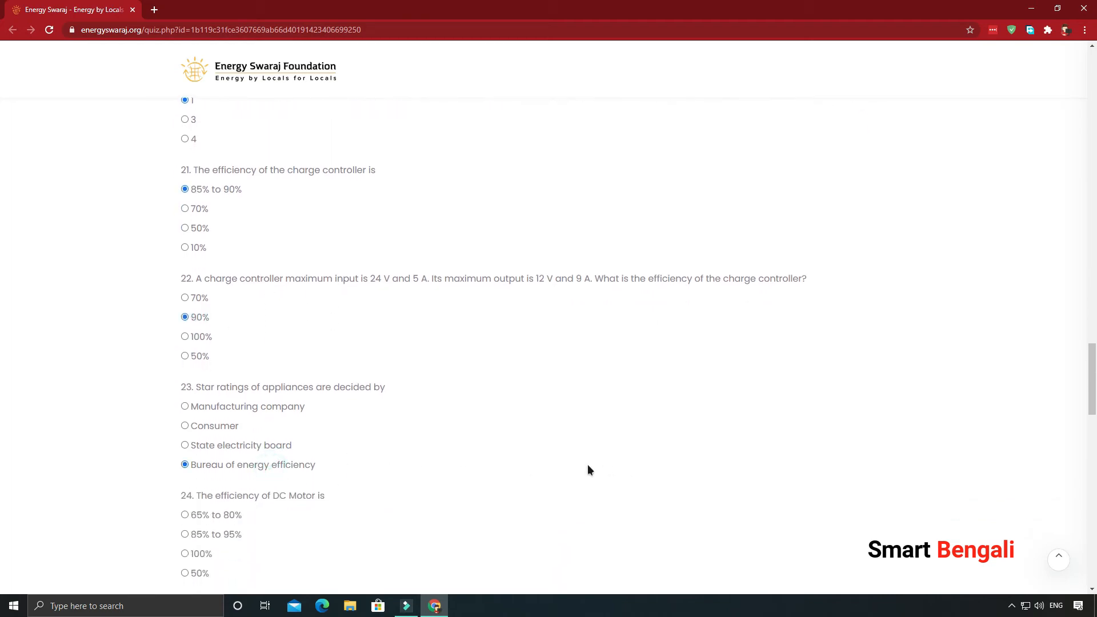
scroll(down, 3)
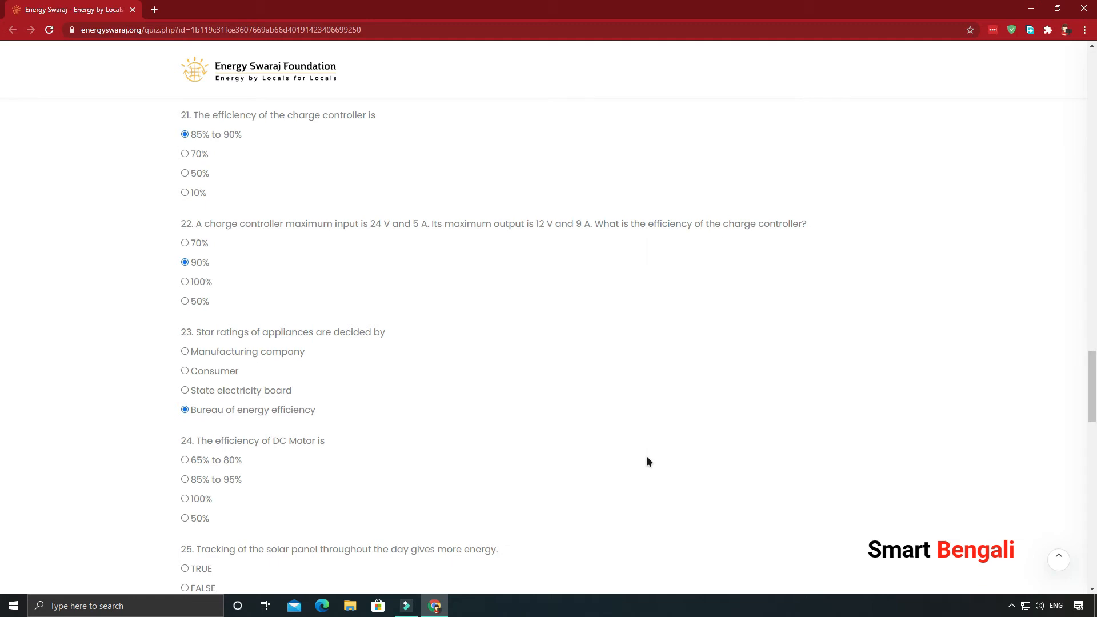
scroll(down, 3)
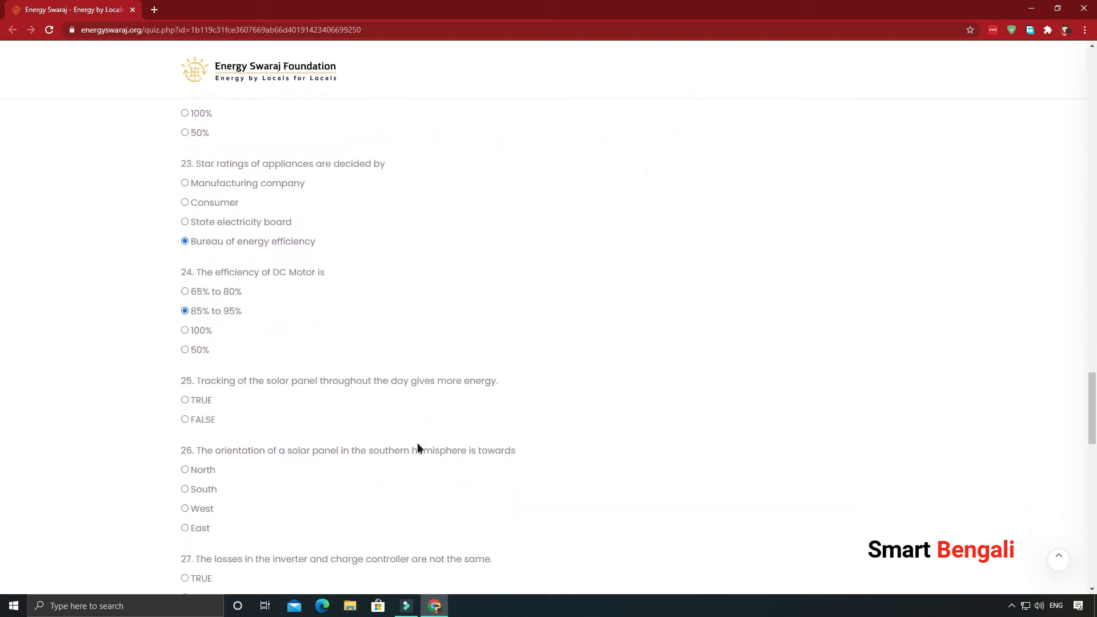
scroll(down, 3)
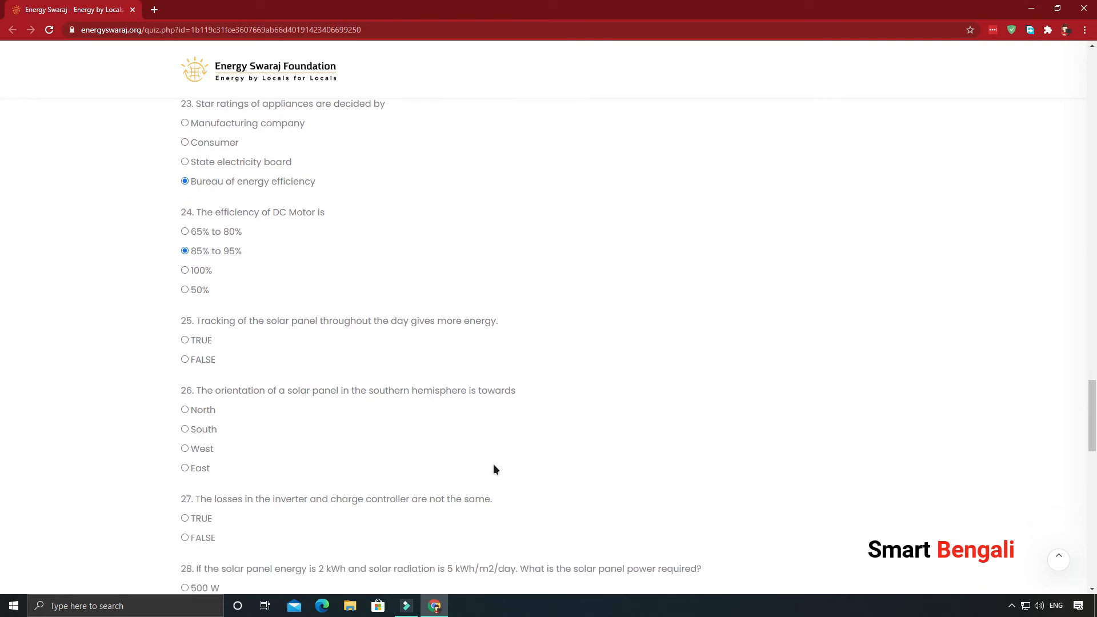
mouse_move(255, 349)
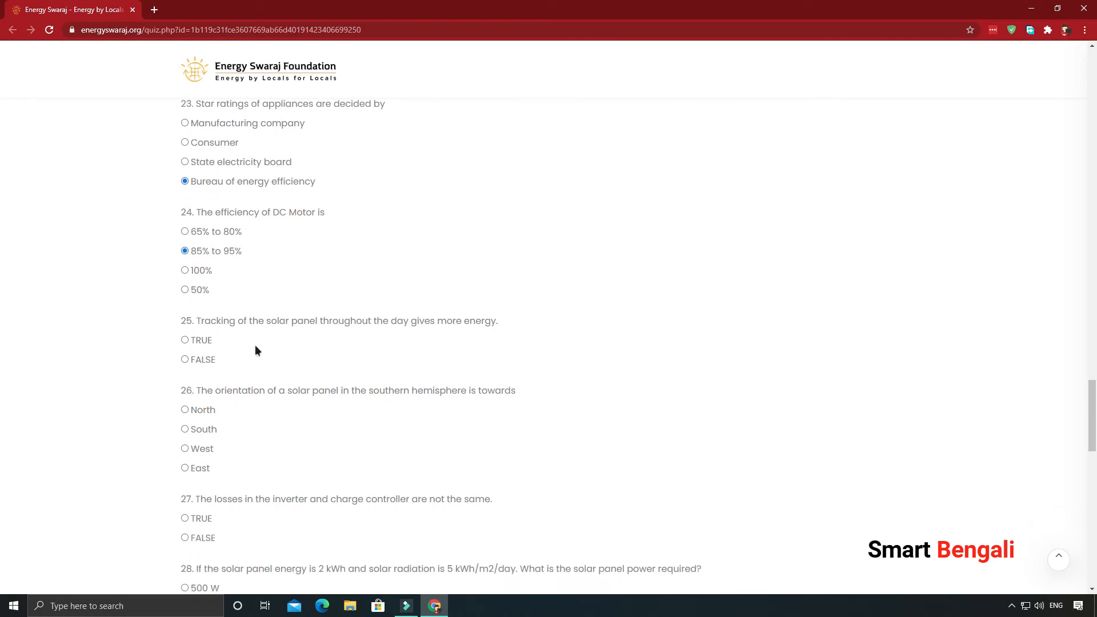
mouse_move(306, 354)
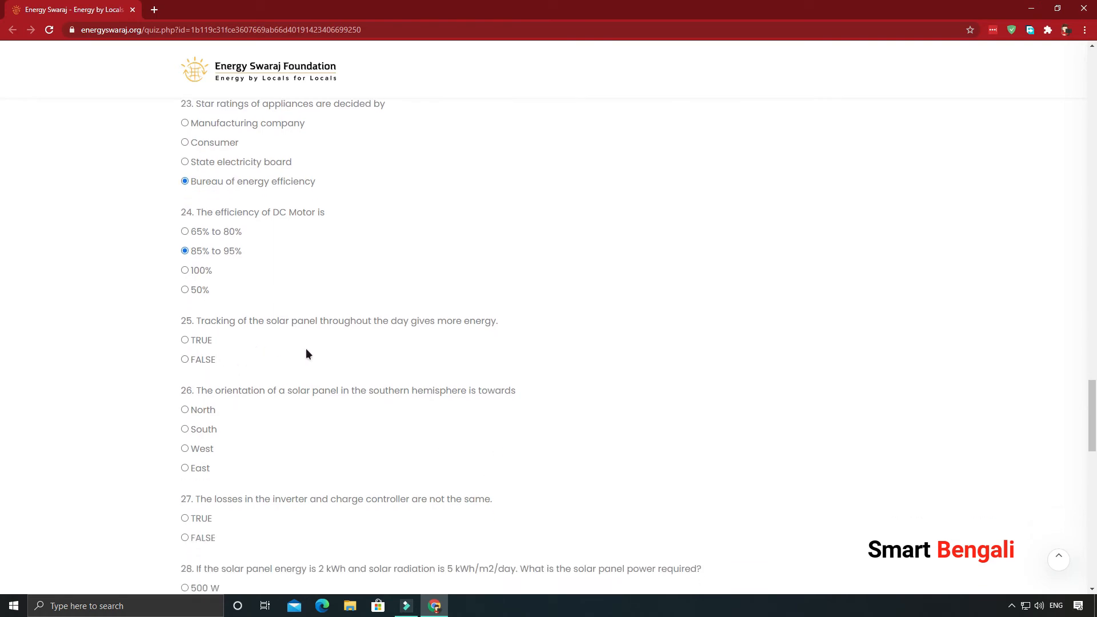
mouse_move(232, 363)
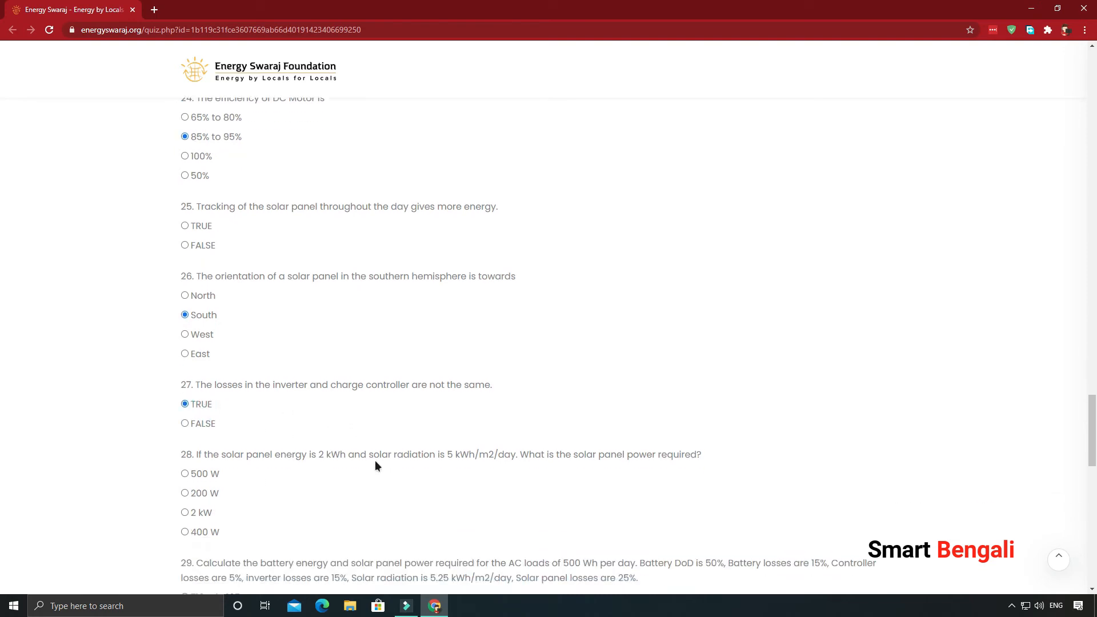
mouse_move(367, 474)
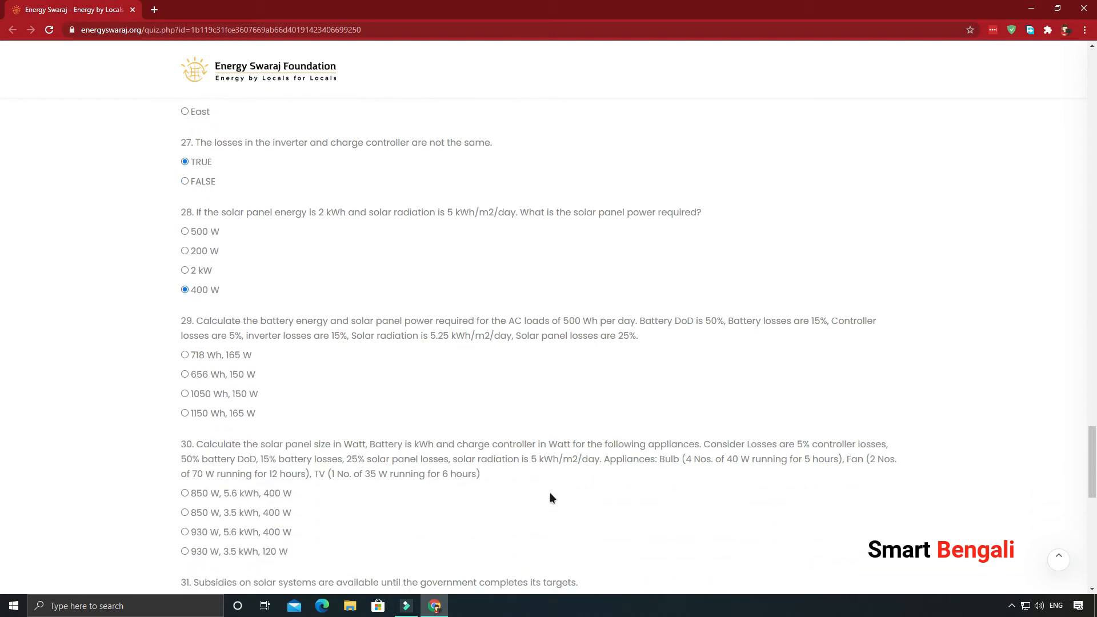
Step: Choose 850 W, 3.5 kWh, 400 W for question 30 and Yes for the subsidies question
scroll(down, 3)
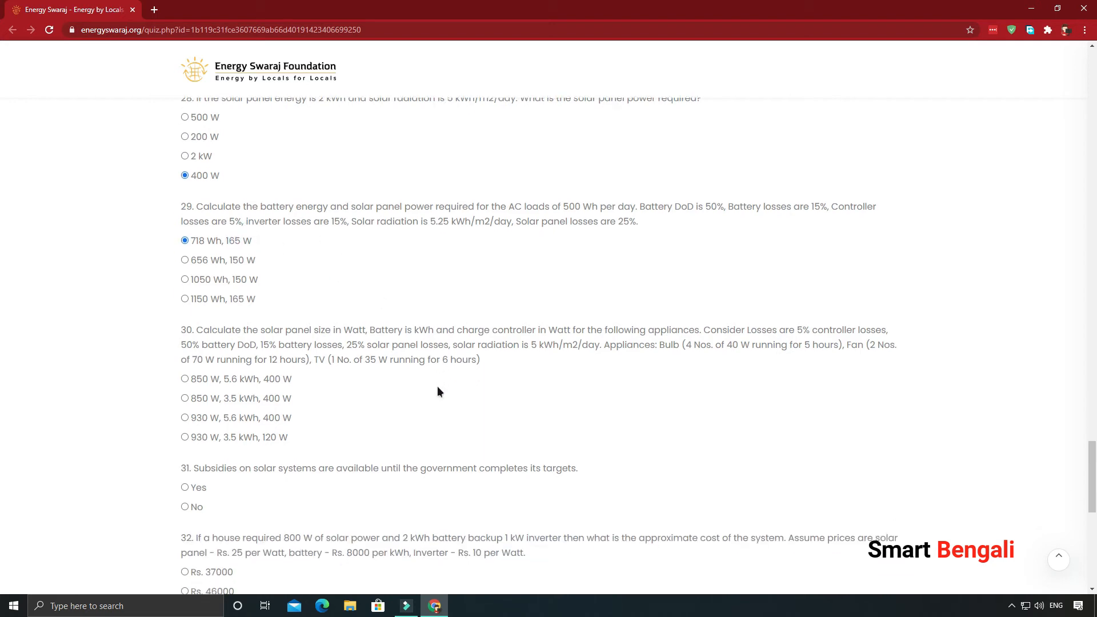
mouse_move(248, 412)
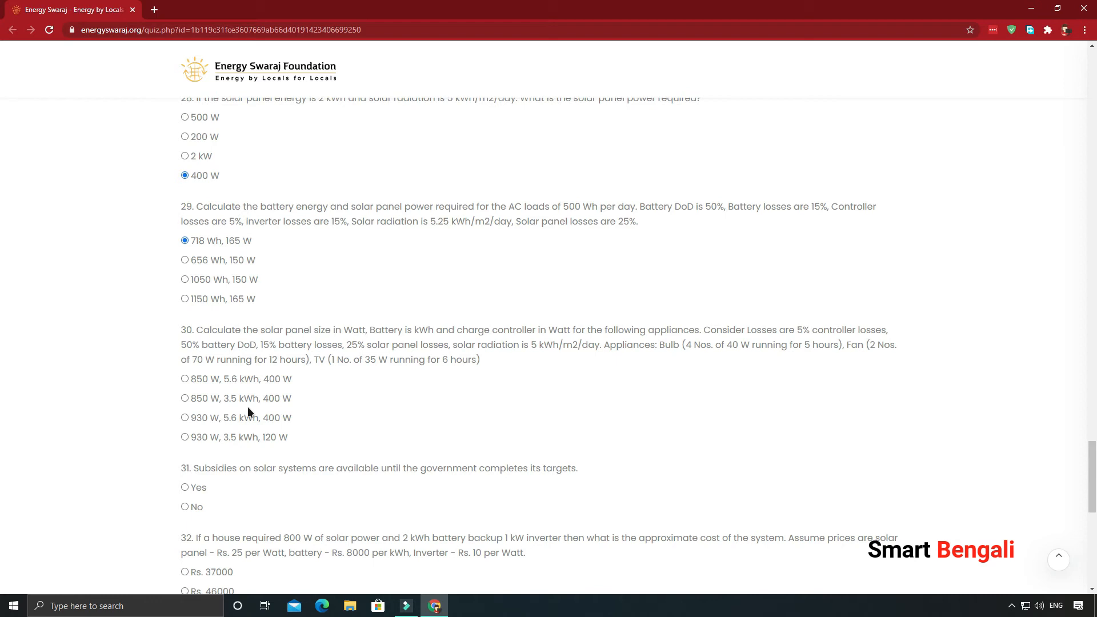
mouse_move(298, 419)
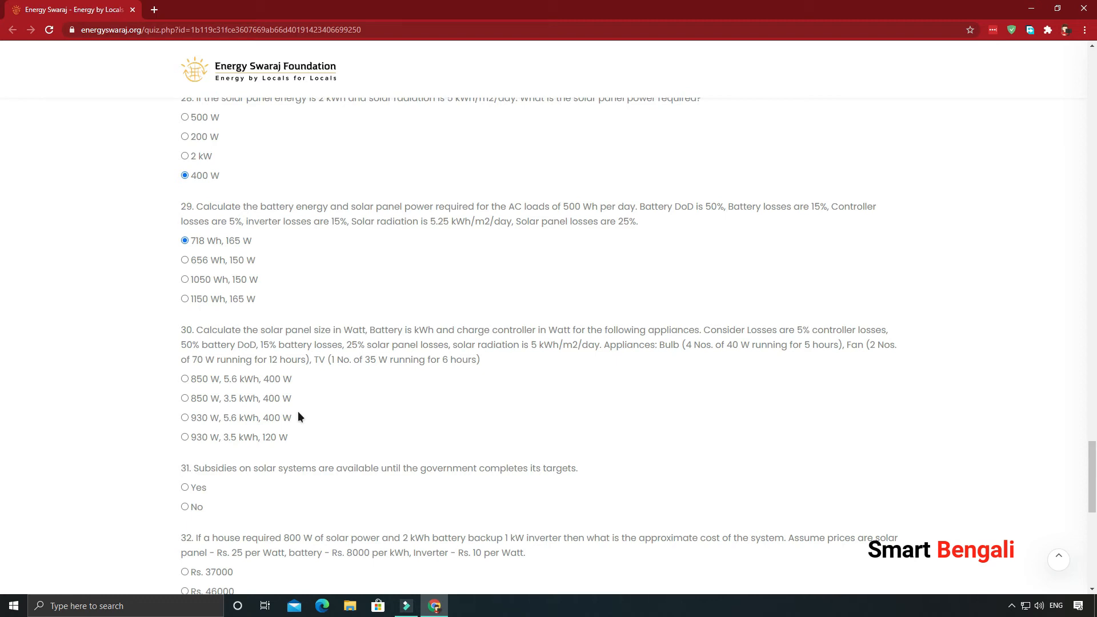
click(185, 397)
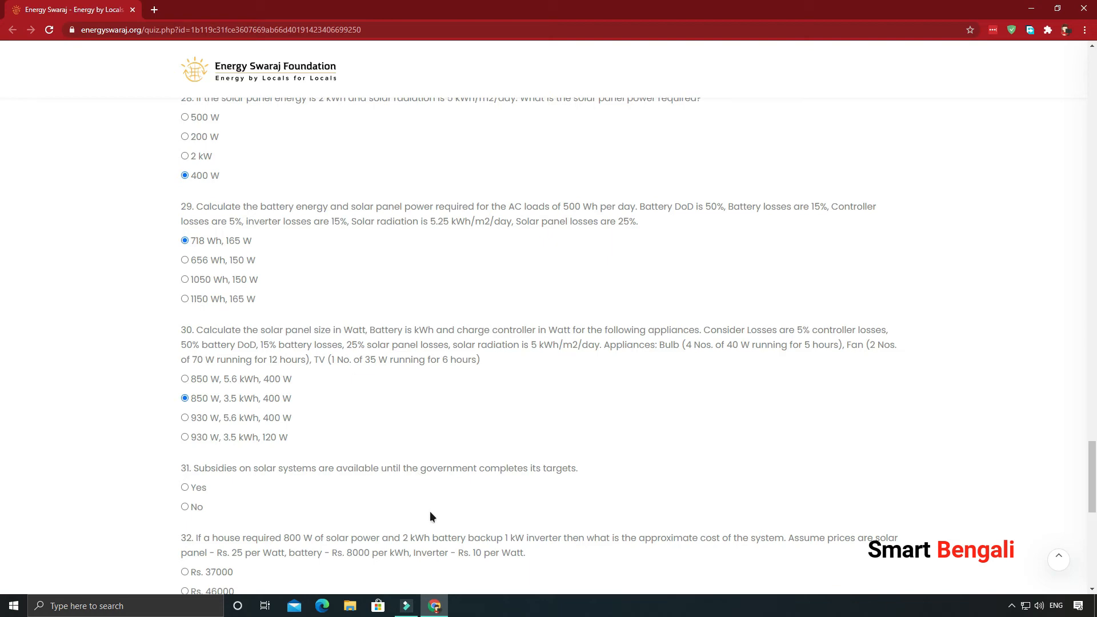
scroll(down, 3)
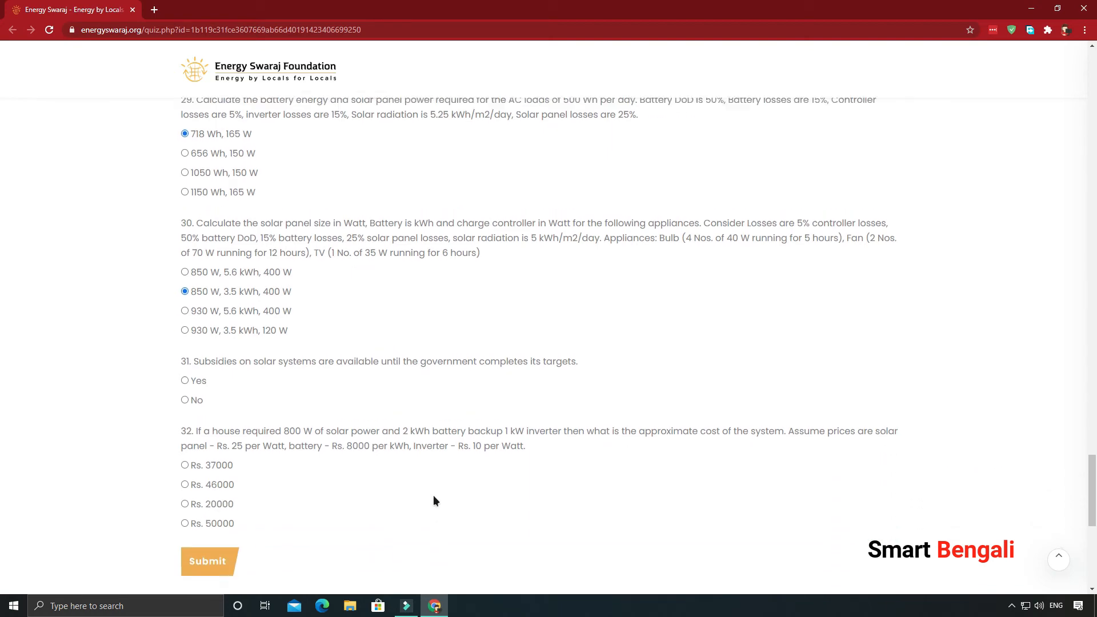
scroll(down, 3)
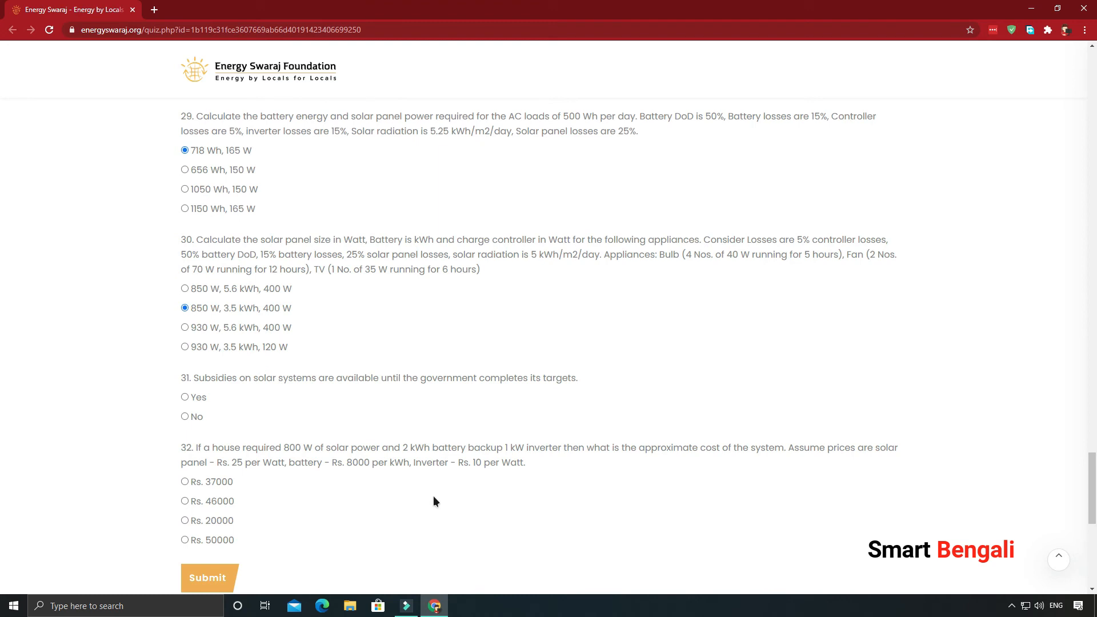
scroll(down, 3)
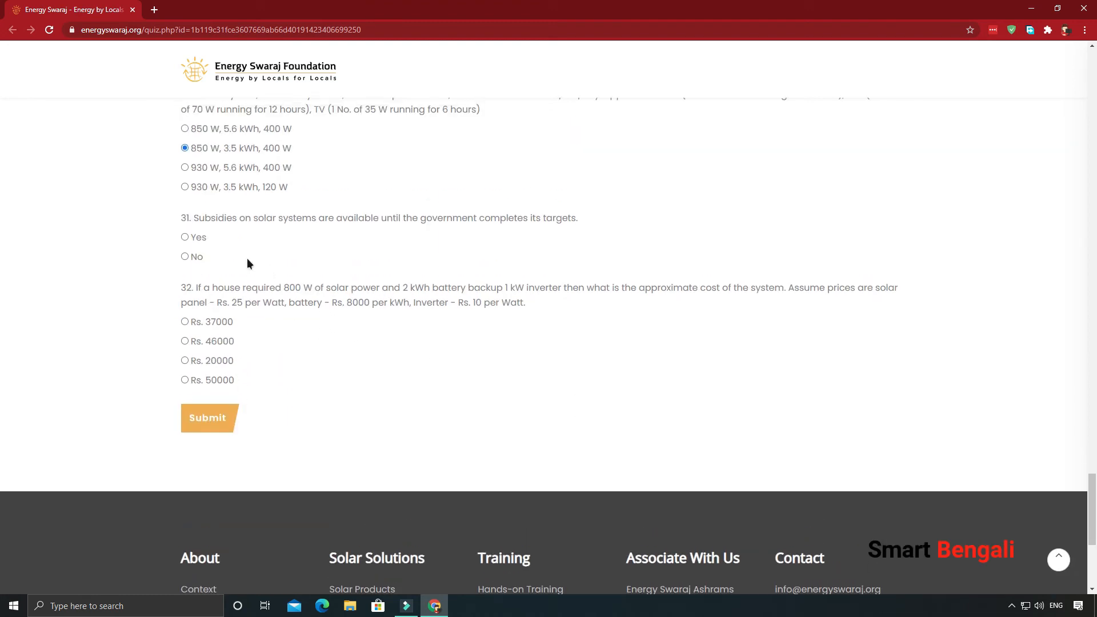
click(185, 238)
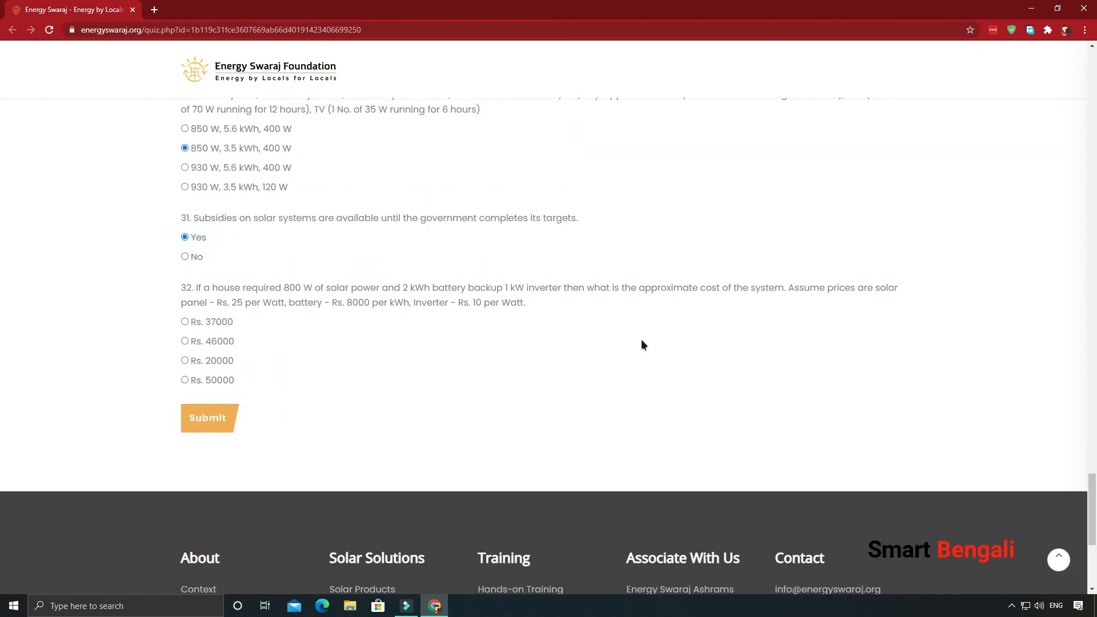
click(185, 342)
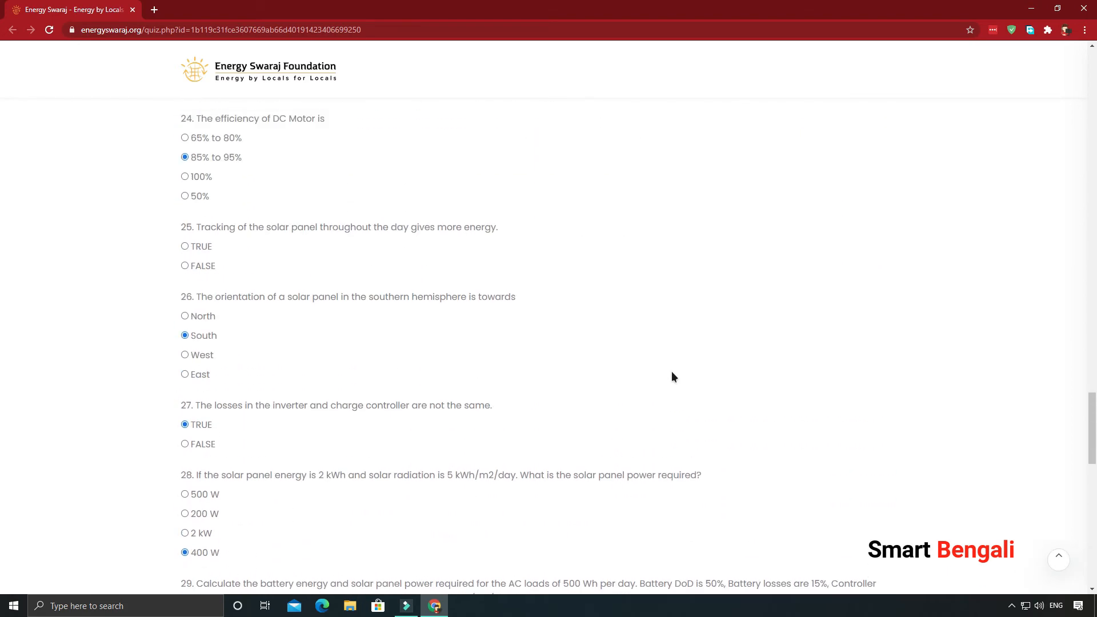
Step: Review the last answers including Rs. 46000 for question 32 and submit the quiz
scroll(down, 3)
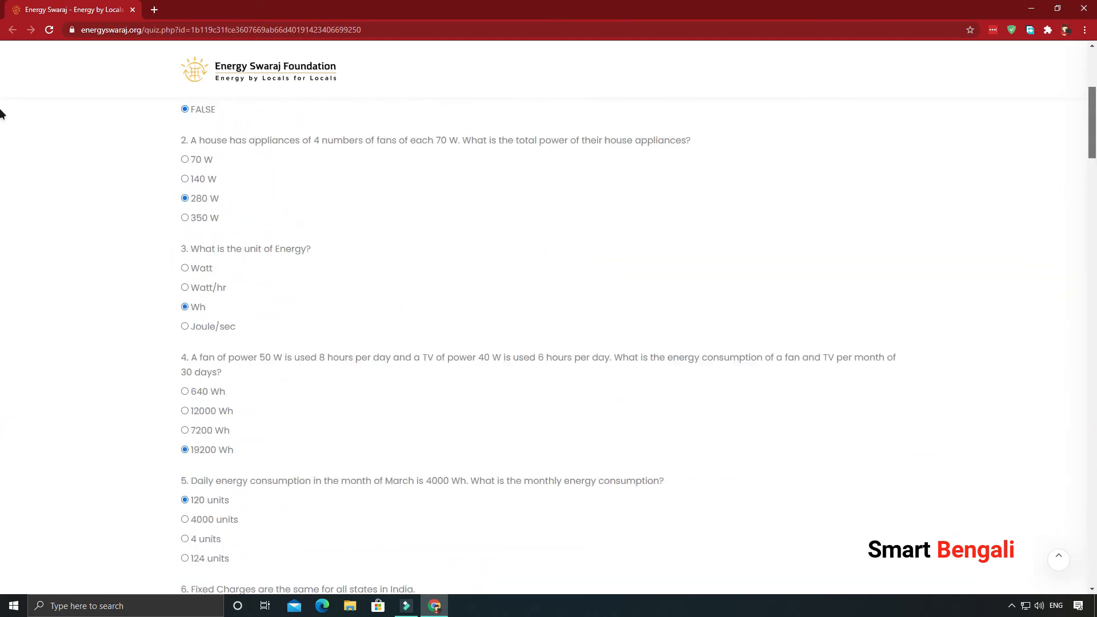
scroll(down, 3)
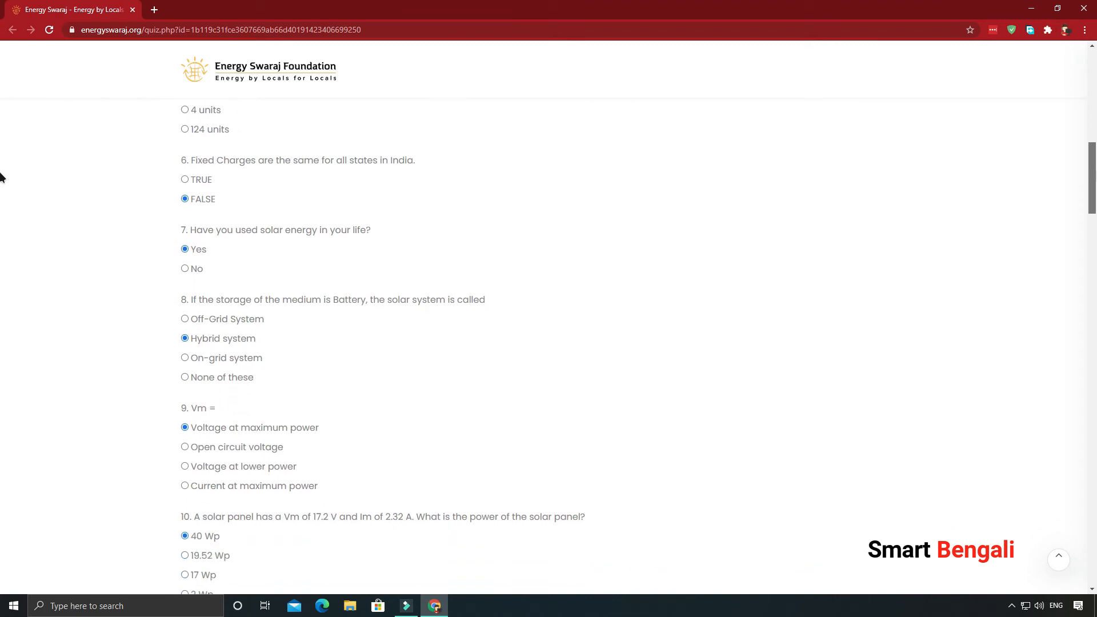
scroll(down, 3)
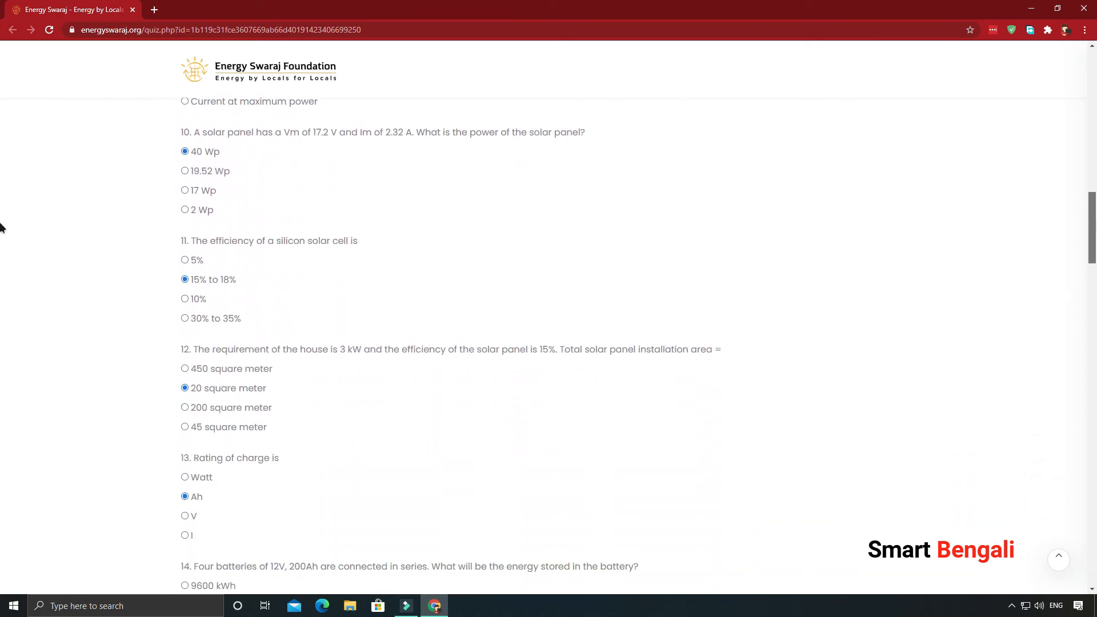
scroll(down, 3)
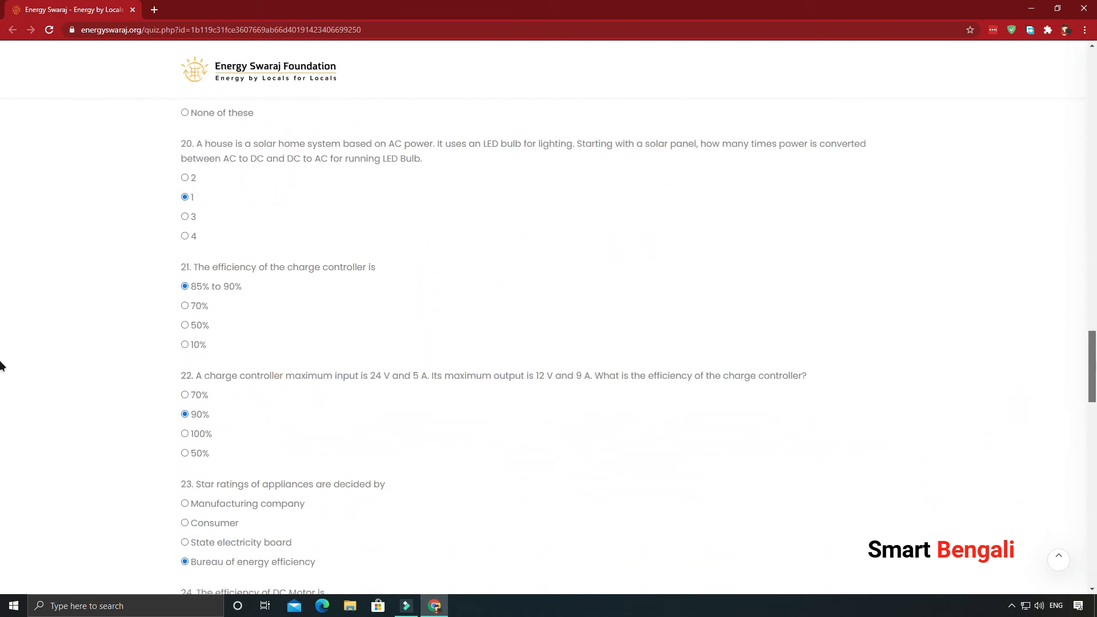
scroll(down, 3)
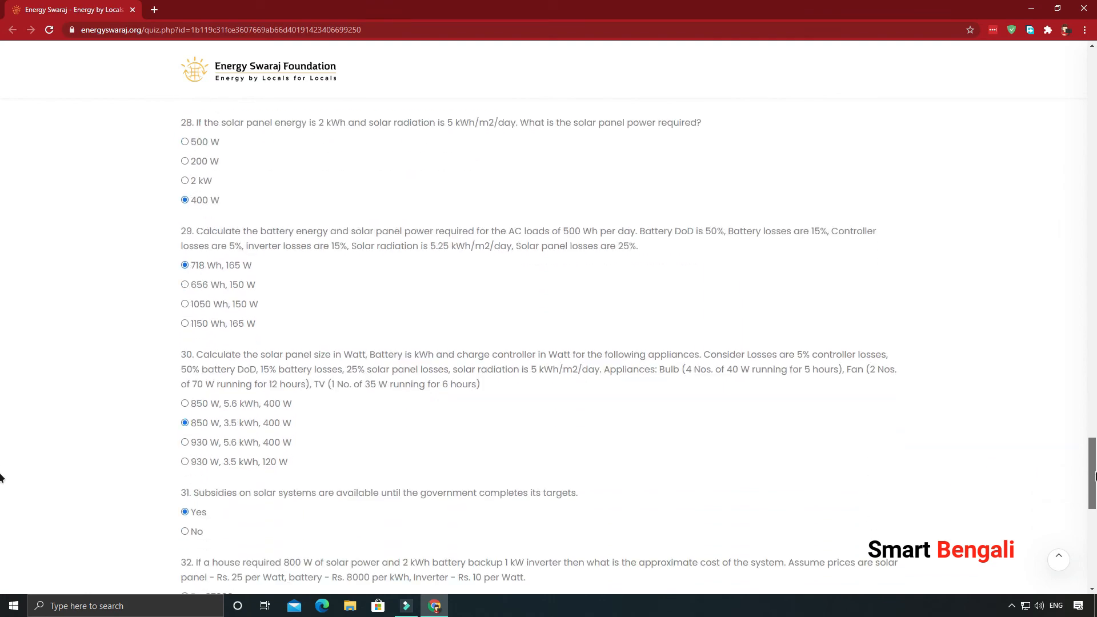
scroll(down, 3)
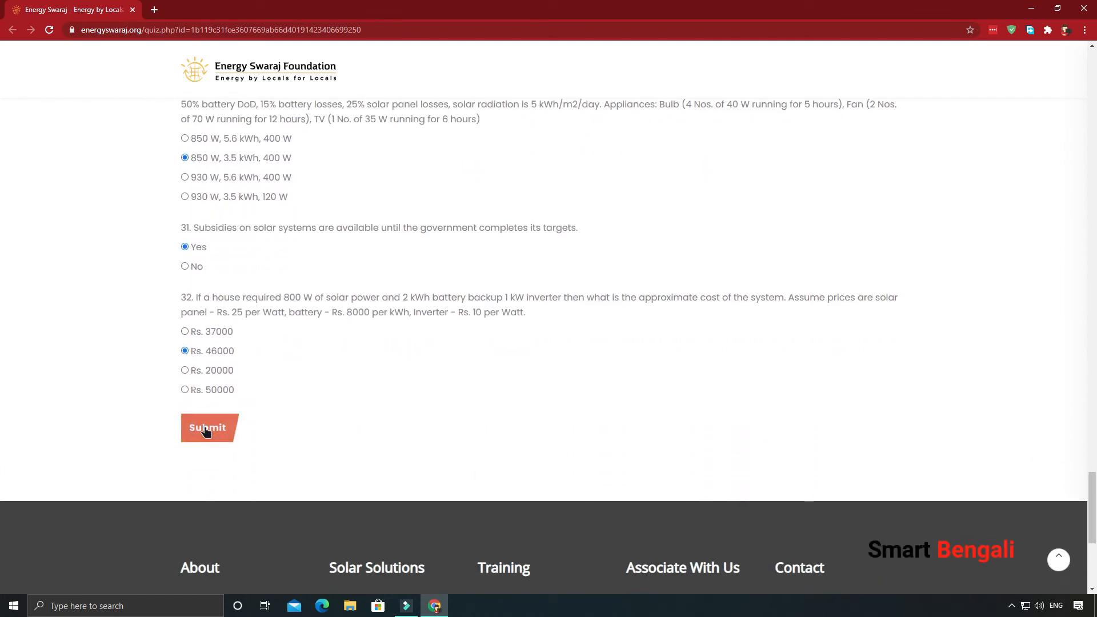
click(207, 427)
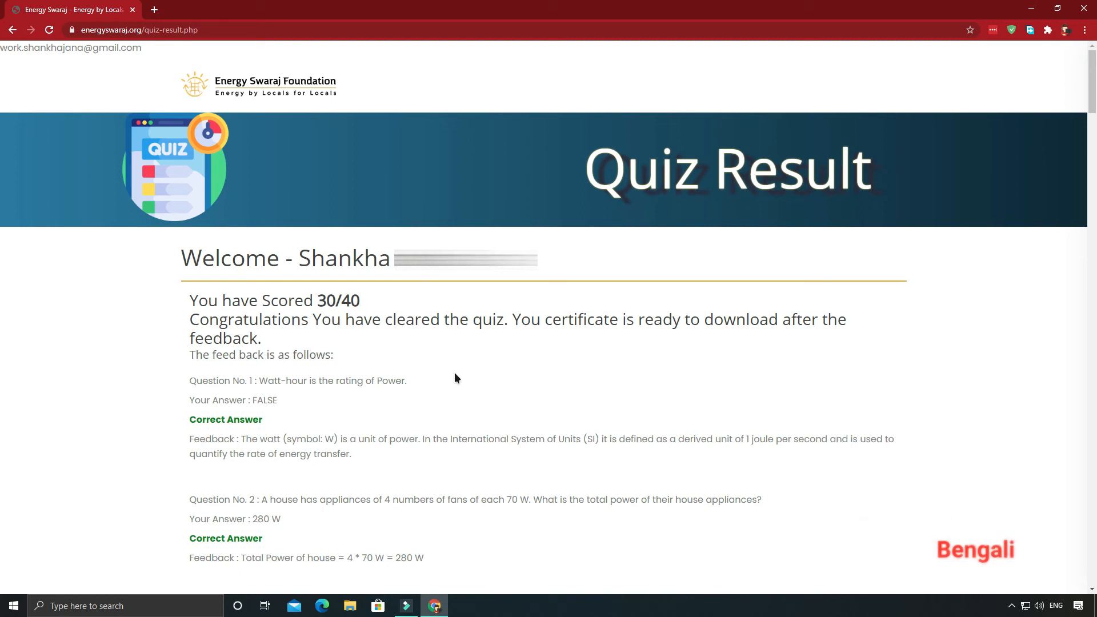
Step: Scroll the 30/40 Quiz Result feedback question by question down to the Download Your Certificate button
scroll(down, 3)
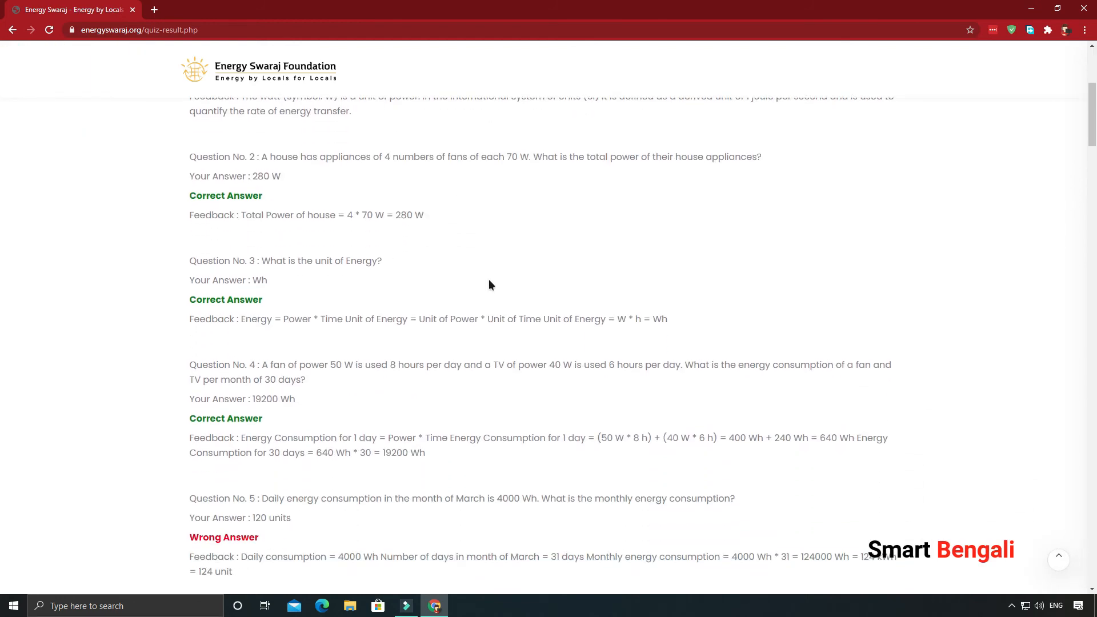
mouse_move(490, 287)
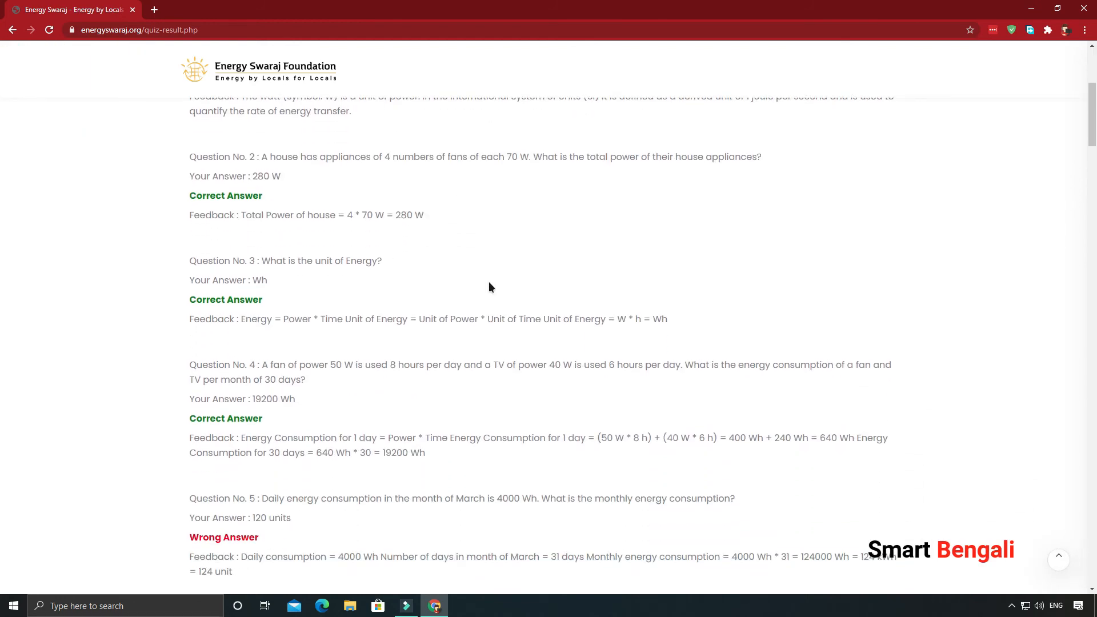
scroll(down, 3)
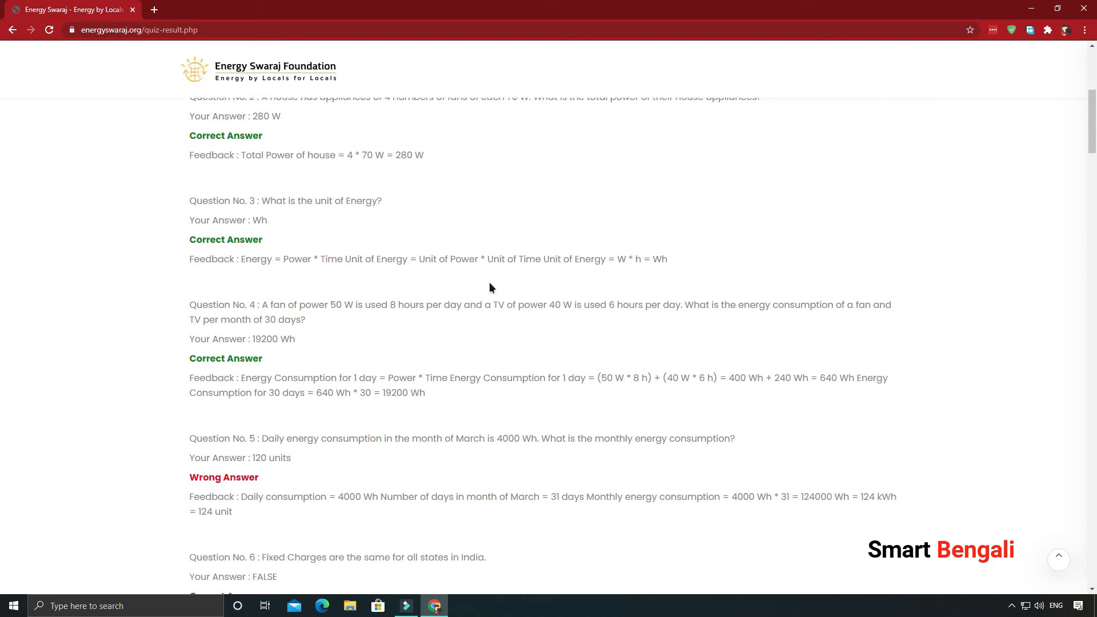
scroll(down, 3)
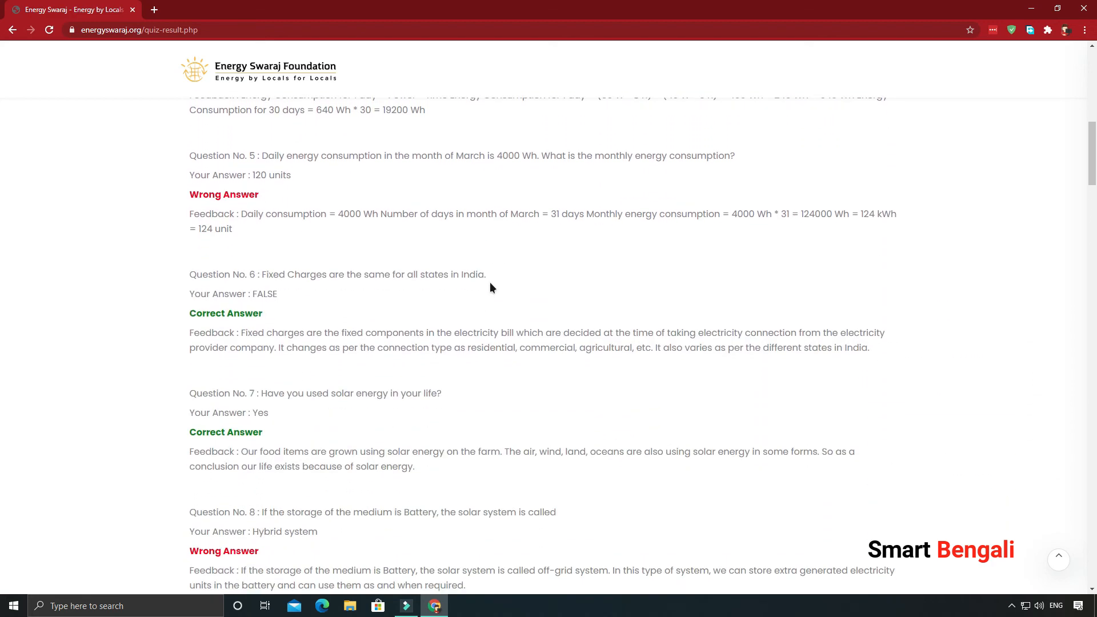
scroll(down, 3)
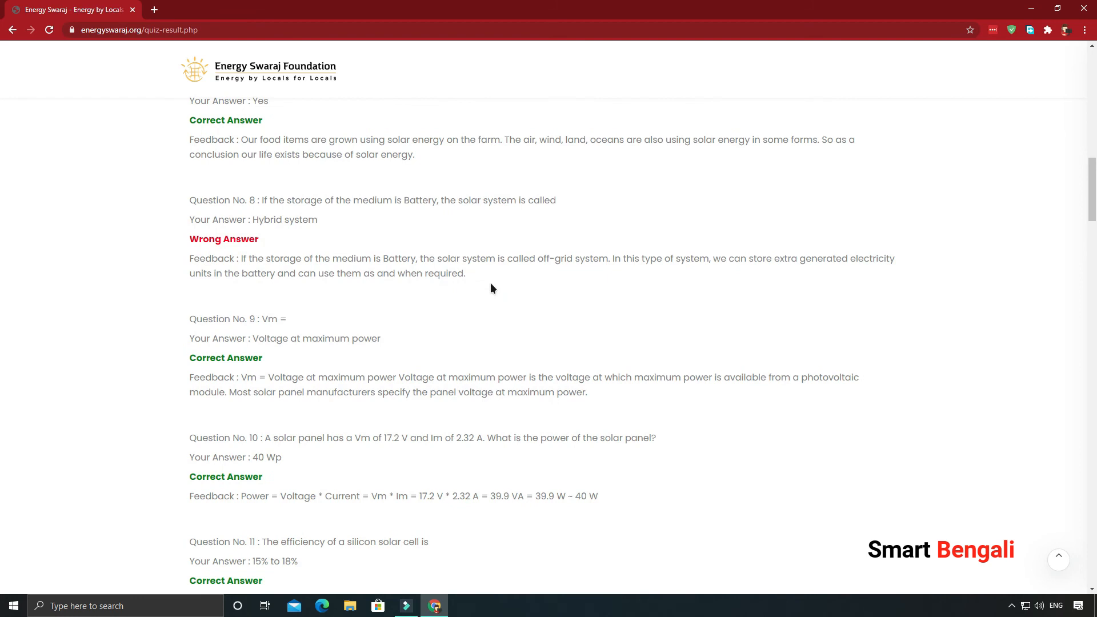
mouse_move(490, 292)
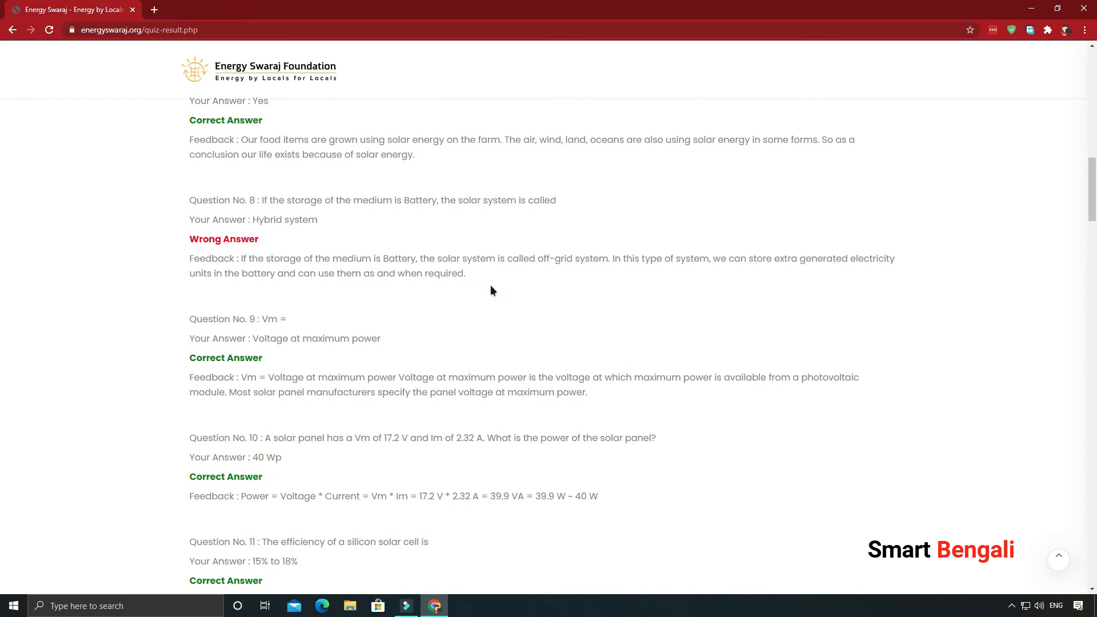
mouse_move(491, 294)
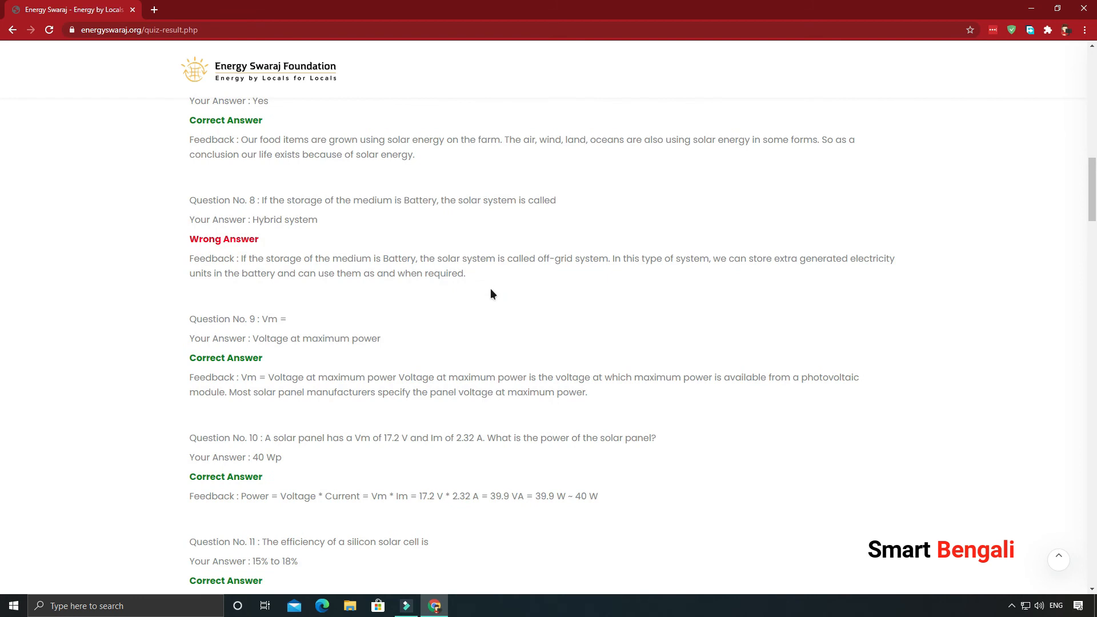
scroll(down, 3)
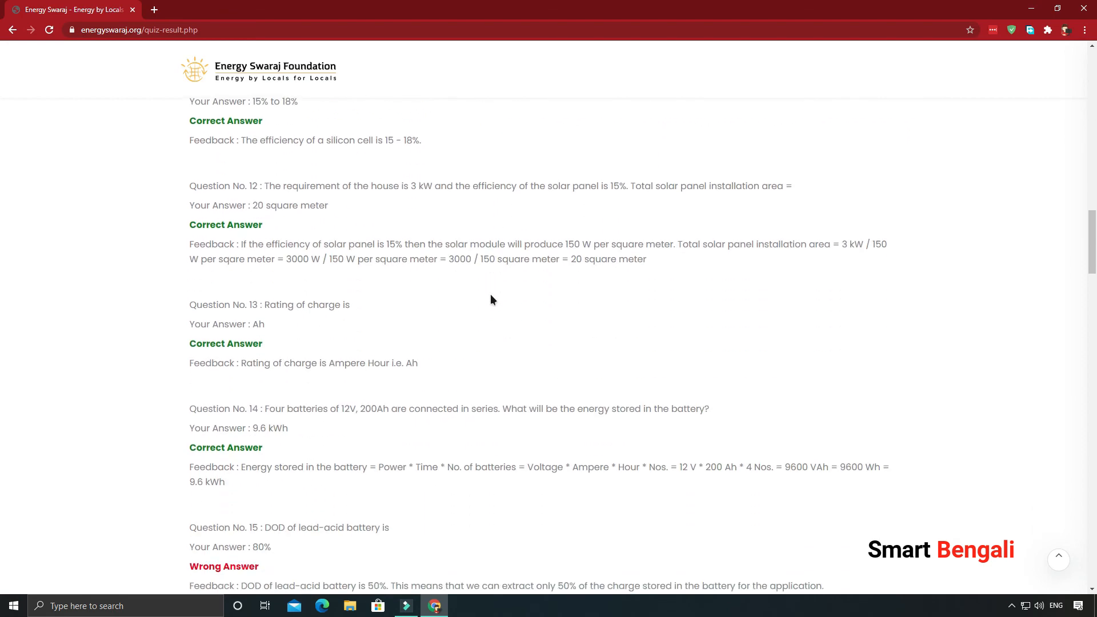
scroll(down, 3)
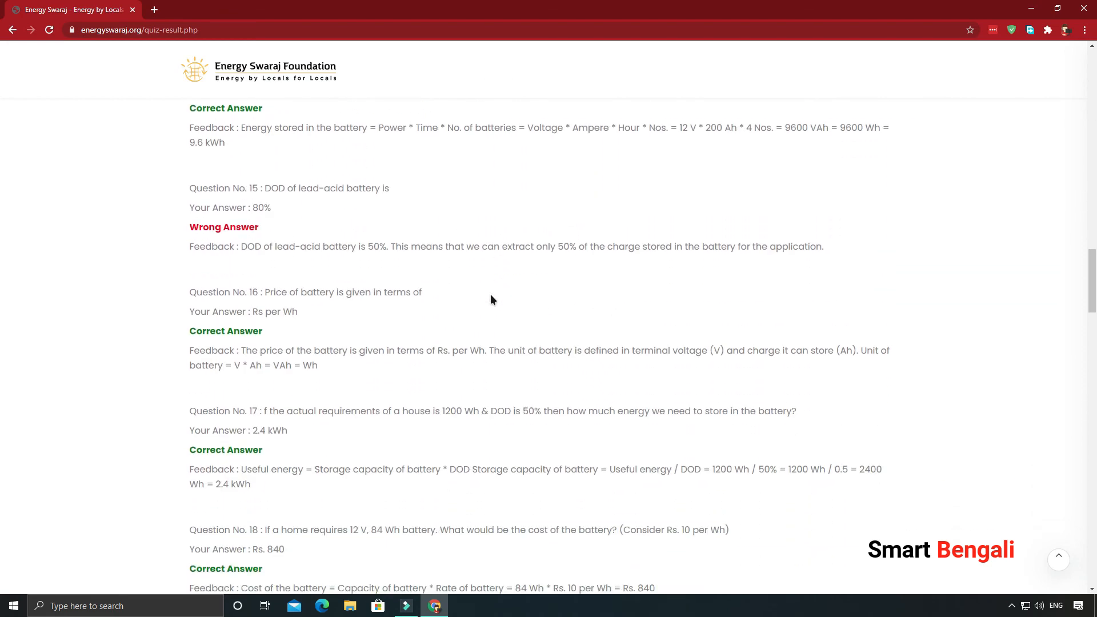
scroll(down, 3)
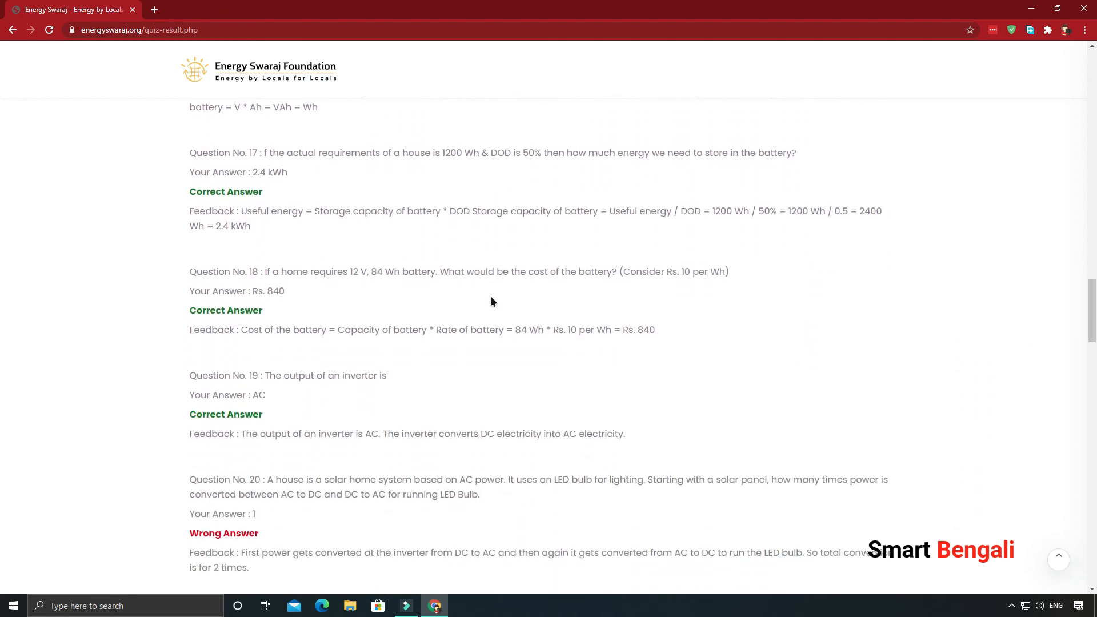
scroll(down, 3)
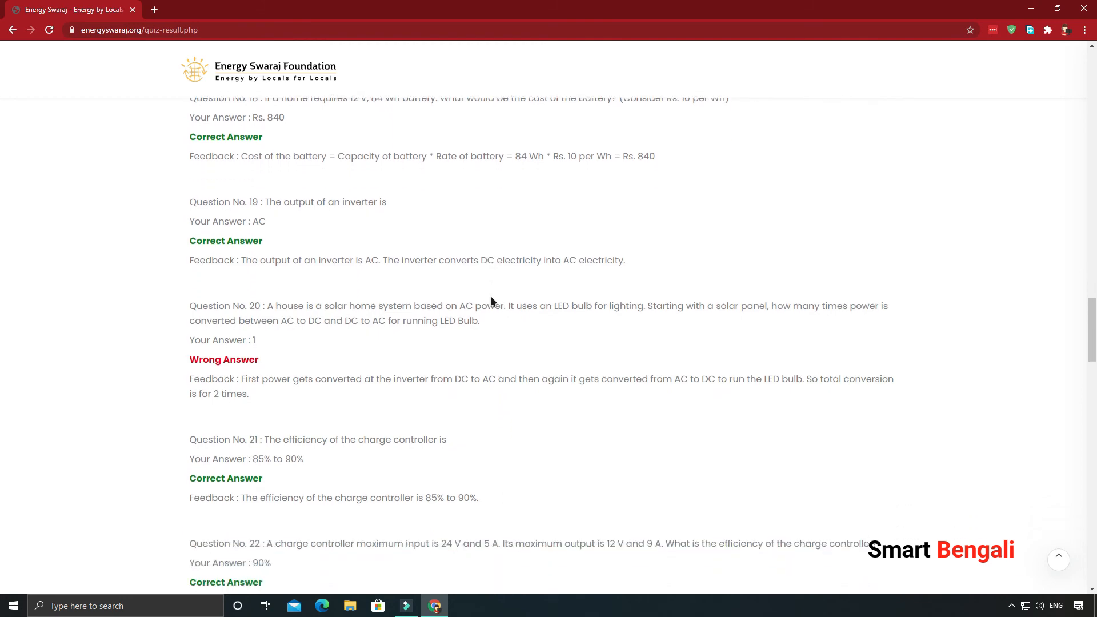
scroll(down, 3)
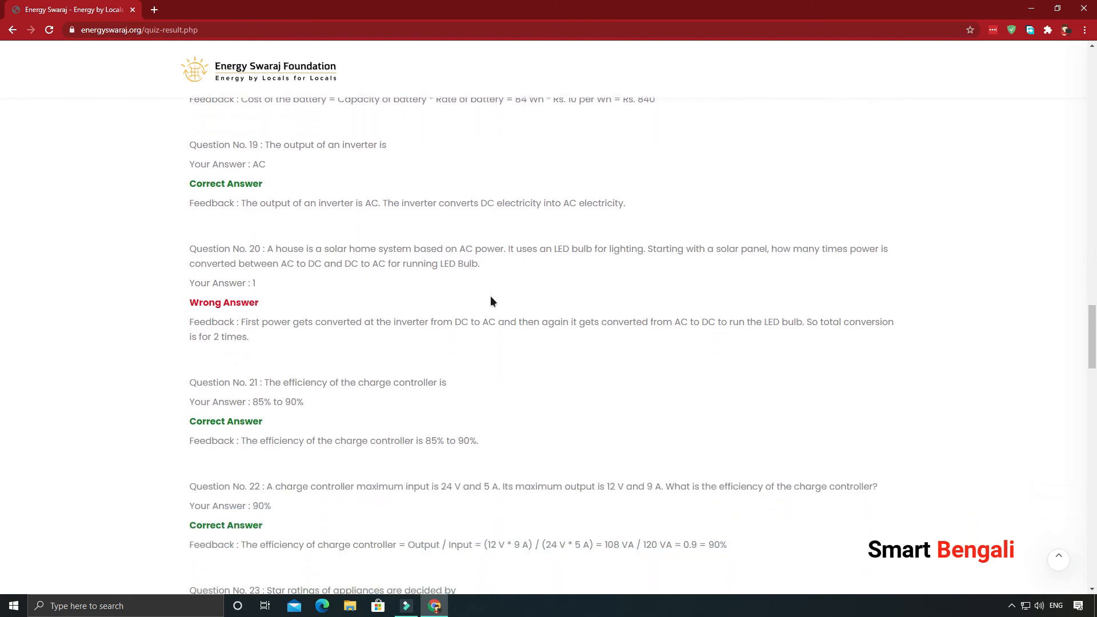
scroll(down, 3)
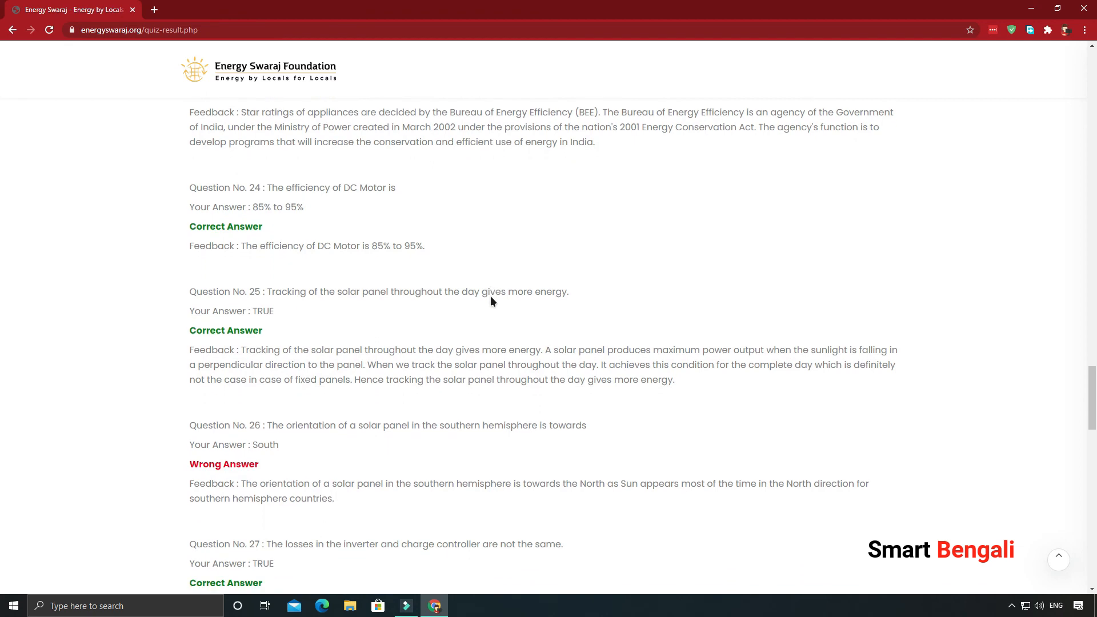
scroll(down, 3)
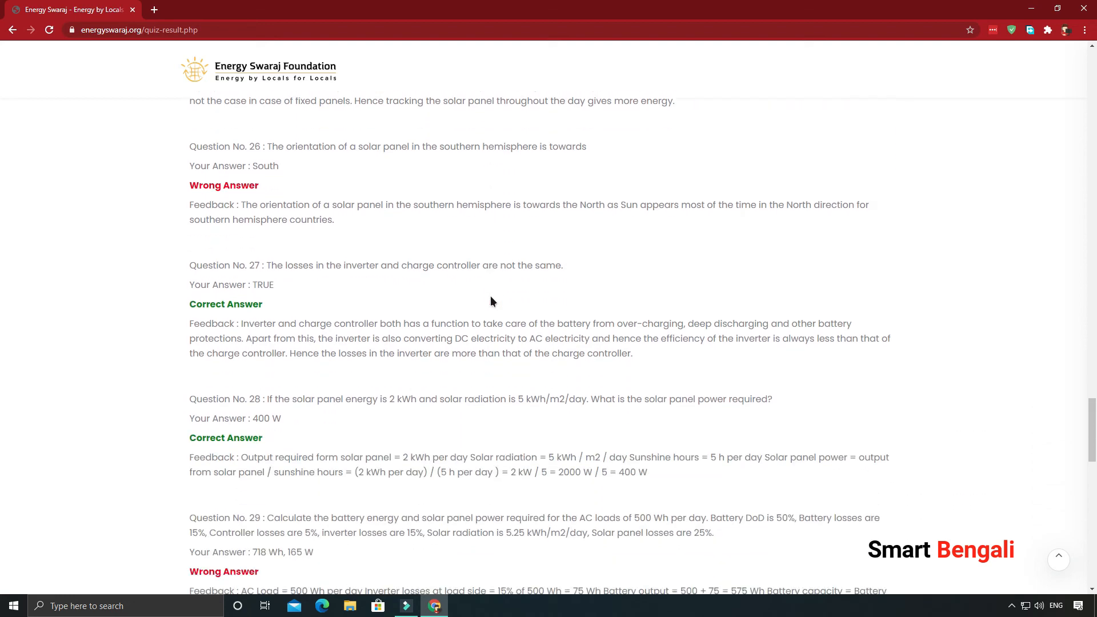
scroll(down, 3)
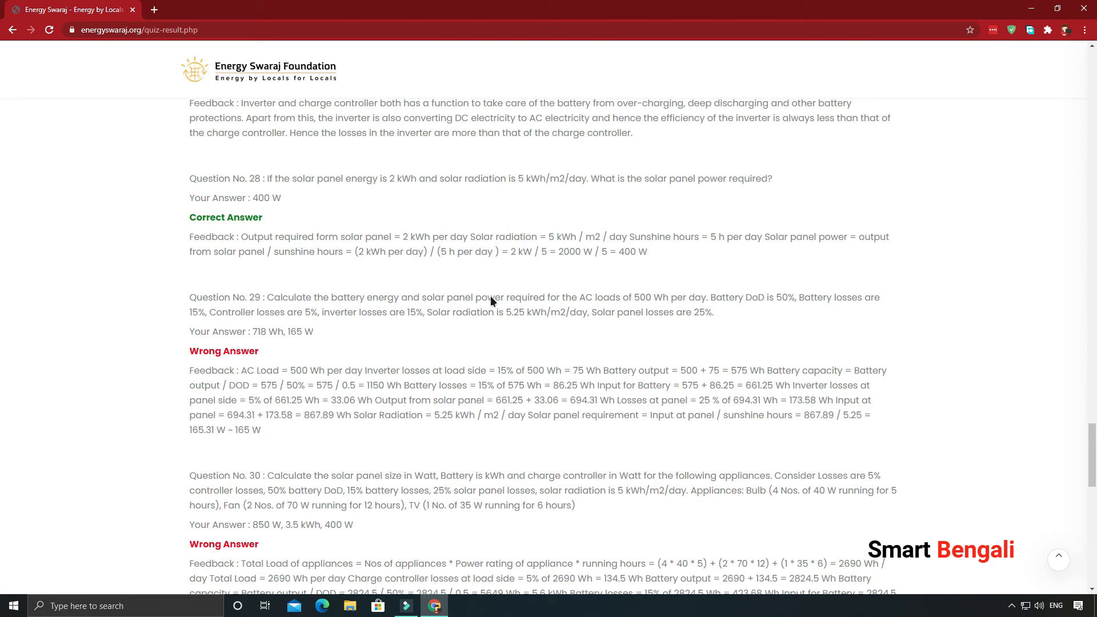
scroll(down, 3)
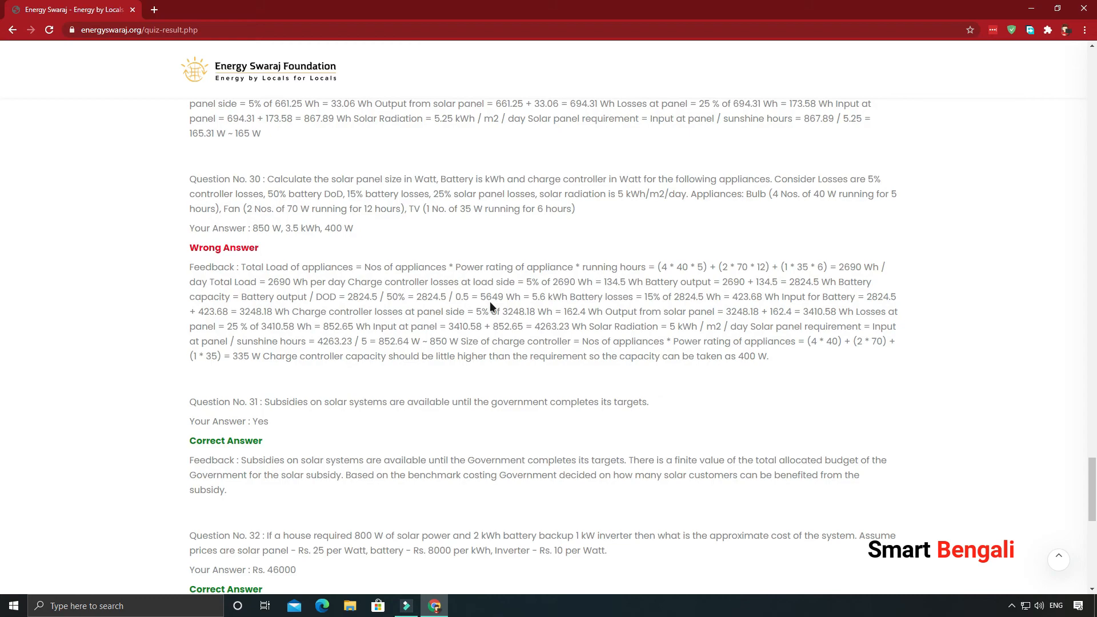
scroll(down, 3)
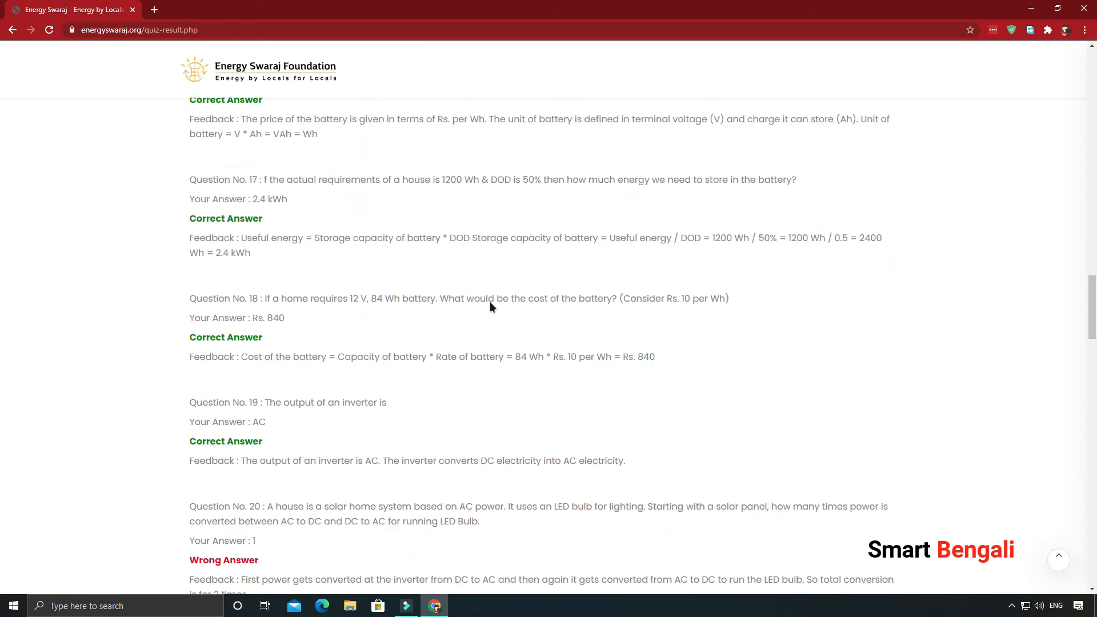
scroll(down, 3)
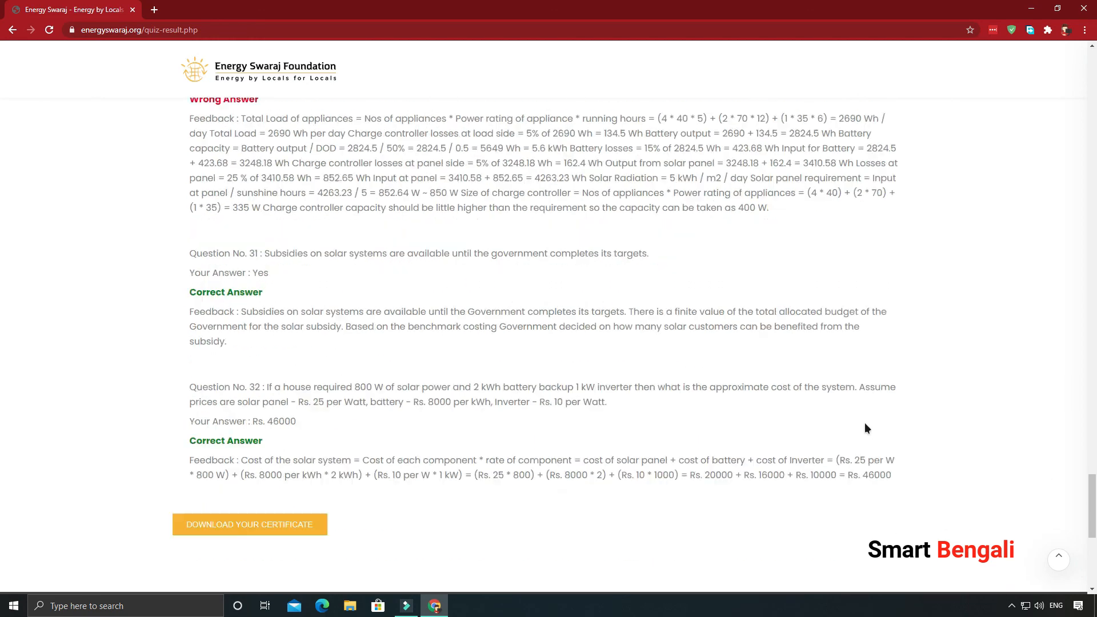
scroll(down, 3)
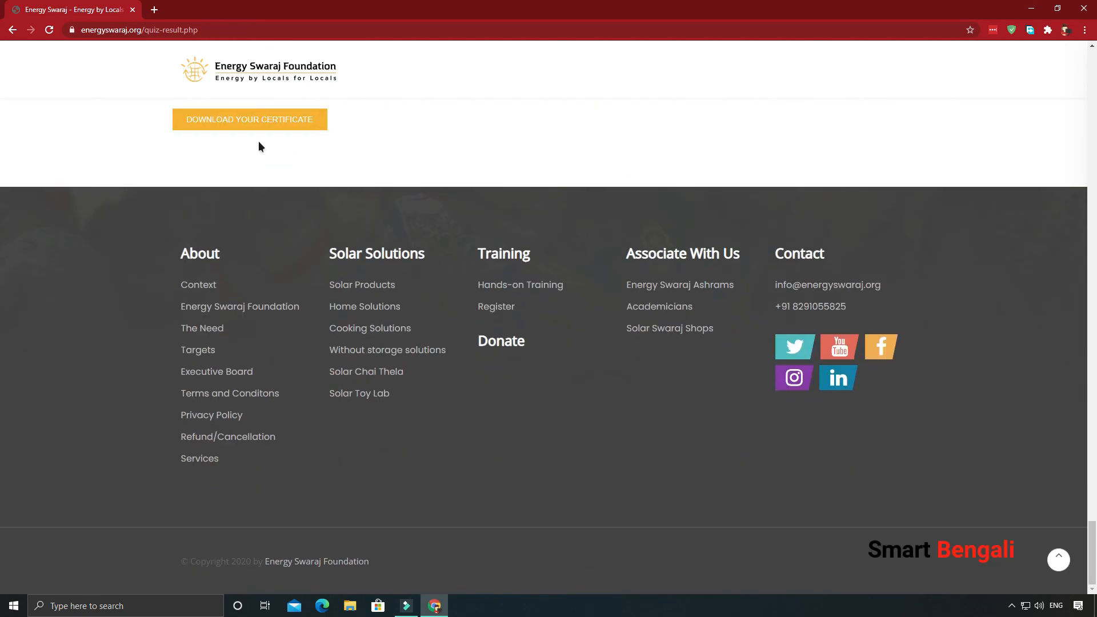
Step: Request the student certificate via Download Your Certificate so the site generates it
click(249, 119)
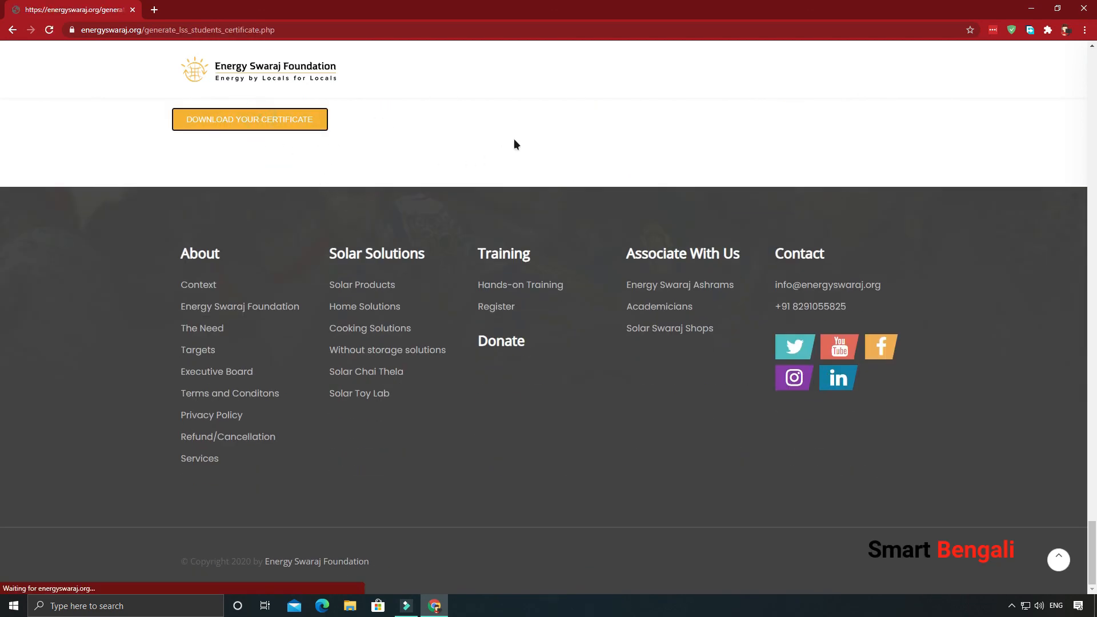
click(249, 118)
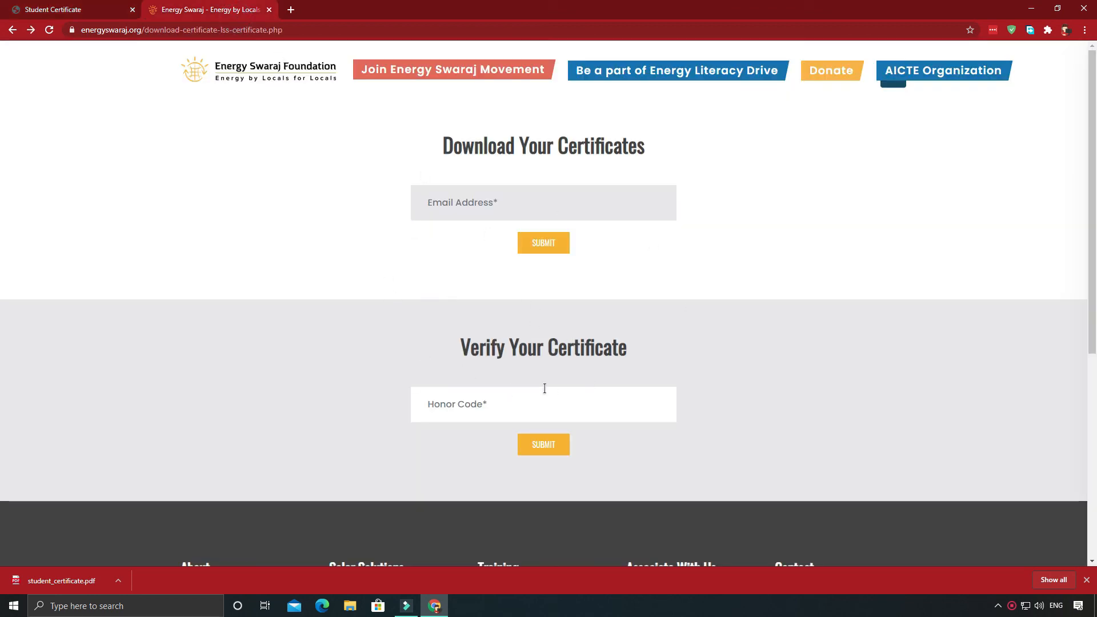
Step: On the Download and Verify Certificates page, focus the Honor Code field to verify a certificate
click(475, 403)
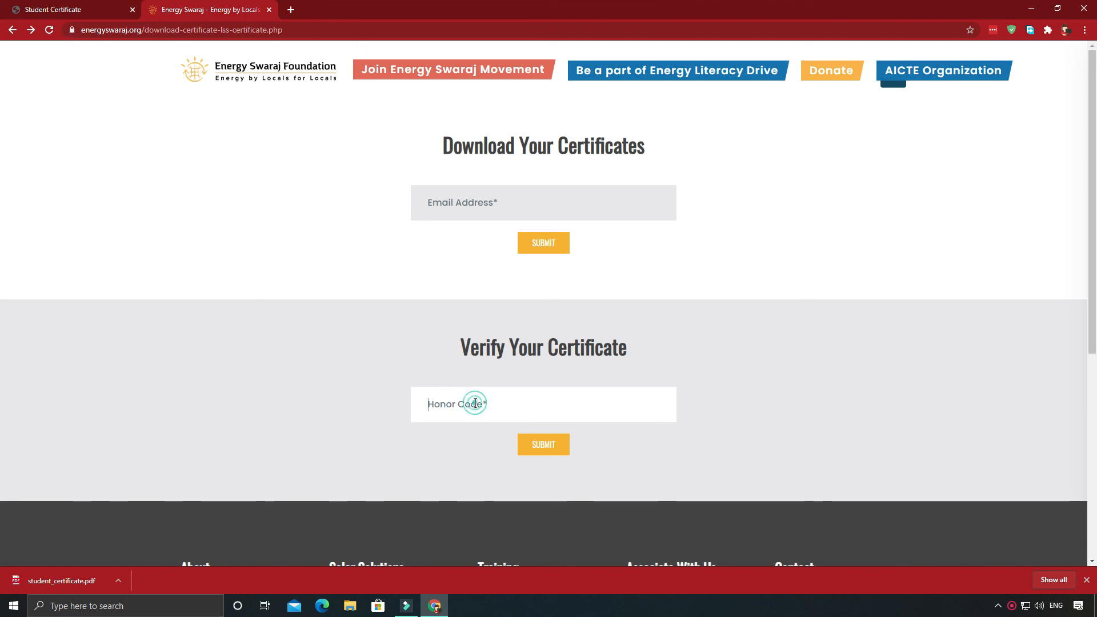
click(542, 445)
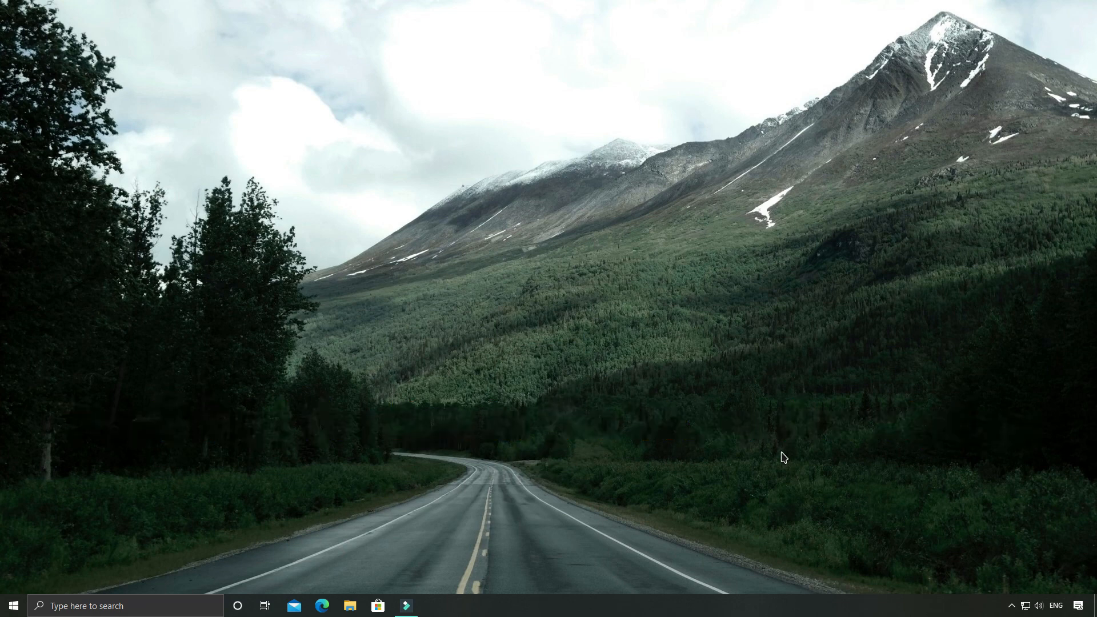
mouse_move(764, 475)
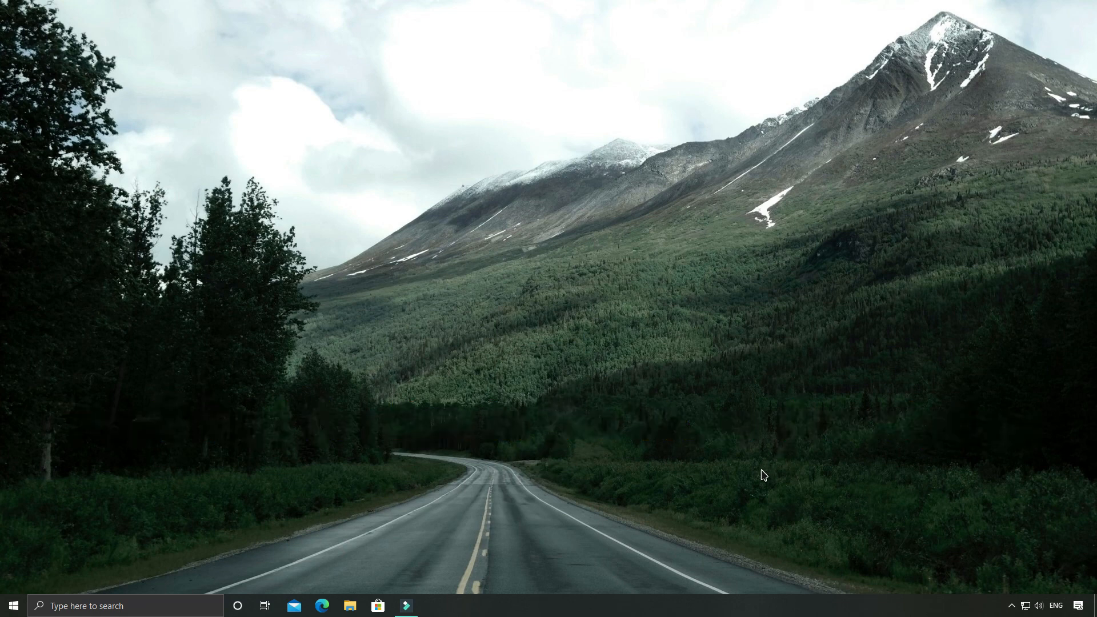